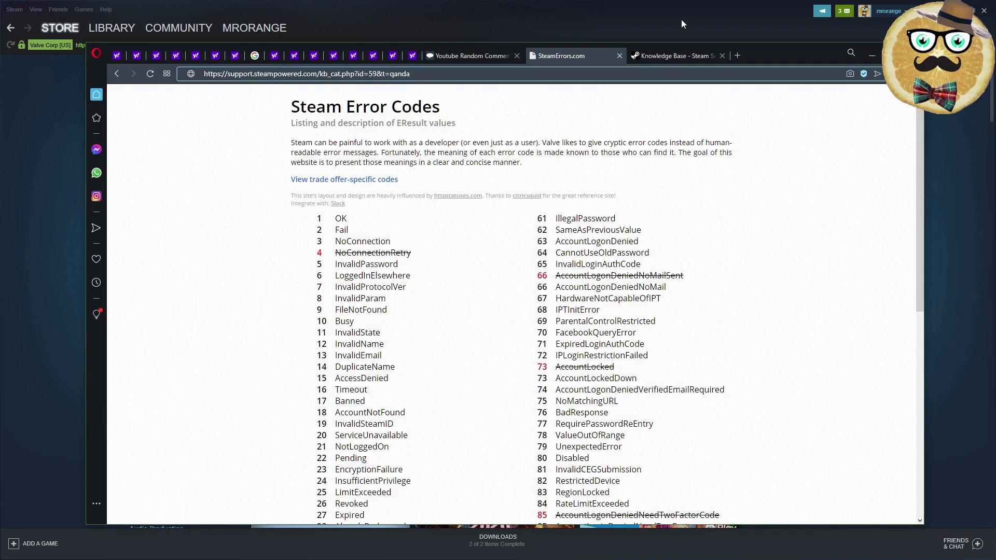
Fetch the giveaway video's YouTube comments (83 unique commenters), then return to the Steam error codes page
{"action": "left_click", "coordinate": [472, 55]}
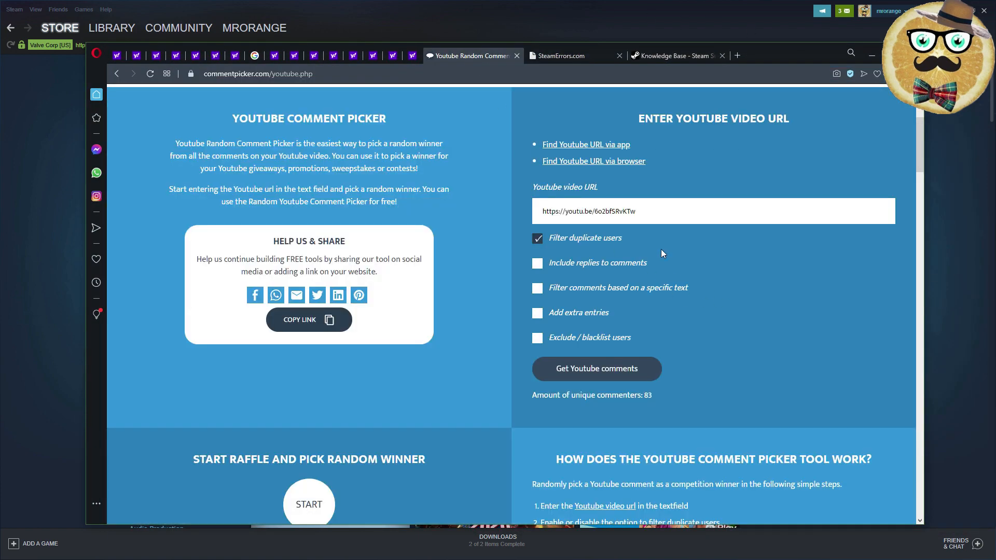
{"action": "left_click", "coordinate": [596, 368]}
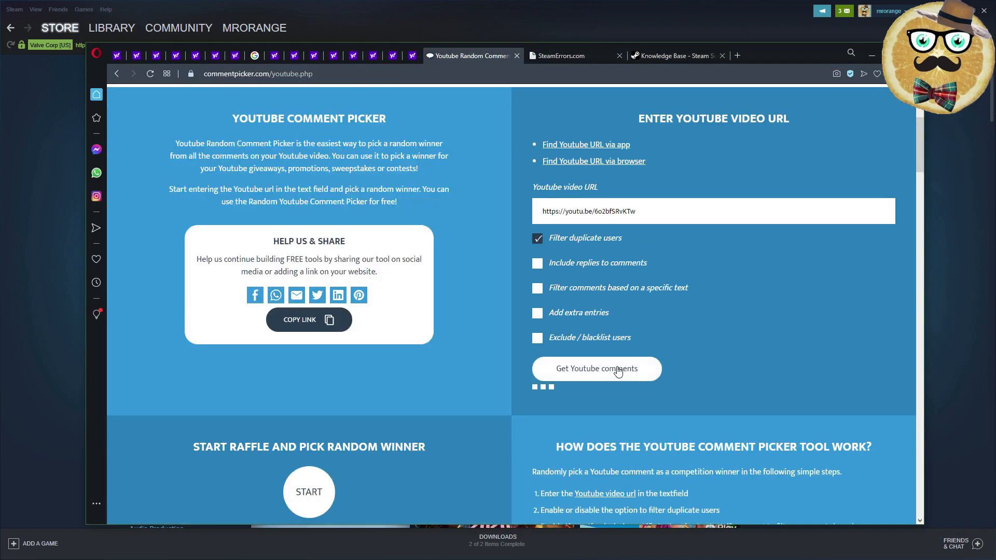
{"action": "left_click", "coordinate": [595, 368]}
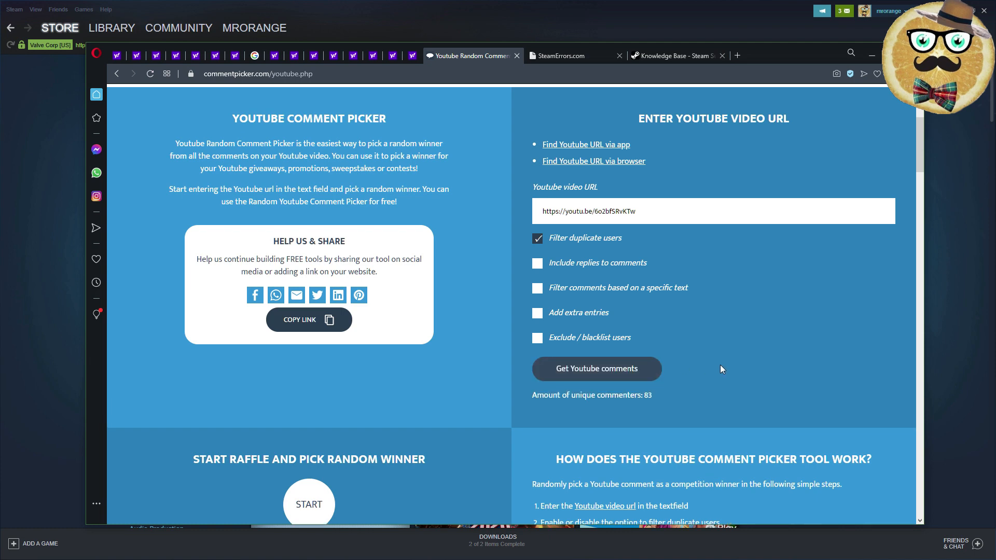
{"action": "mouse_move", "coordinate": [669, 139]}
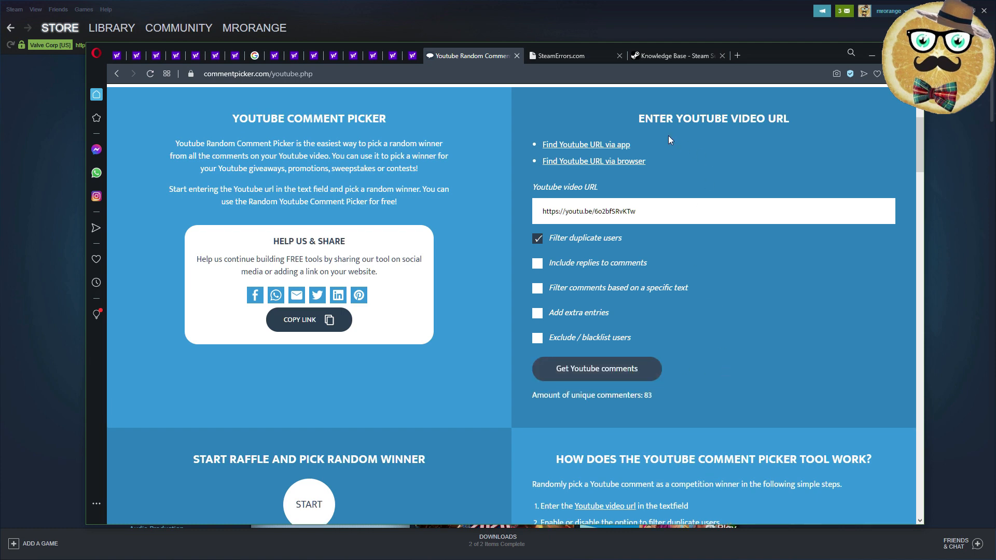
{"action": "left_click", "coordinate": [564, 55]}
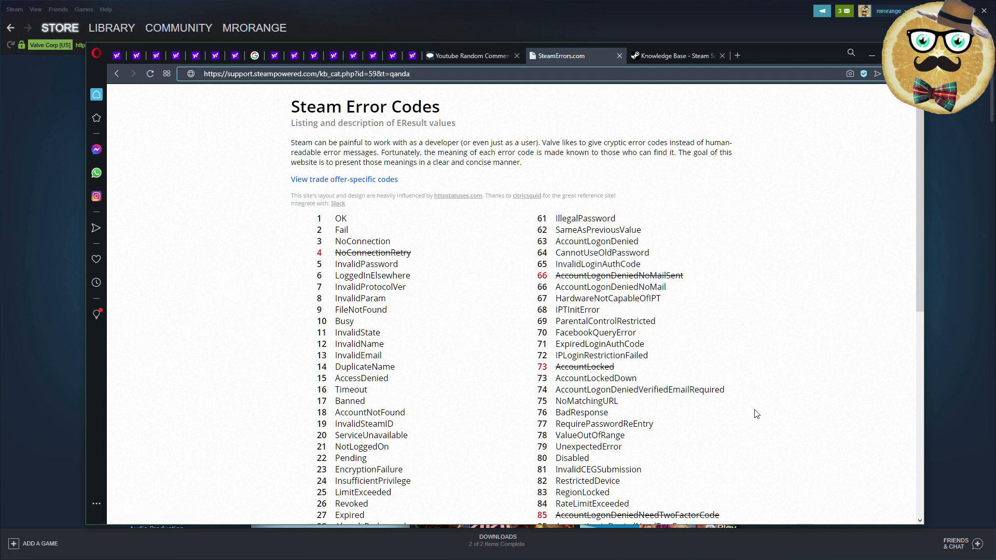
{"action": "mouse_move", "coordinate": [764, 308]}
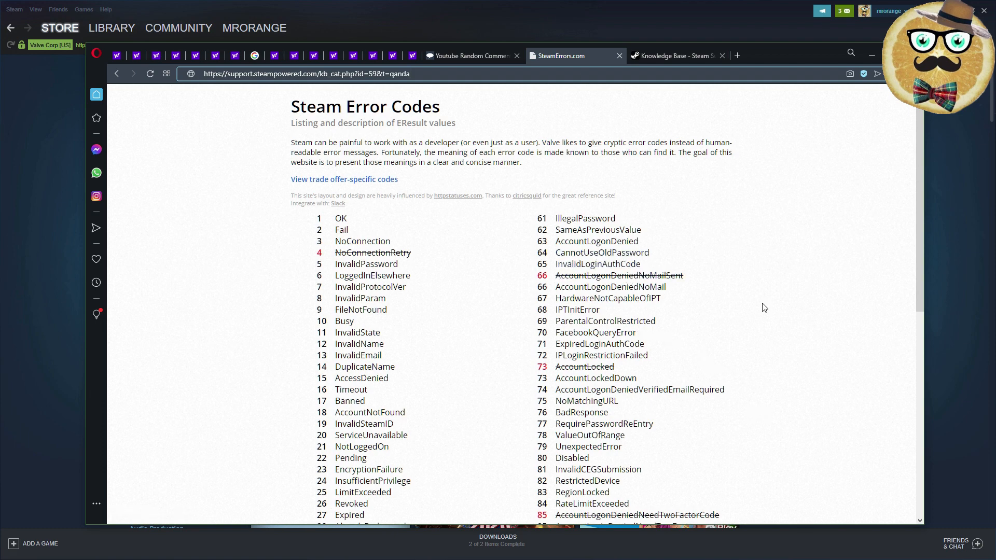
{"action": "scroll", "scroll_direction": "down", "scroll_amount": 3}
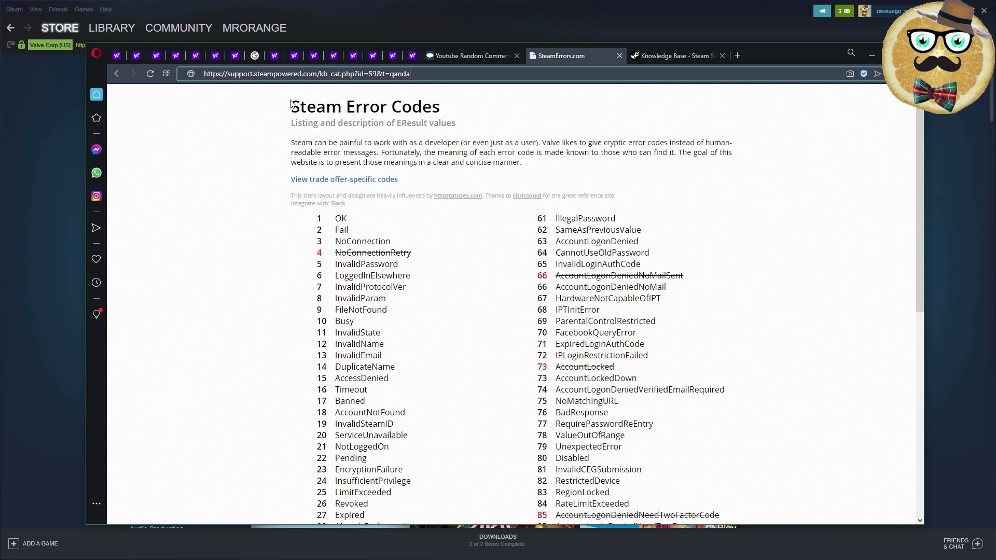
{"action": "mouse_move", "coordinate": [644, 184]}
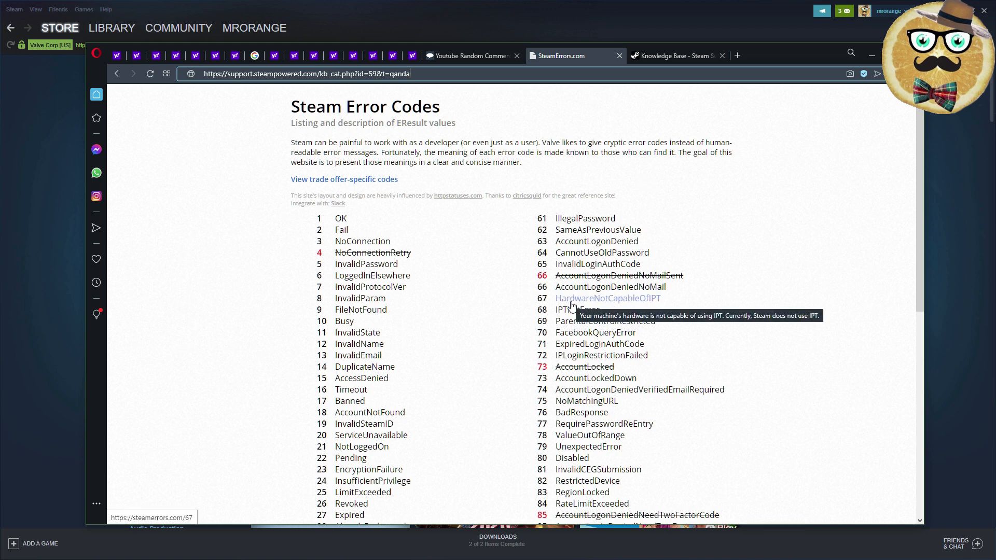
{"action": "mouse_move", "coordinate": [313, 103]}
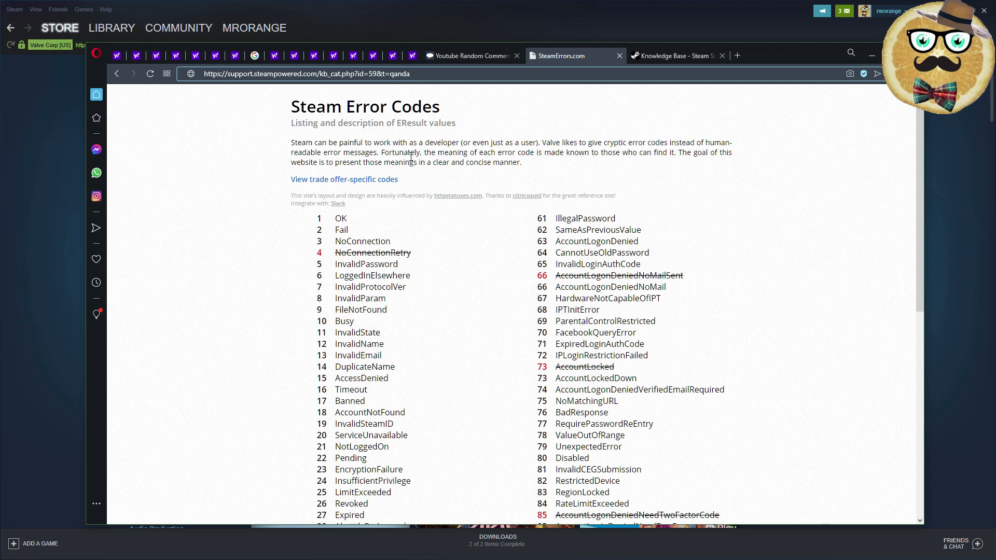
{"action": "scroll", "scroll_direction": "down", "scroll_amount": 3}
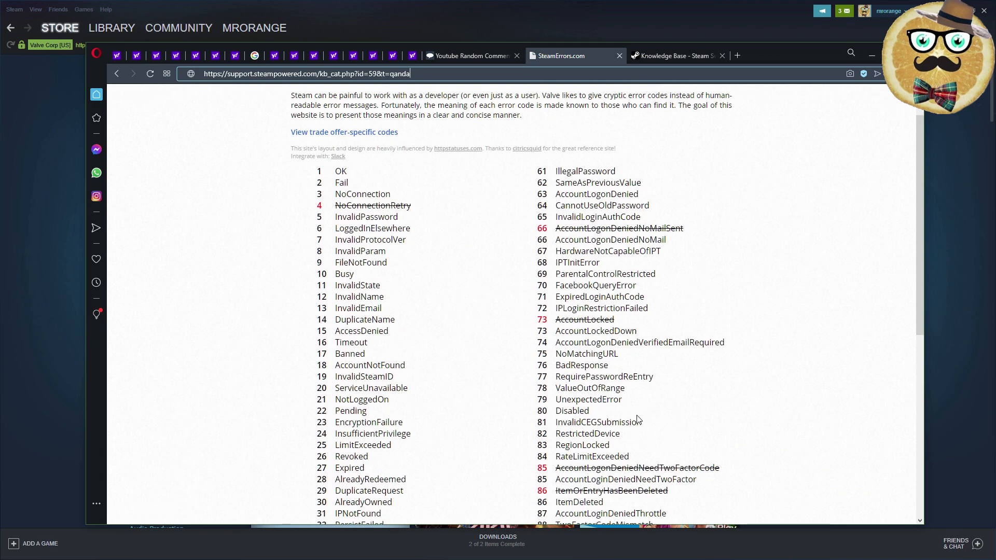
{"action": "mouse_move", "coordinate": [362, 193]}
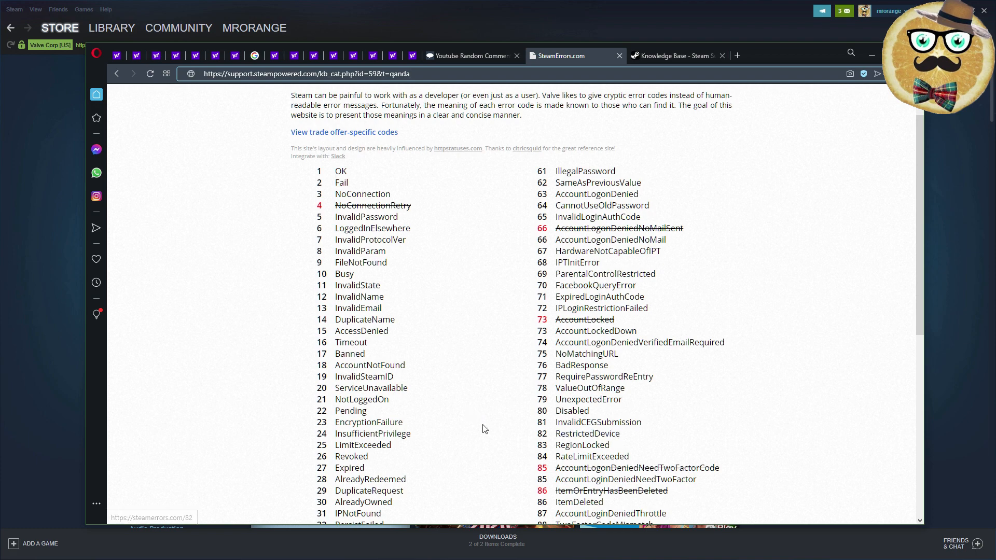
{"action": "scroll", "scroll_direction": "down", "scroll_amount": 3}
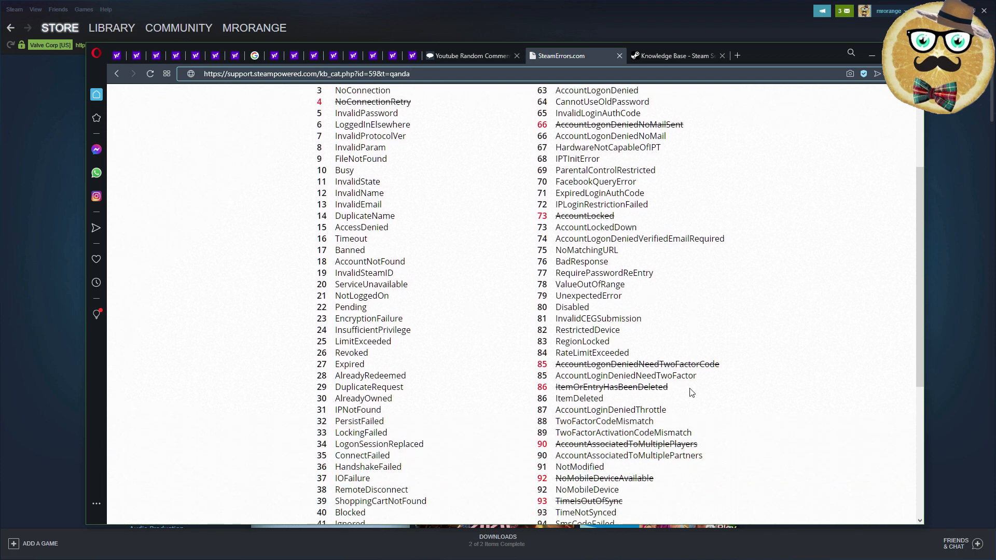
{"action": "mouse_move", "coordinate": [655, 324]}
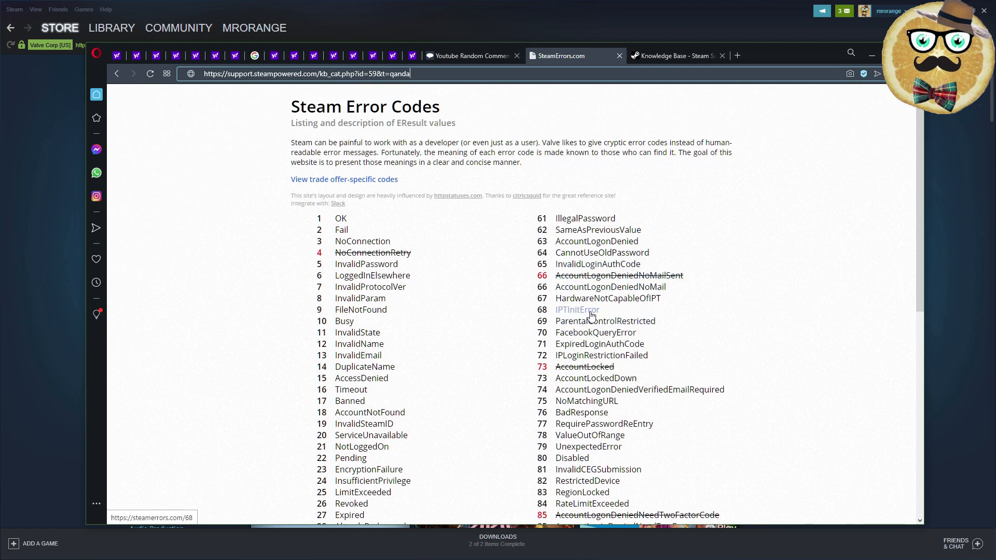
{"action": "left_click", "coordinate": [577, 309]}
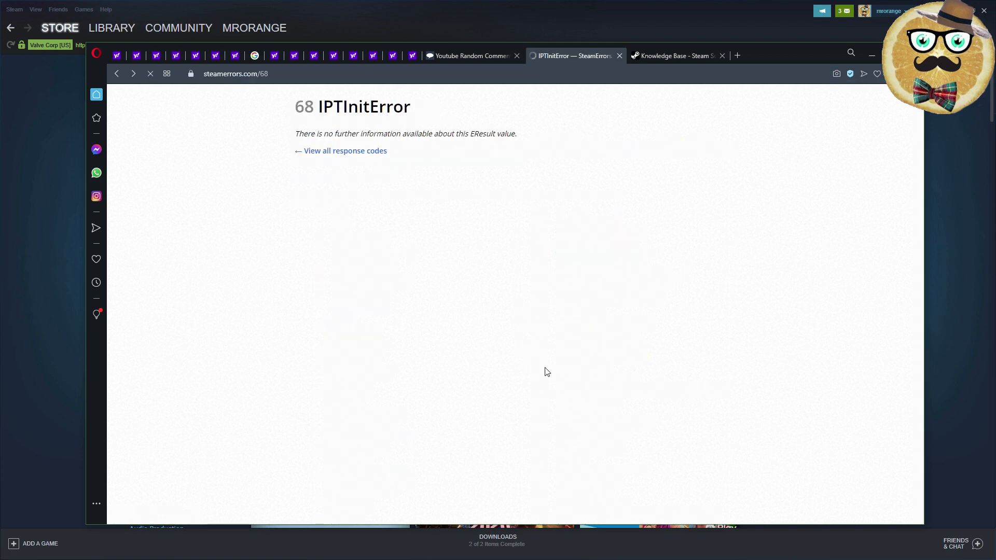
{"action": "left_click", "coordinate": [344, 150]}
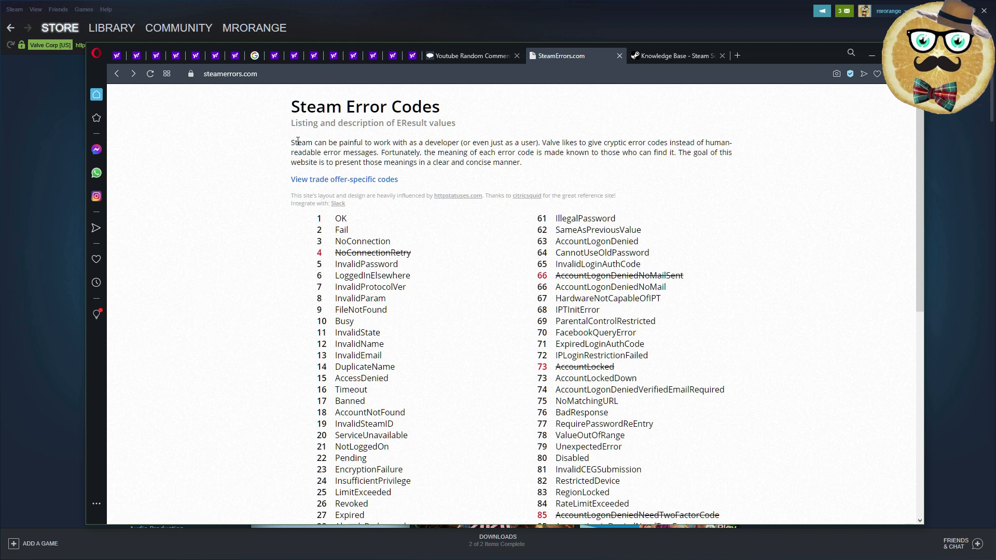
{"action": "left_click_drag", "start_coordinate": [291, 143], "coordinate": [521, 162]}
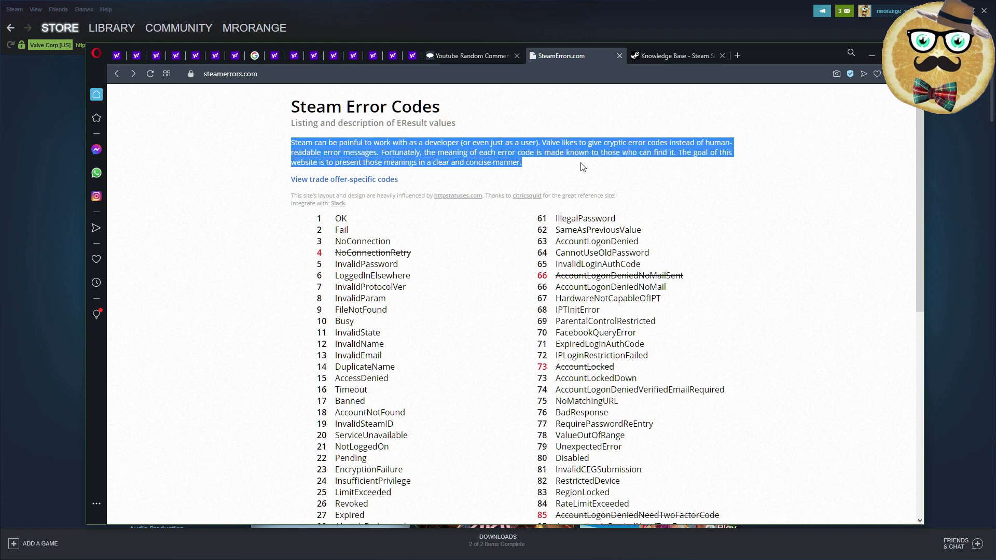
{"action": "left_click", "coordinate": [752, 308]}
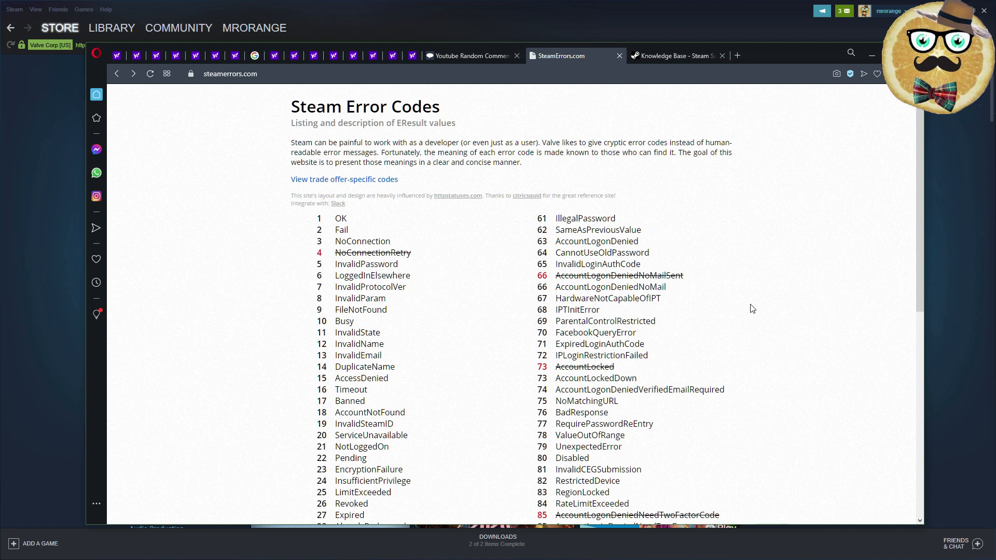
{"action": "mouse_move", "coordinate": [596, 160]}
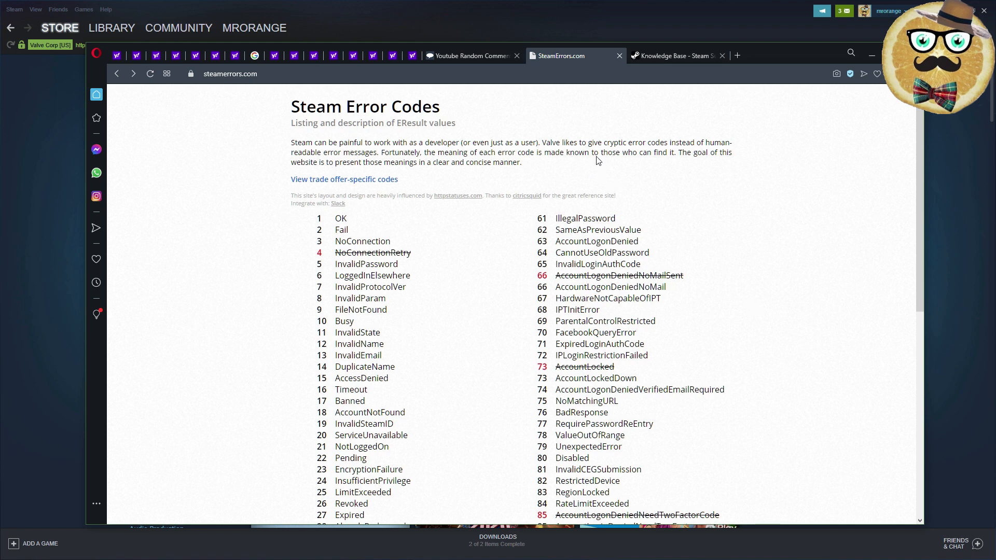
{"action": "left_click_drag", "start_coordinate": [599, 142], "coordinate": [666, 142]}
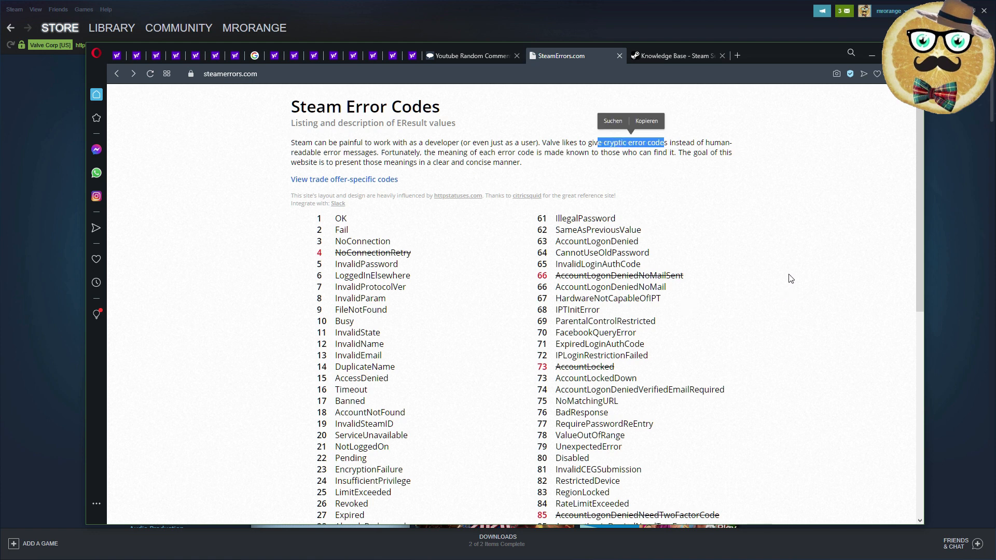
{"action": "mouse_move", "coordinate": [267, 307]}
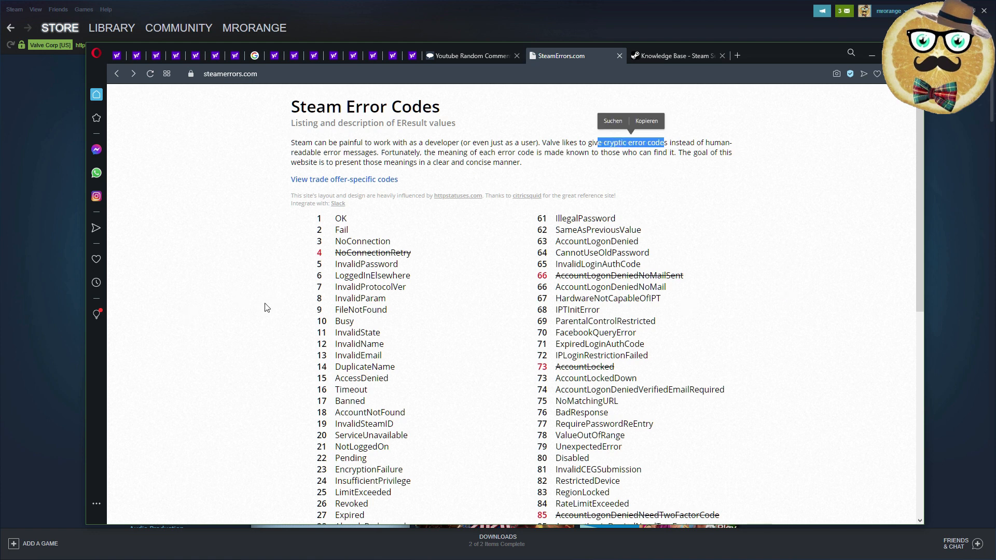
{"action": "mouse_move", "coordinate": [285, 298]}
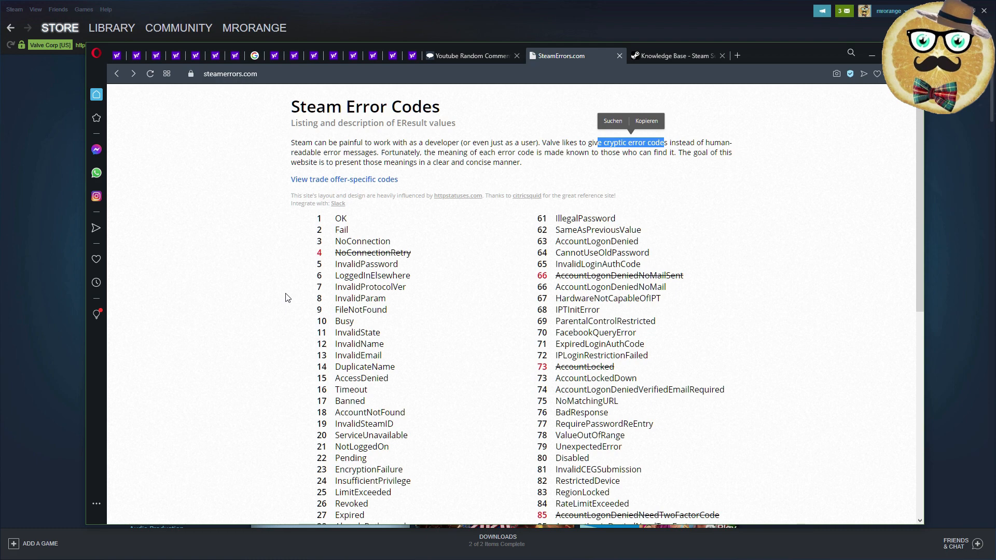
{"action": "scroll", "scroll_direction": "down", "scroll_amount": 3}
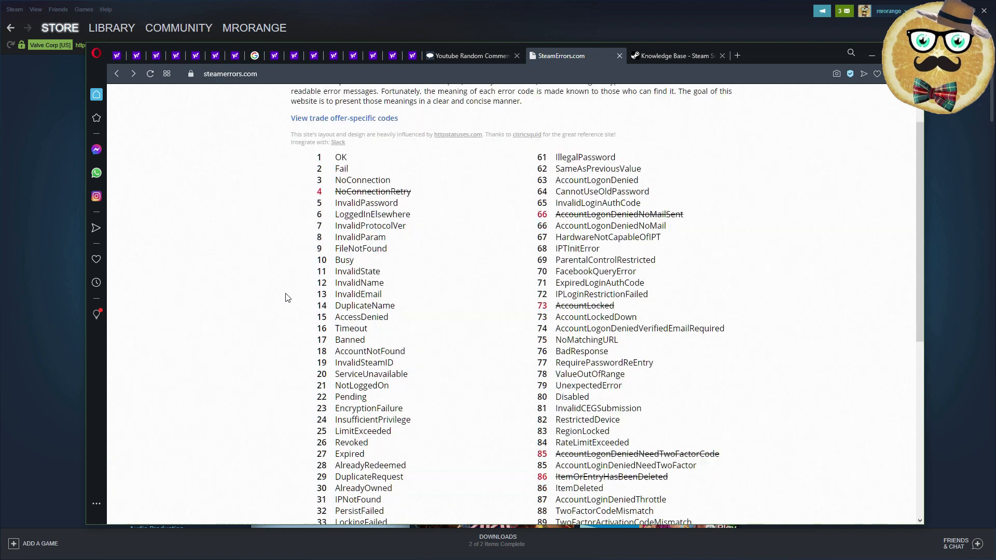
{"action": "scroll", "scroll_direction": "down", "scroll_amount": 3}
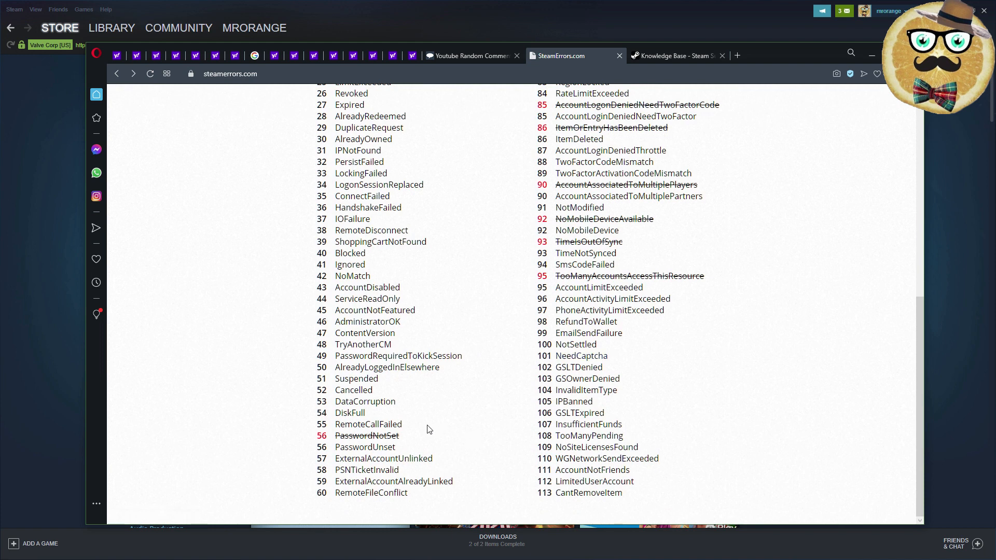
View the details for codes 53 DataCorruption and 109 NoSiteLicensesFound, then error 106 GSLTExpired
{"action": "left_click", "coordinate": [364, 401]}
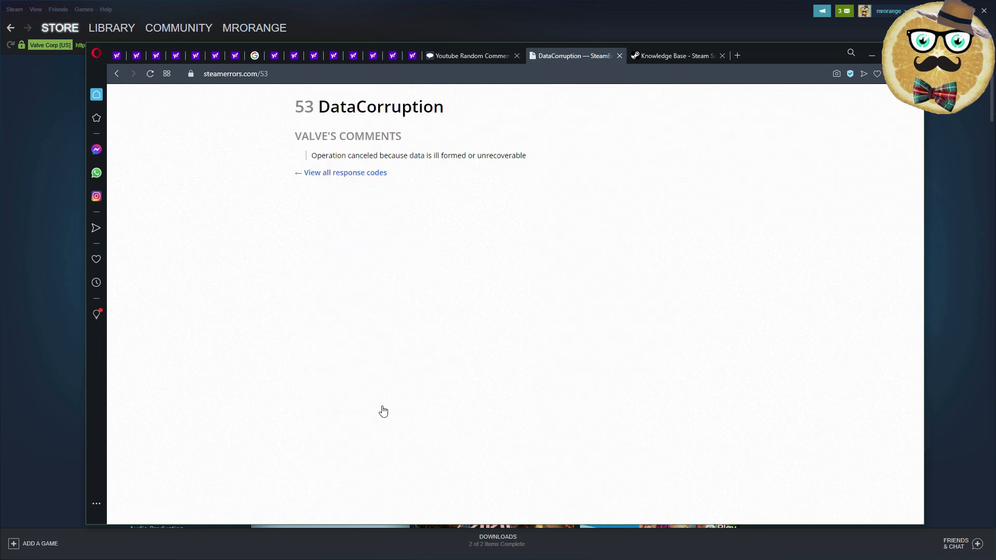
{"action": "mouse_move", "coordinate": [417, 166]}
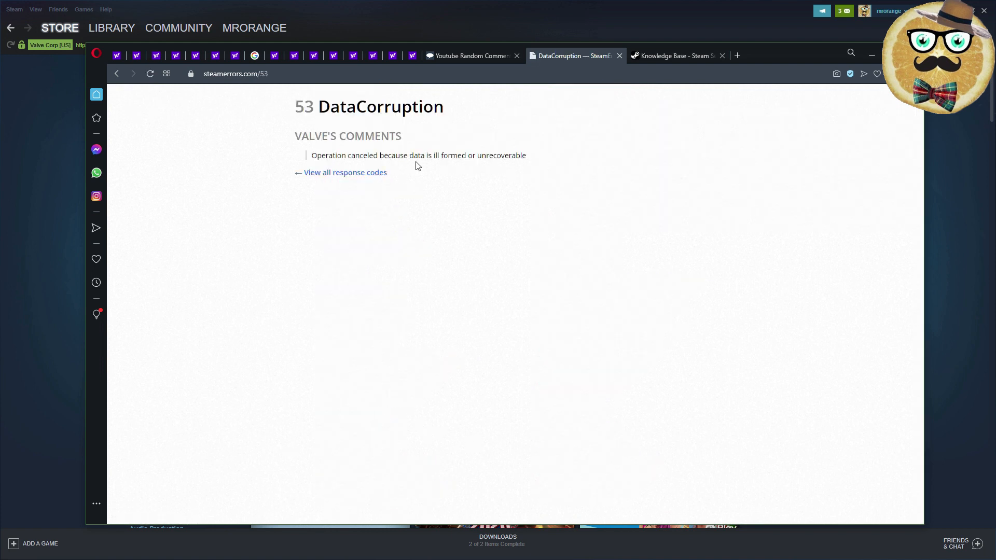
{"action": "mouse_move", "coordinate": [565, 303]}
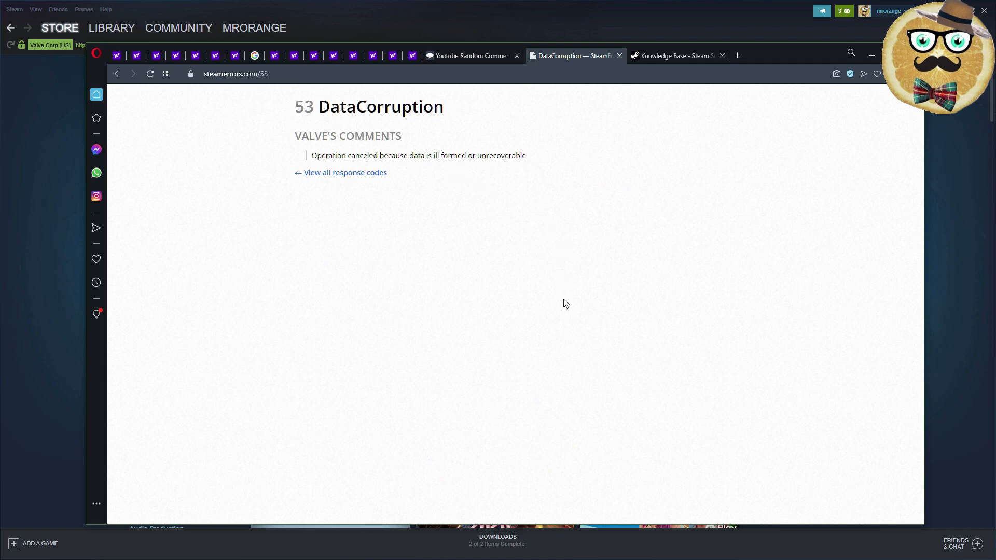
{"action": "left_click", "coordinate": [344, 172]}
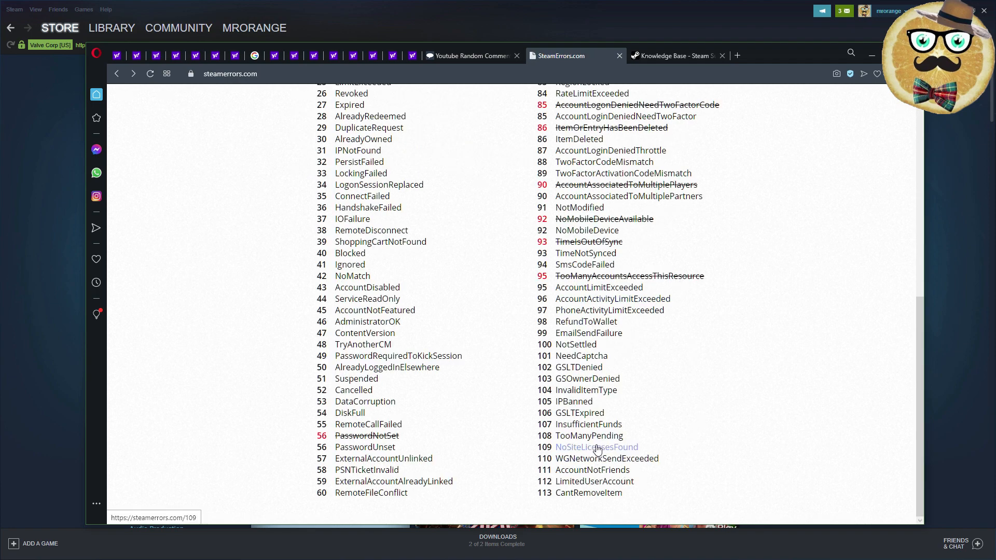
{"action": "left_click", "coordinate": [595, 447]}
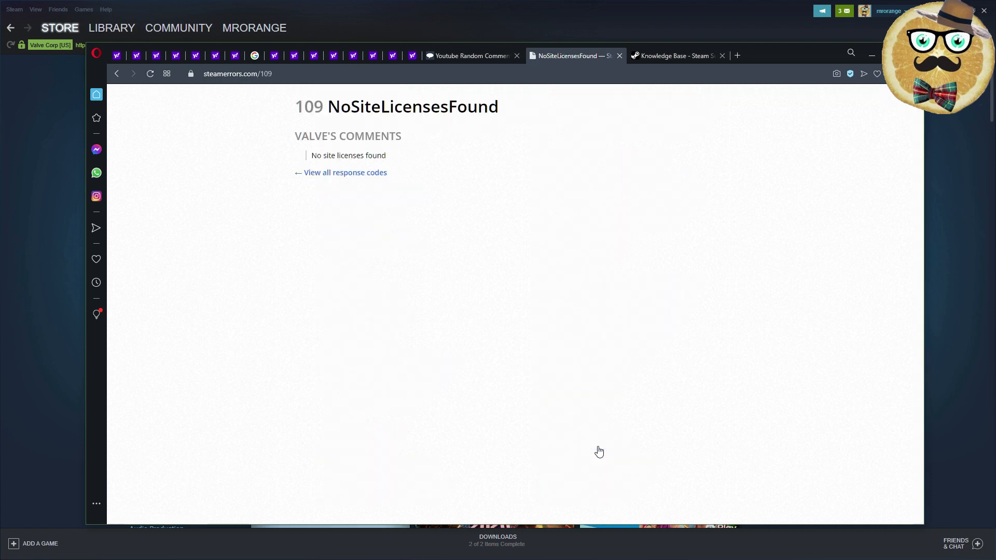
{"action": "left_click", "coordinate": [345, 172]}
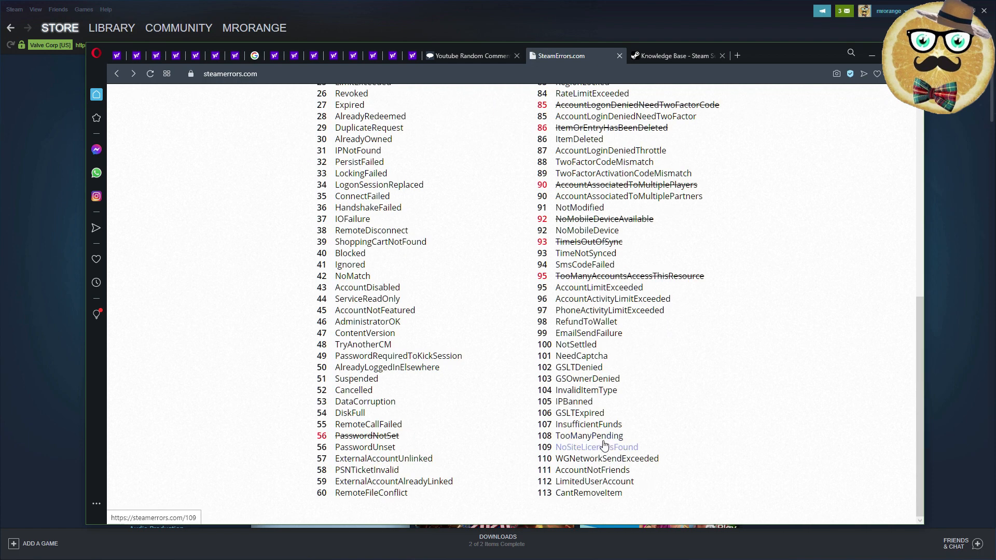
{"action": "left_click", "coordinate": [587, 412]}
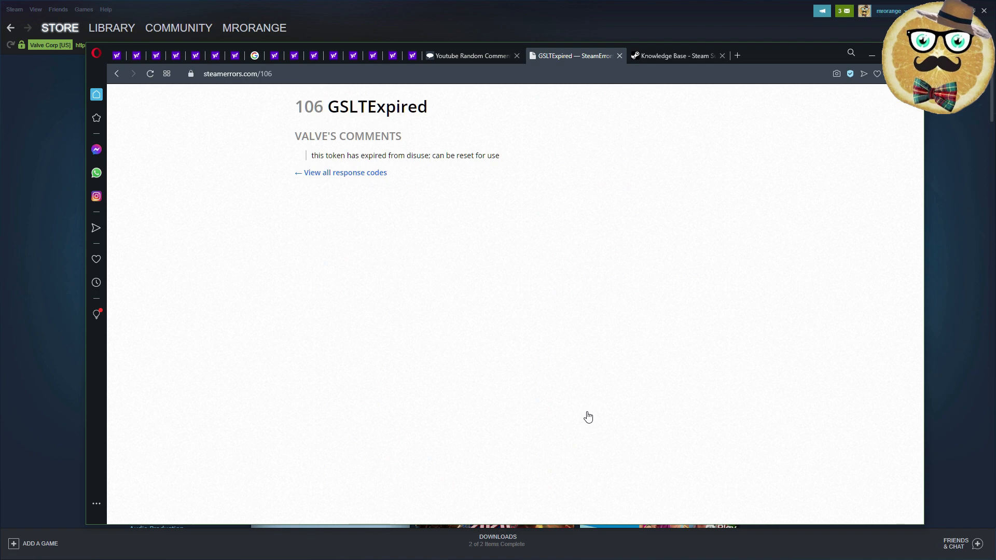
{"action": "mouse_move", "coordinate": [583, 412]}
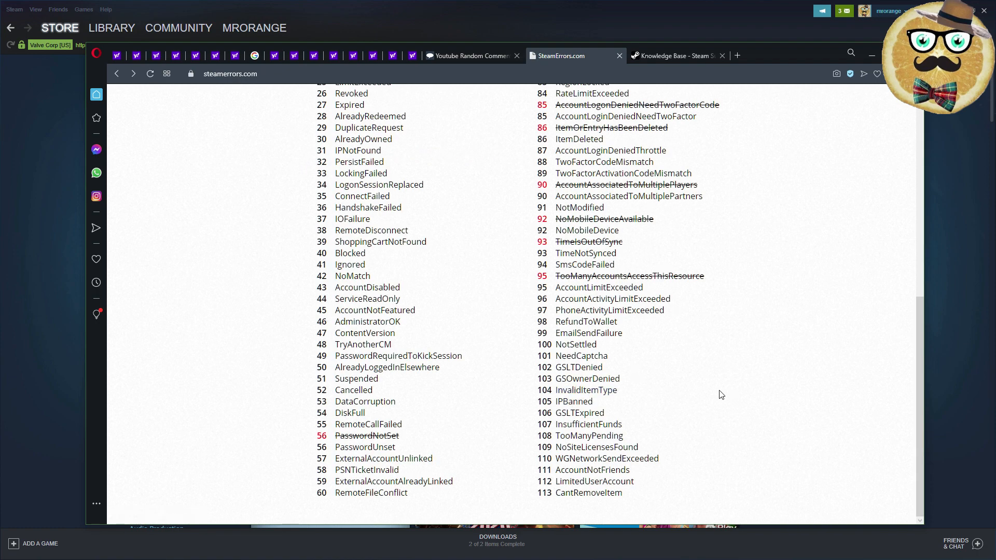
{"action": "mouse_move", "coordinate": [694, 392]}
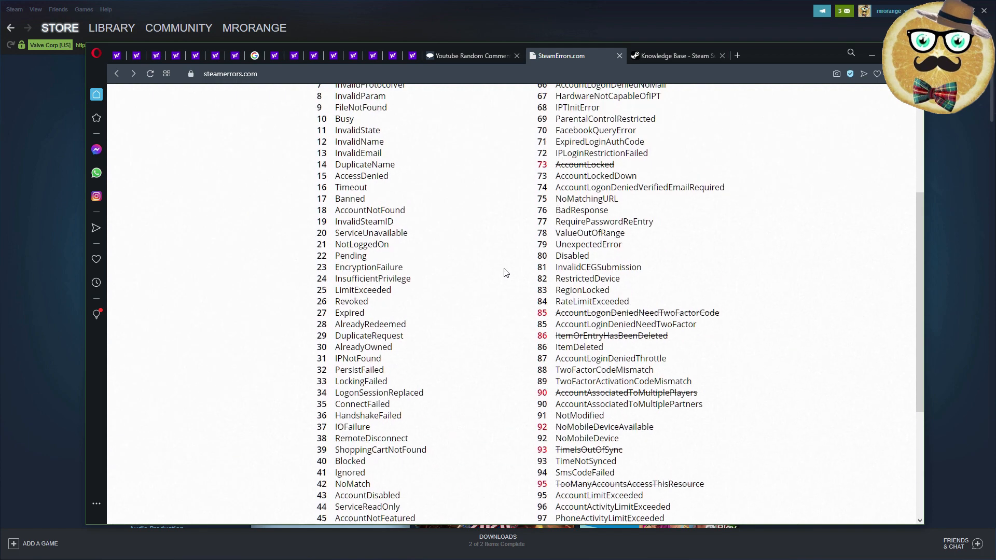
View the explanation of error 103 GSOwnerDenied, then error 108 TooManyPending
{"action": "scroll", "scroll_direction": "up", "scroll_amount": 3}
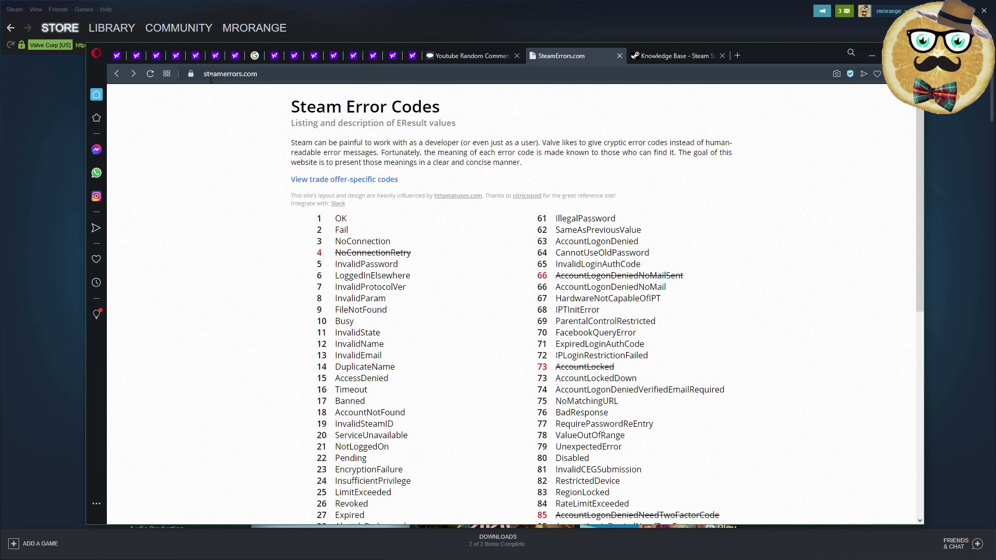
{"action": "mouse_move", "coordinate": [665, 367]}
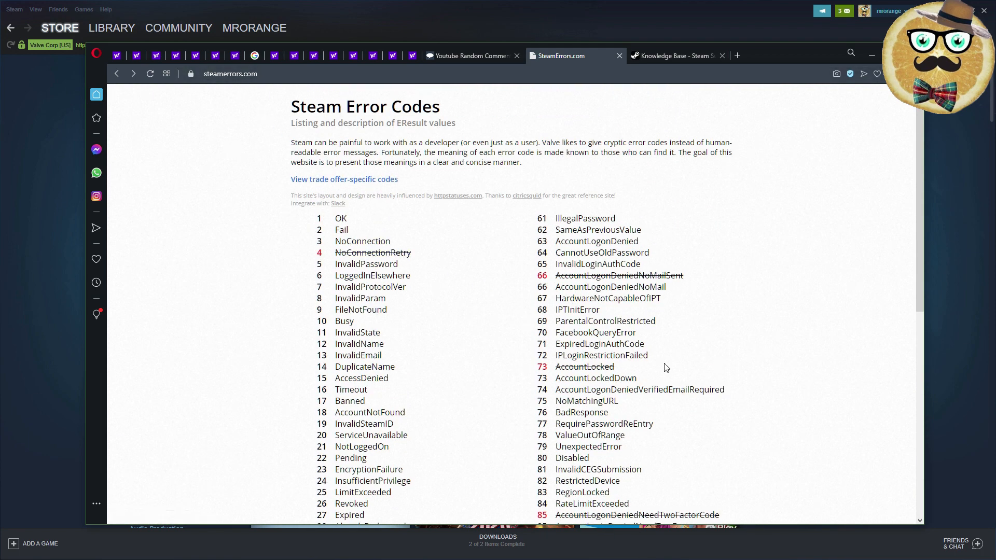
{"action": "scroll", "scroll_direction": "down", "scroll_amount": 3}
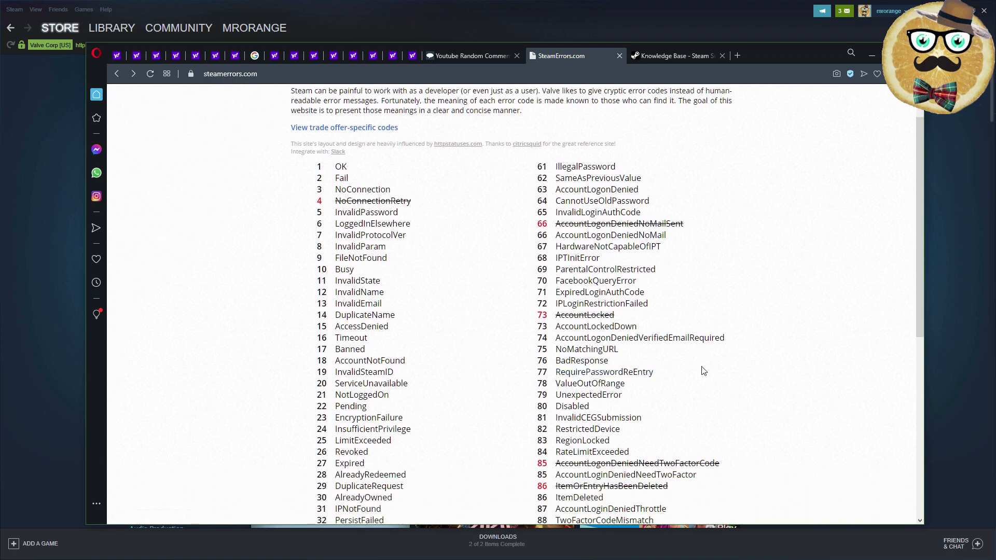
{"action": "scroll", "scroll_direction": "down", "scroll_amount": 3}
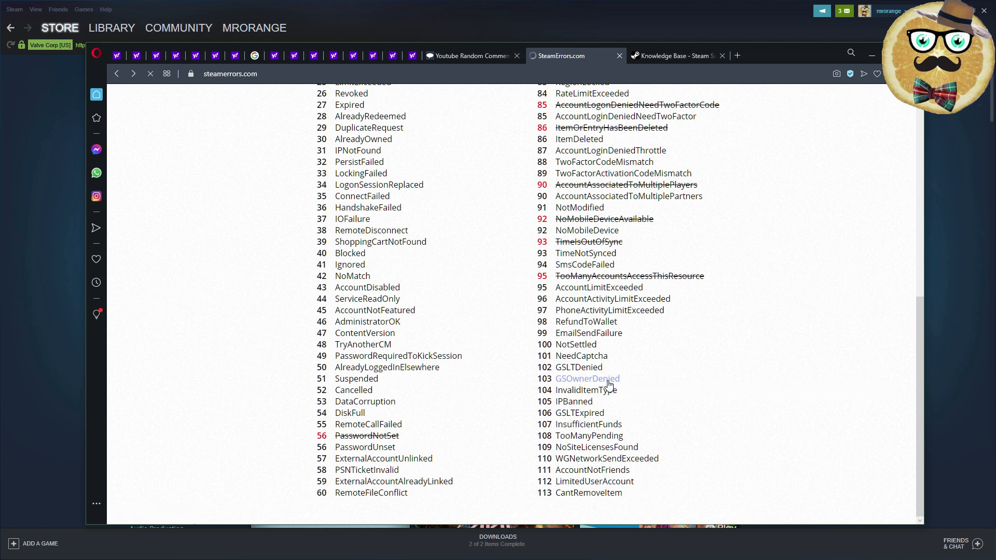
{"action": "left_click", "coordinate": [587, 378]}
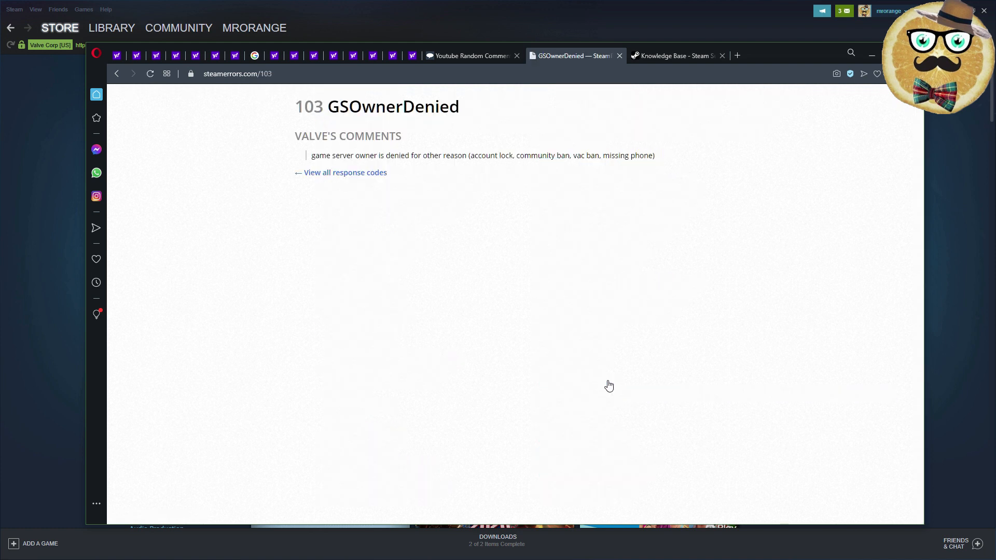
{"action": "mouse_move", "coordinate": [570, 334]}
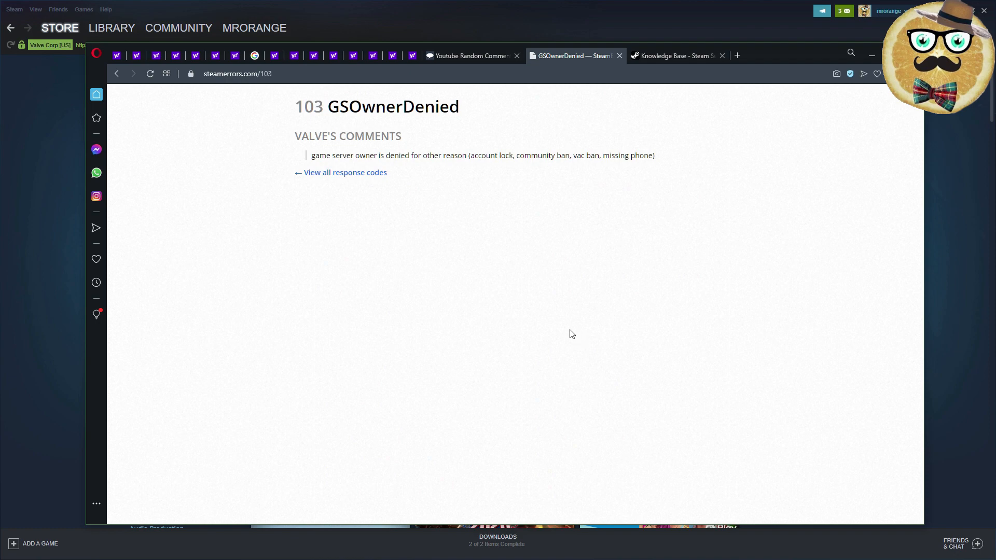
{"action": "mouse_move", "coordinate": [558, 343]}
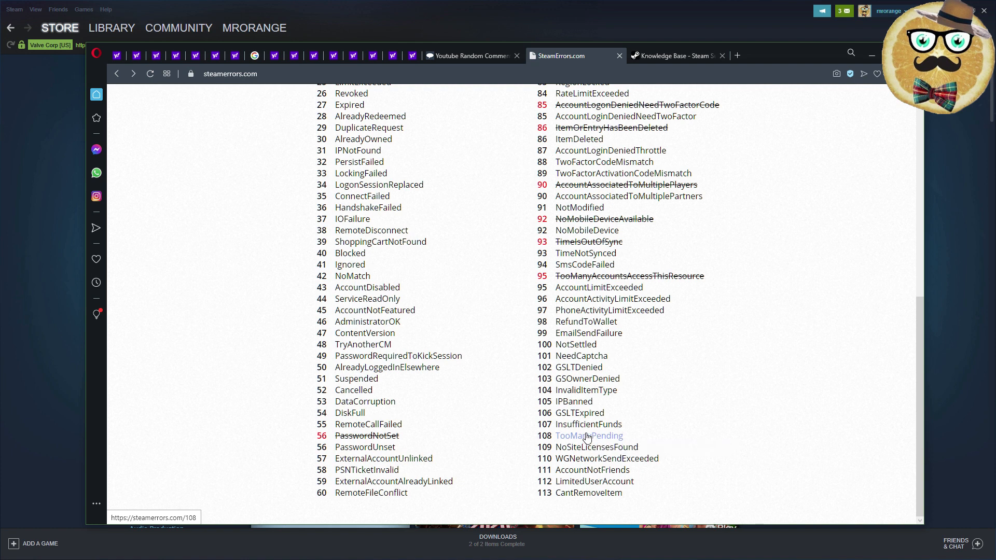
{"action": "left_click", "coordinate": [588, 436]}
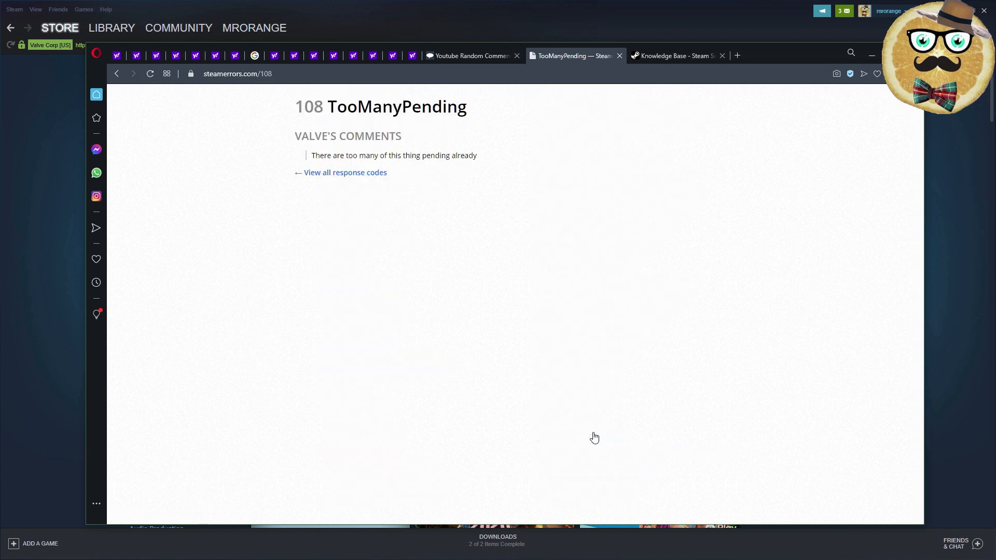
{"action": "mouse_move", "coordinate": [448, 183]}
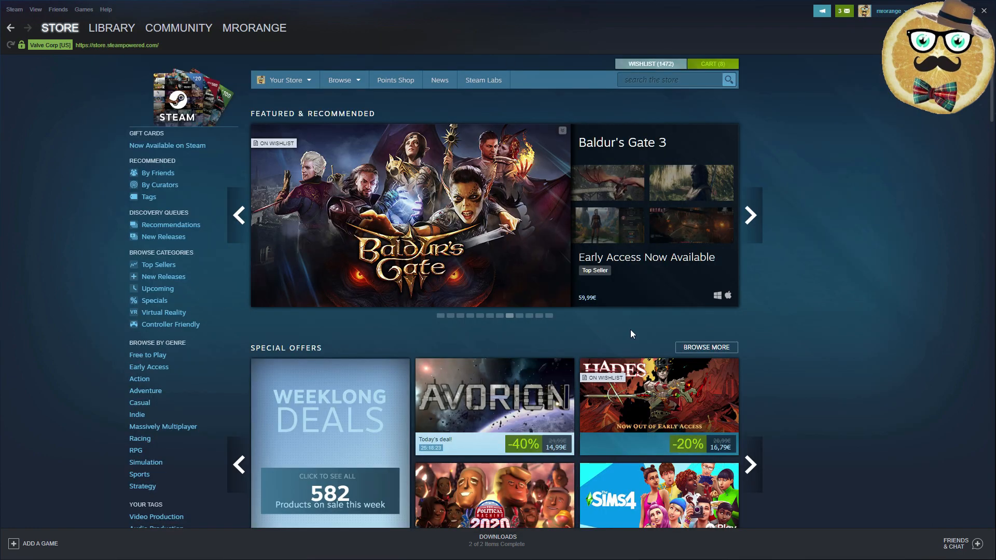
{"action": "mouse_move", "coordinate": [377, 233]}
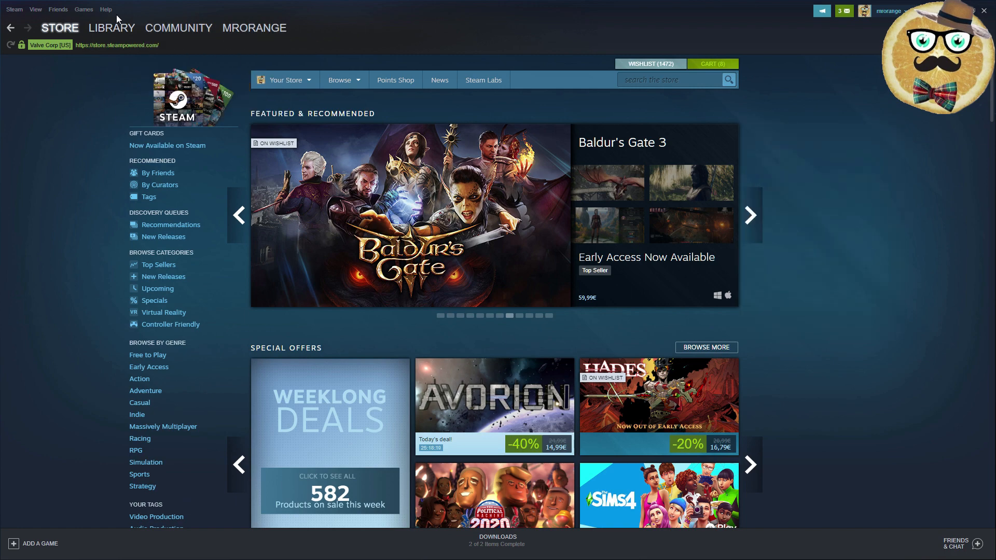
Go to Steam Support from the Steam client's Help menu
{"action": "left_click", "coordinate": [105, 10]}
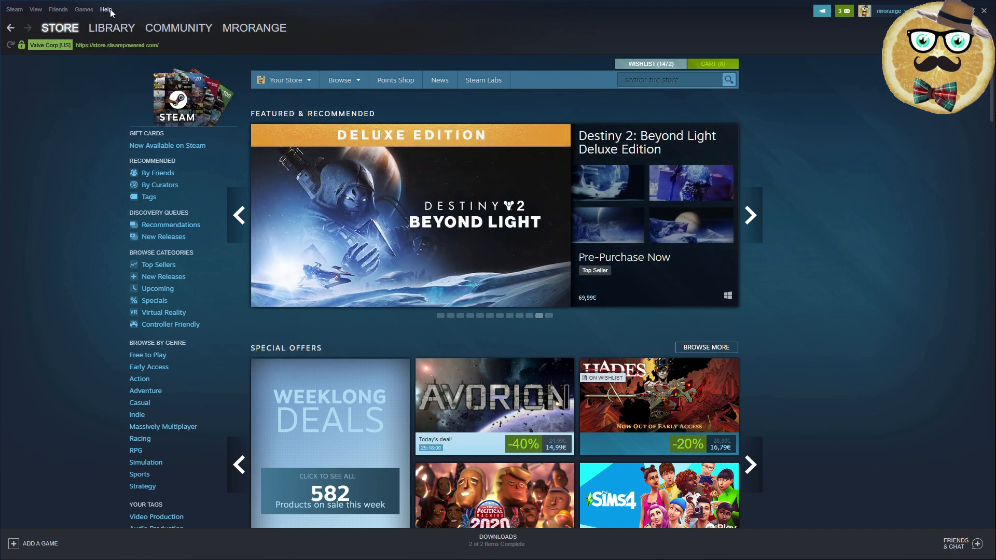
{"action": "left_click", "coordinate": [105, 9]}
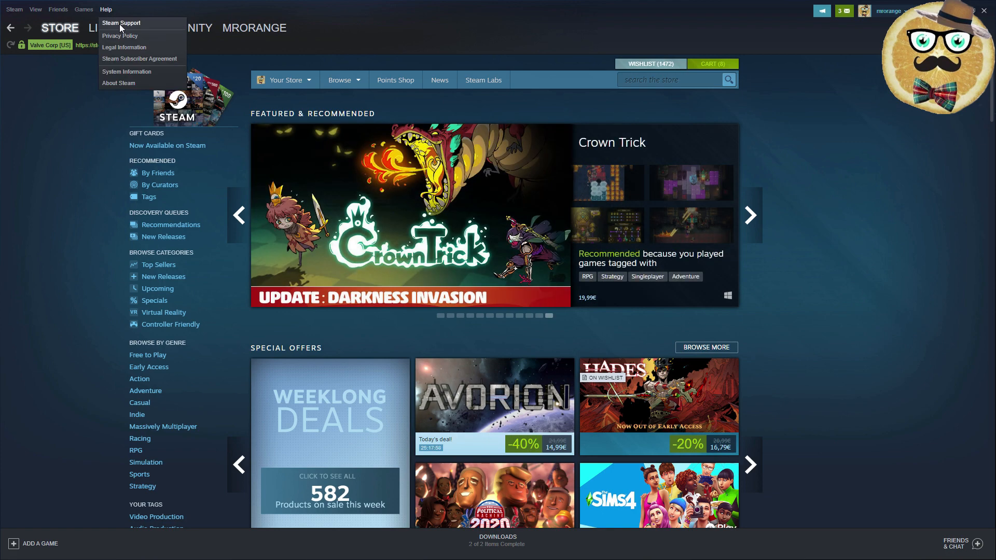
{"action": "left_click", "coordinate": [121, 23]}
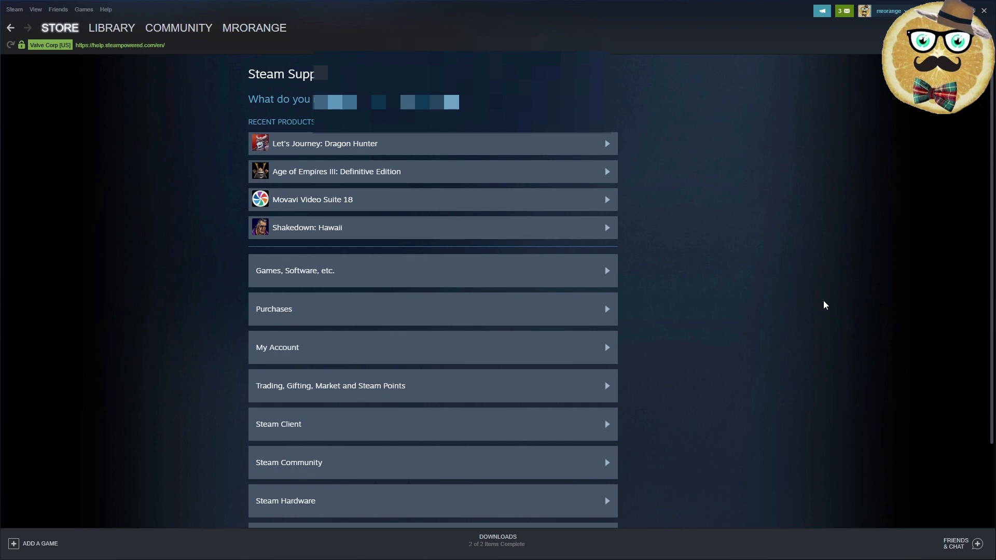
{"action": "mouse_move", "coordinate": [361, 218]}
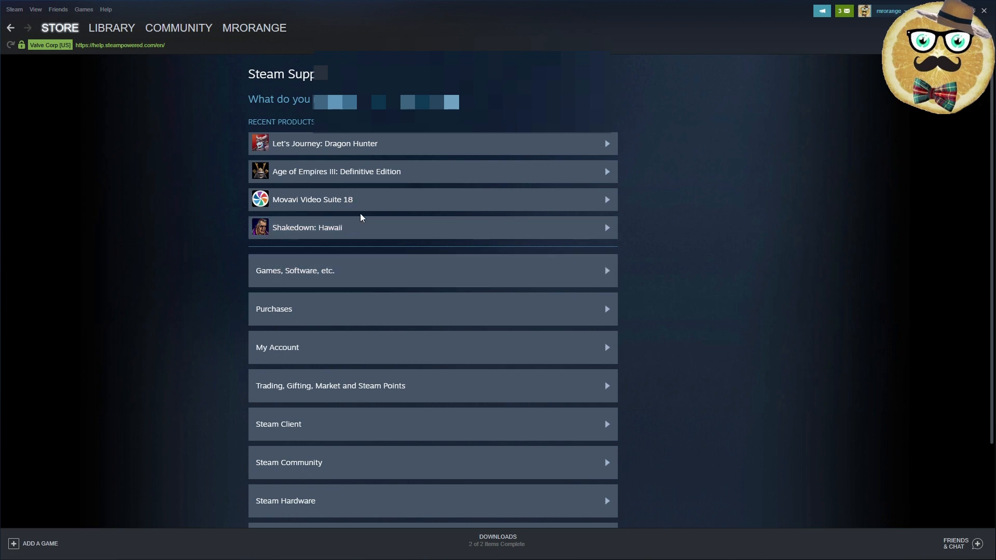
{"action": "mouse_move", "coordinate": [695, 268]}
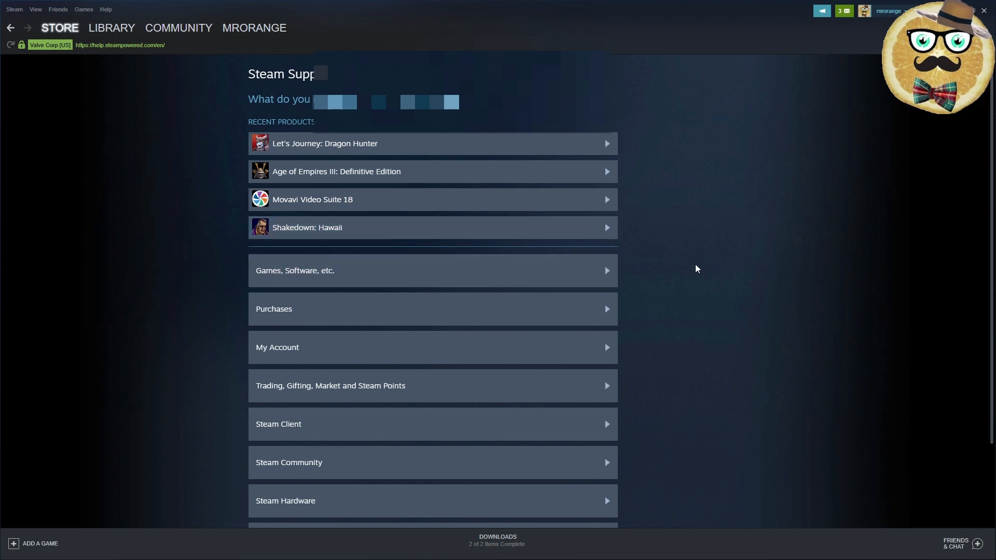
{"action": "scroll", "scroll_direction": "down", "scroll_amount": 3}
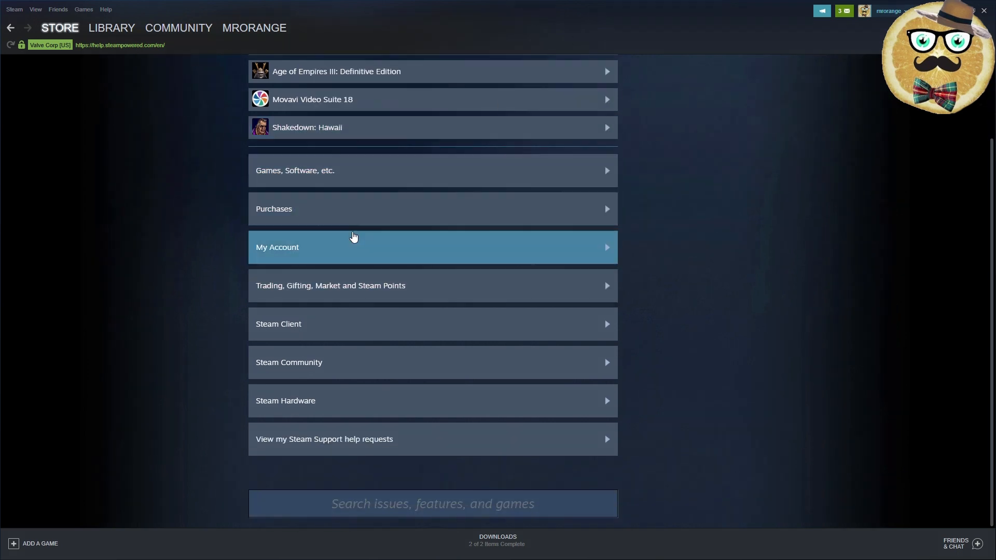
{"action": "mouse_move", "coordinate": [685, 386]}
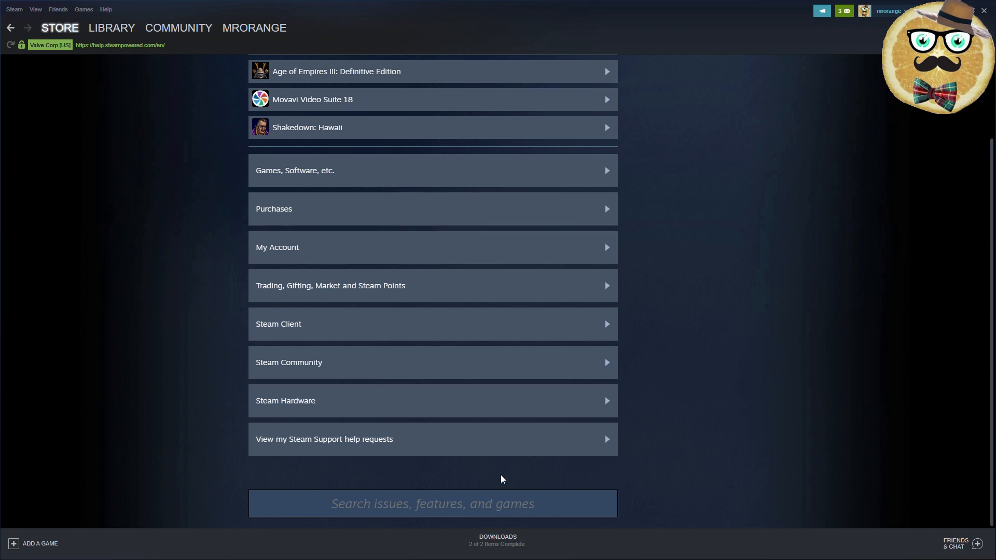
{"action": "mouse_move", "coordinate": [424, 323]}
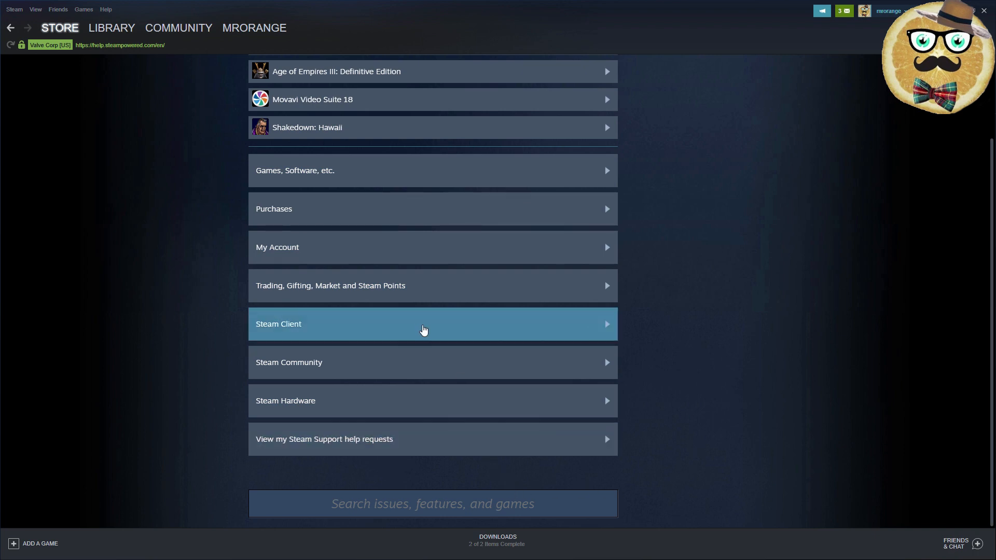
Choose Steam Client and the 'The Steam Client is crashing' issue in the support wizard
{"action": "left_click", "coordinate": [431, 324]}
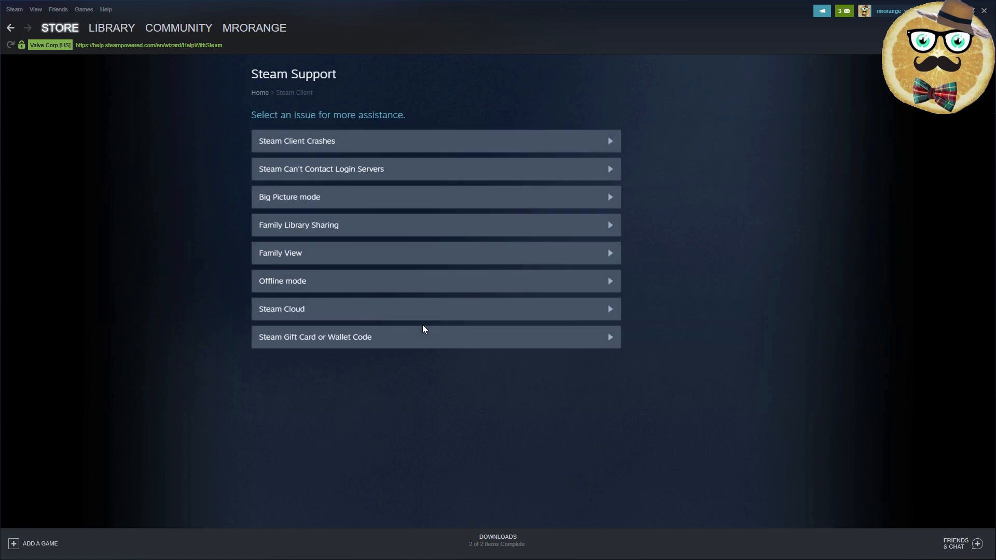
{"action": "mouse_move", "coordinate": [445, 475]}
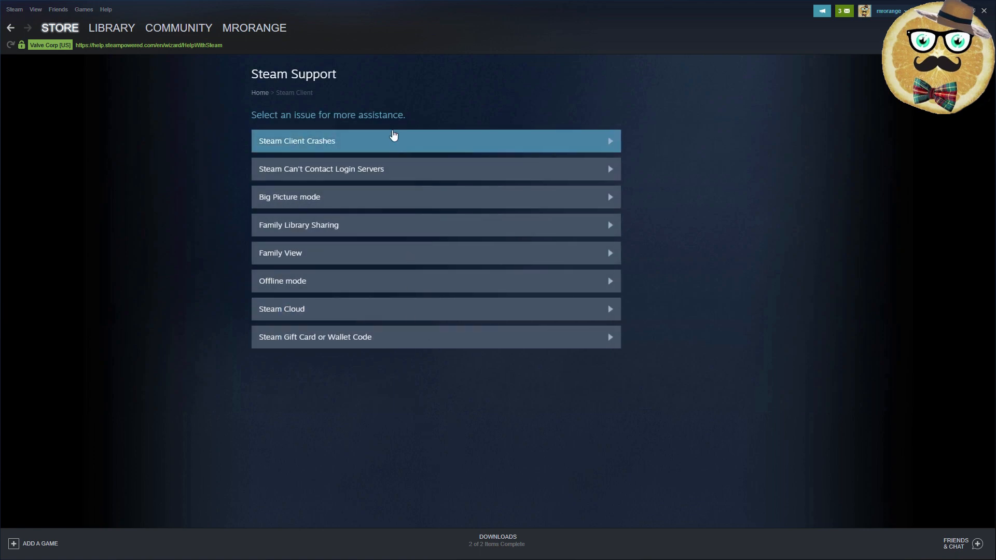
{"action": "mouse_move", "coordinate": [394, 152]}
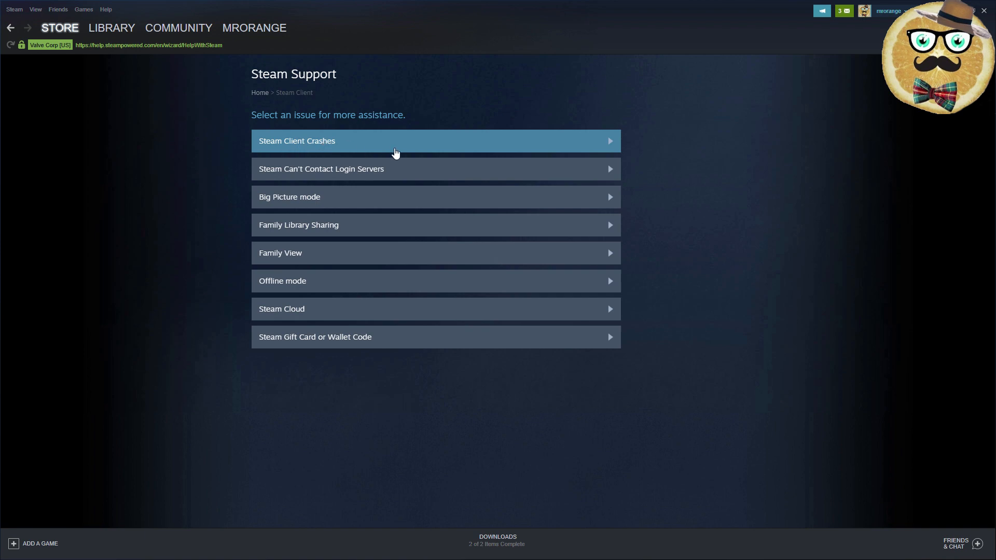
{"action": "mouse_move", "coordinate": [388, 168]}
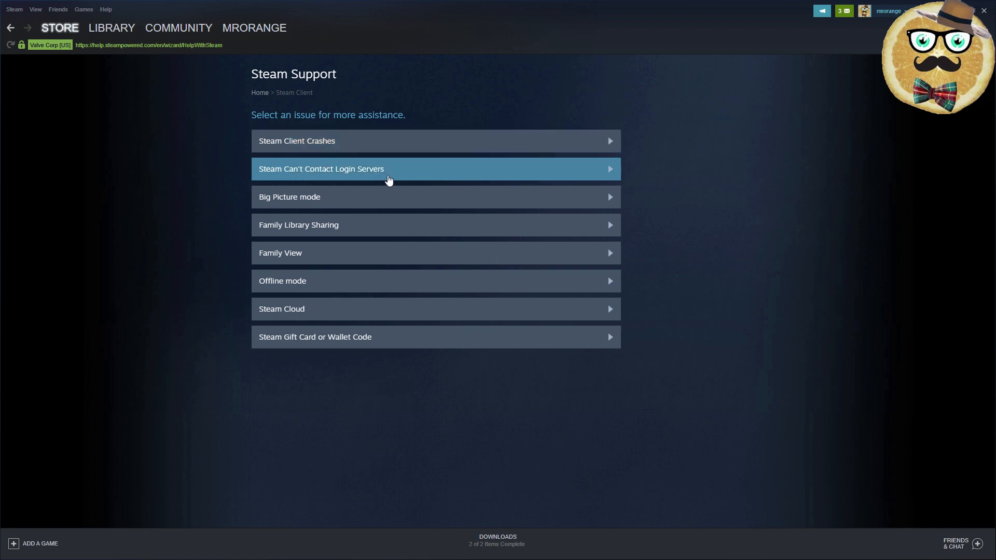
{"action": "mouse_move", "coordinate": [353, 180]}
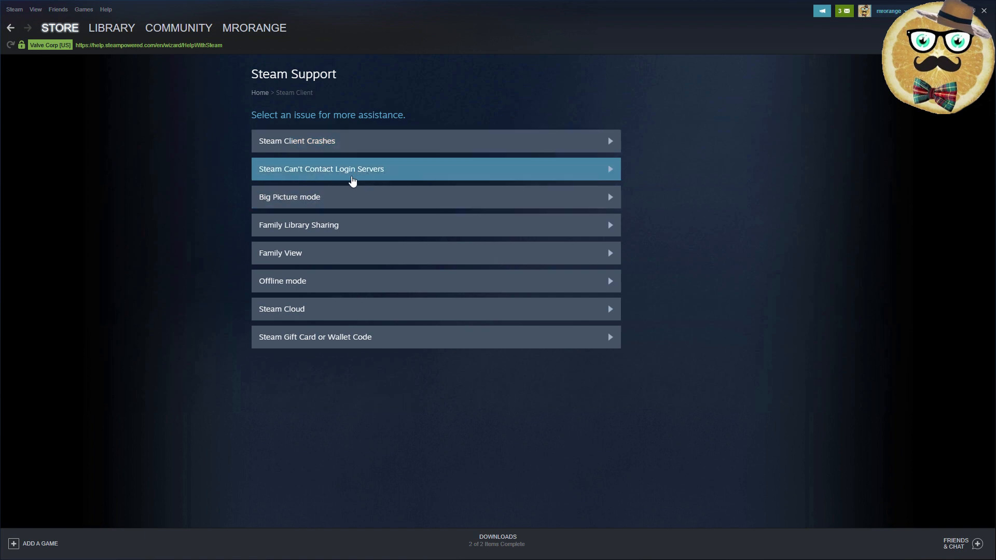
{"action": "mouse_move", "coordinate": [362, 177]}
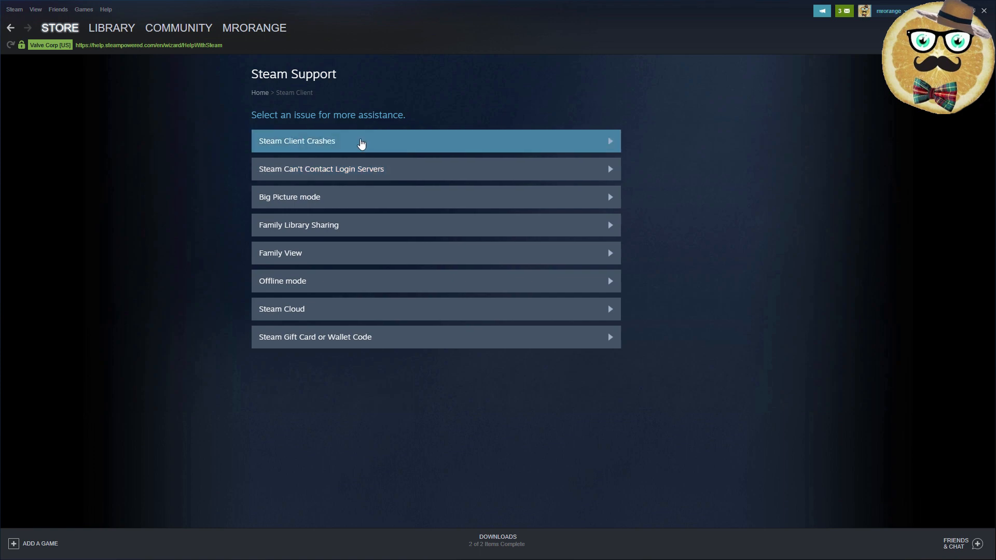
{"action": "left_click", "coordinate": [360, 140]}
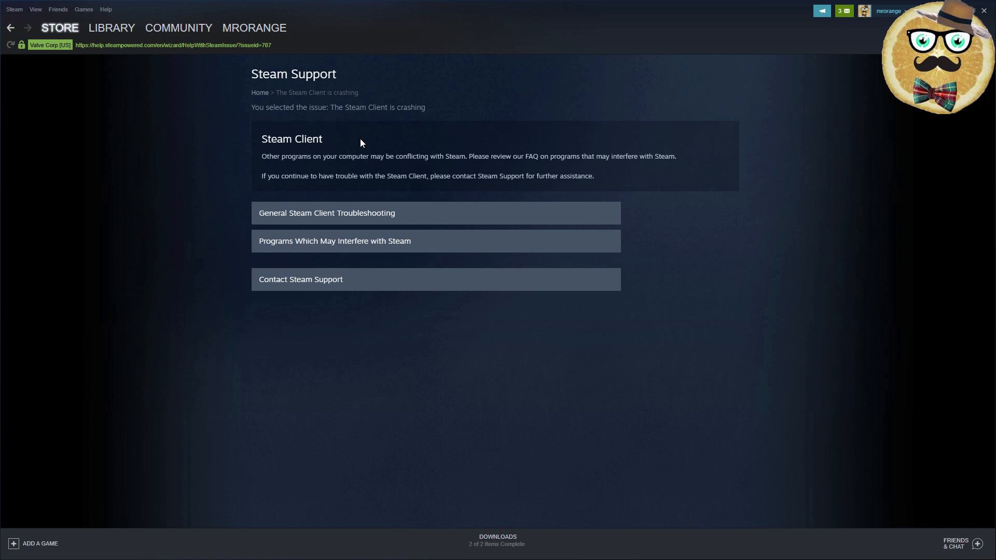
{"action": "mouse_move", "coordinate": [301, 279]}
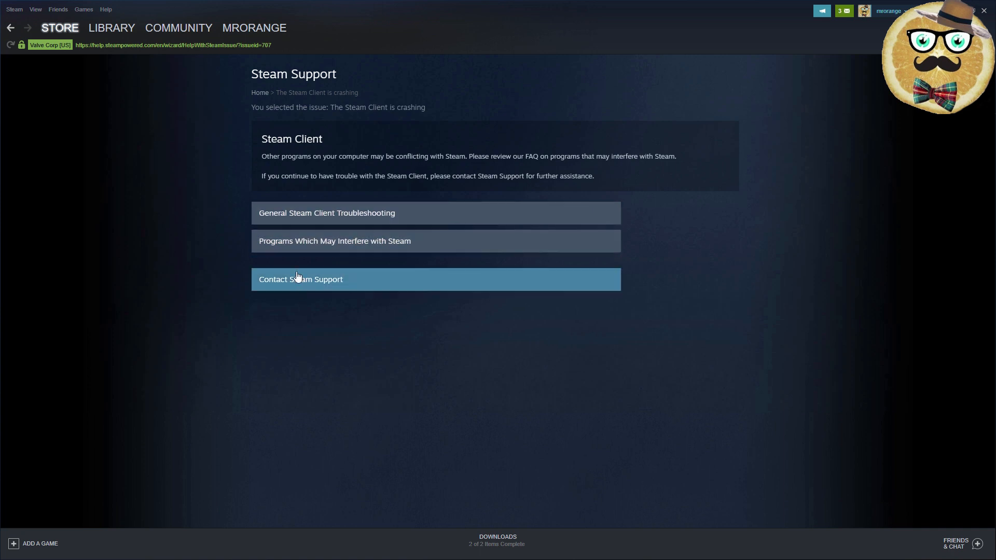
{"action": "mouse_move", "coordinate": [346, 213]}
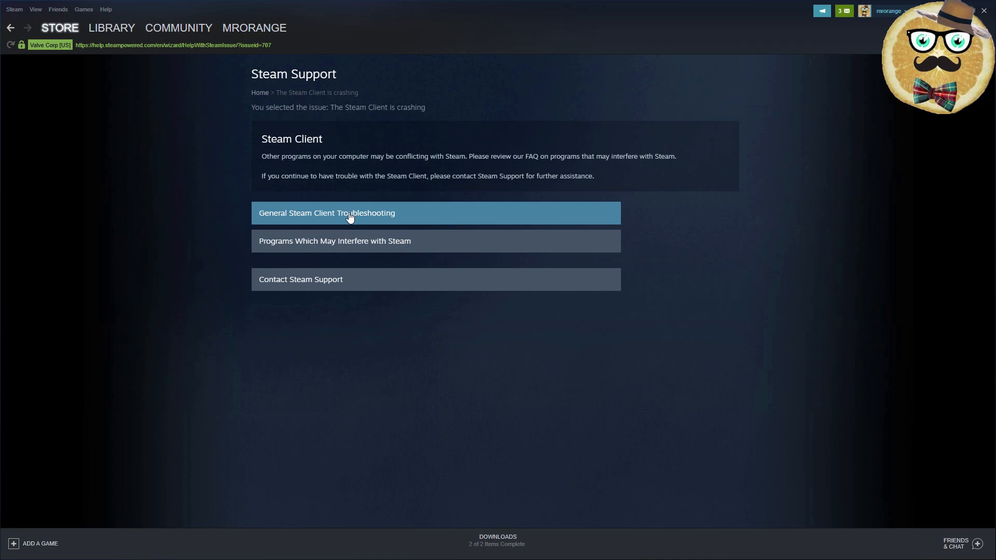
Read the General Steam Client Troubleshooting article and return to its top
{"action": "left_click", "coordinate": [327, 213]}
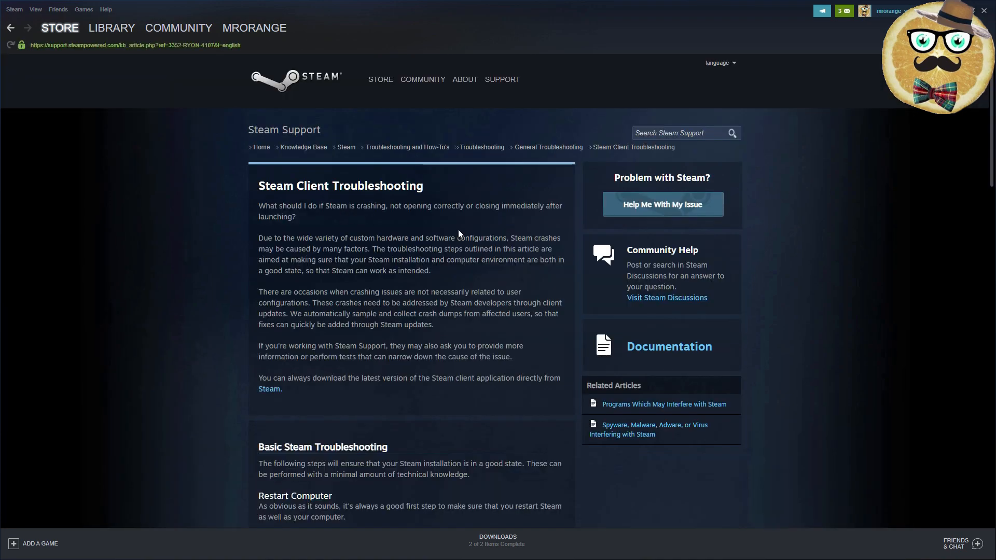
{"action": "scroll", "scroll_direction": "down", "scroll_amount": 3}
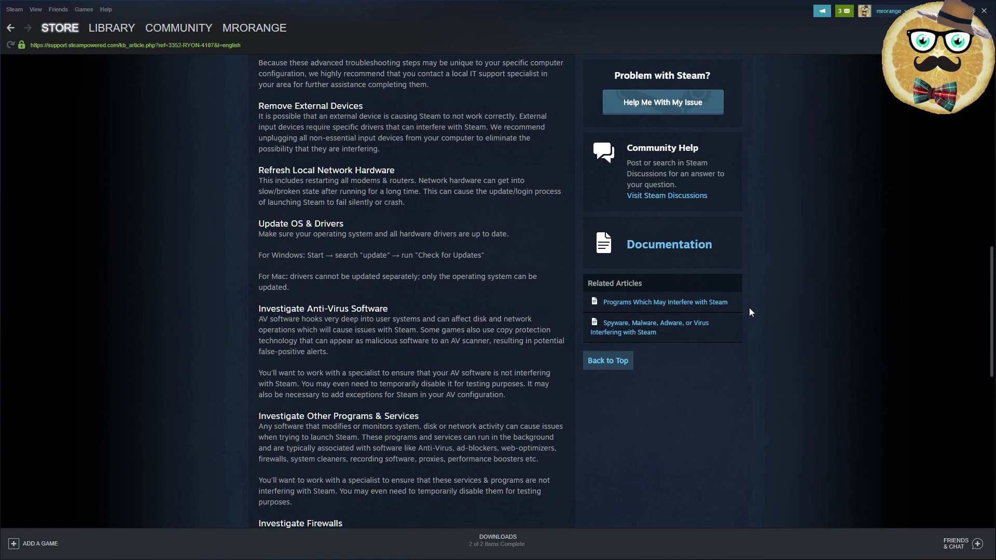
{"action": "scroll", "scroll_direction": "up", "scroll_amount": 3}
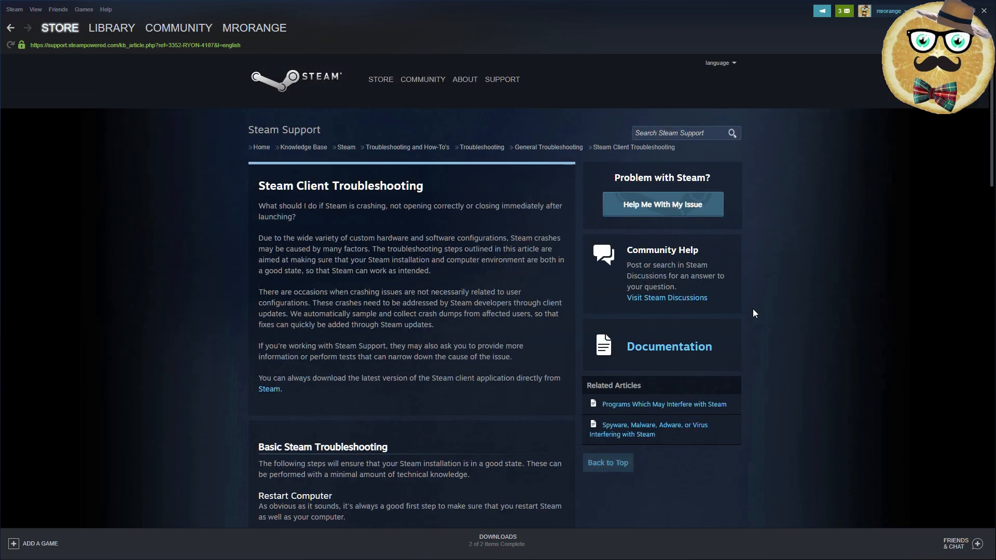
{"action": "mouse_move", "coordinate": [536, 233]}
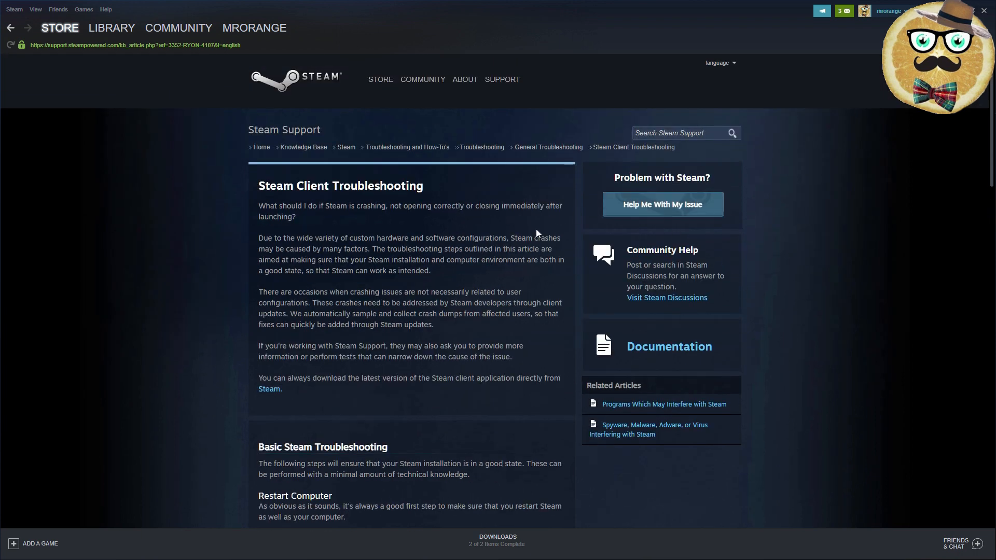
{"action": "mouse_move", "coordinate": [528, 272]}
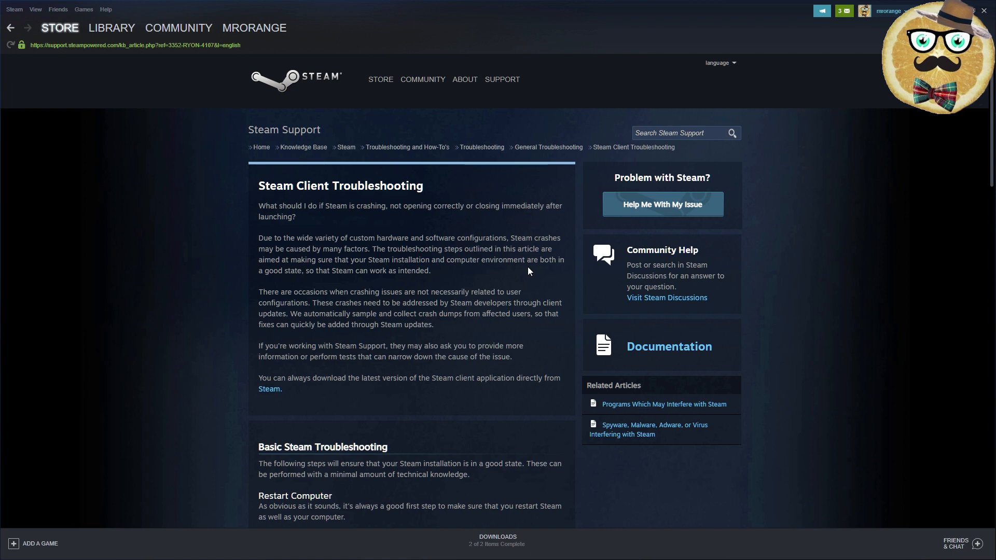
{"action": "mouse_move", "coordinate": [406, 147]}
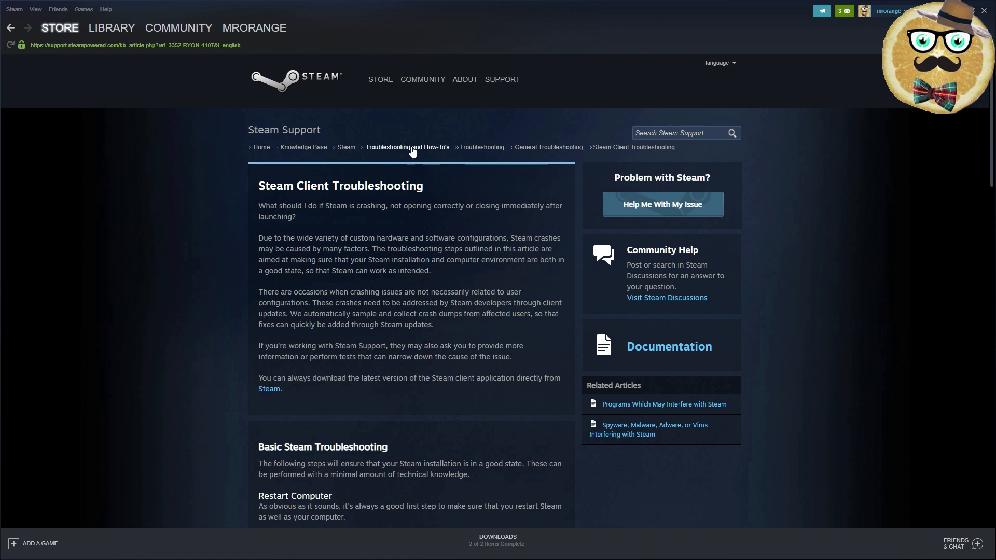
Navigate from Troubleshooting and How-To's through Troubleshooting to the Specific Error Messages list
{"action": "left_click", "coordinate": [407, 147]}
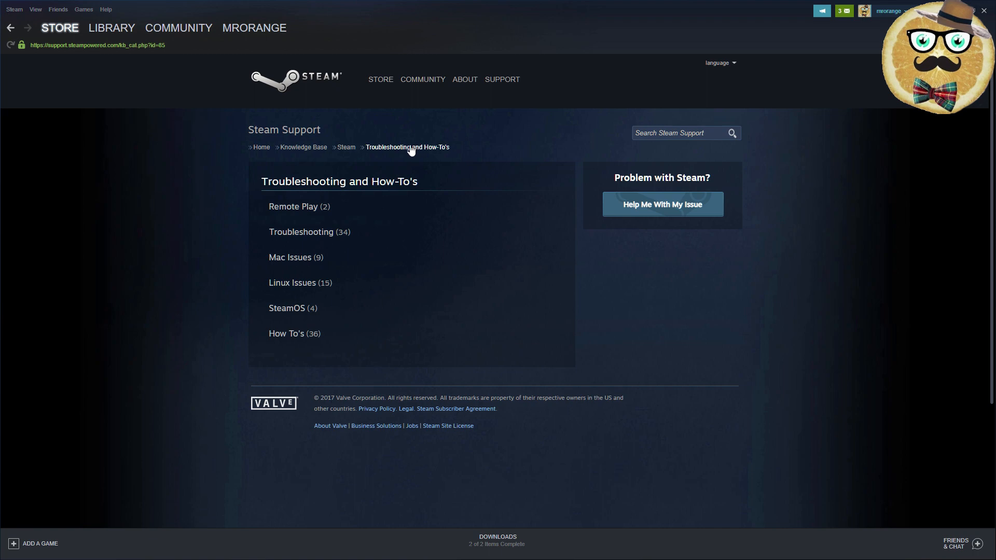
{"action": "mouse_move", "coordinate": [234, 158]}
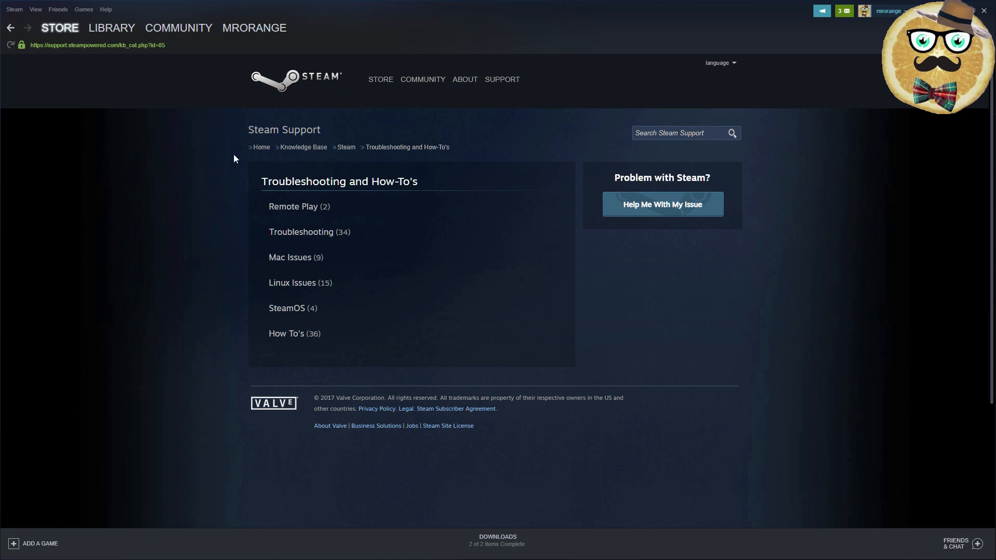
{"action": "mouse_move", "coordinate": [336, 262]}
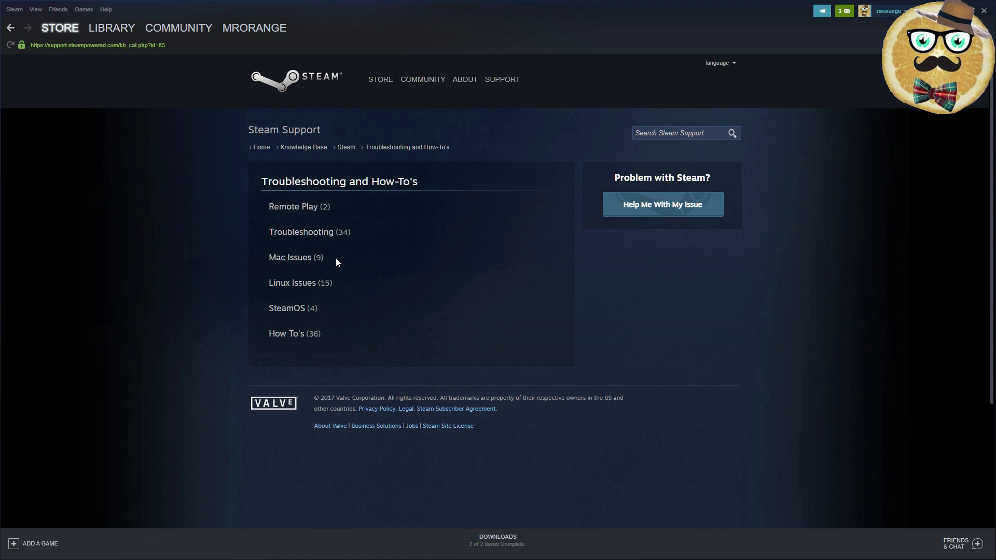
{"action": "left_click", "coordinate": [301, 231]}
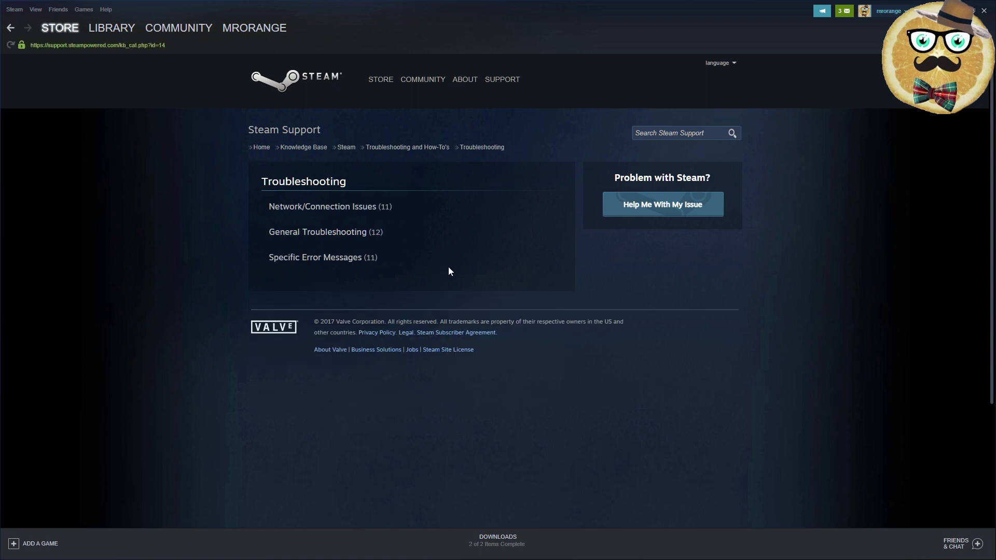
{"action": "mouse_move", "coordinate": [325, 257]}
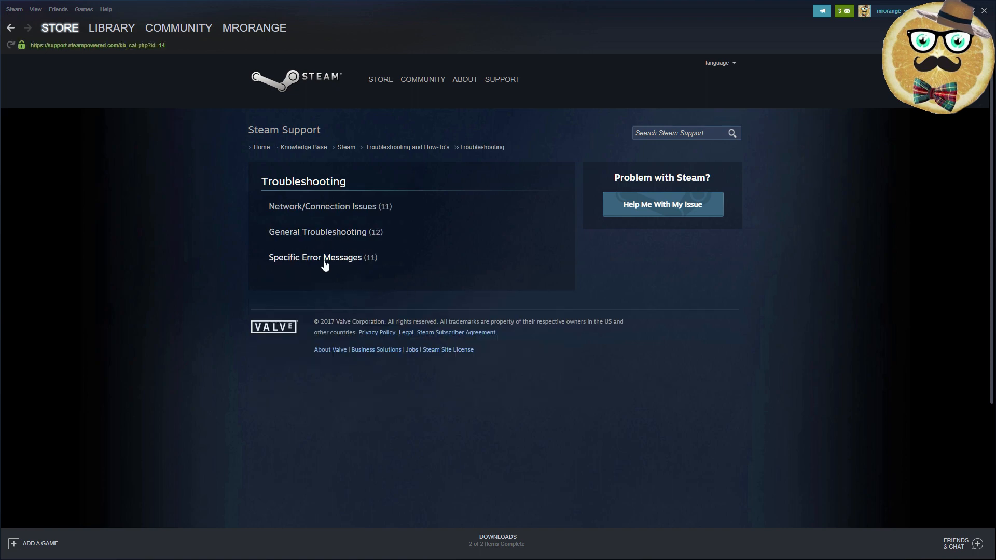
{"action": "mouse_move", "coordinate": [324, 239]}
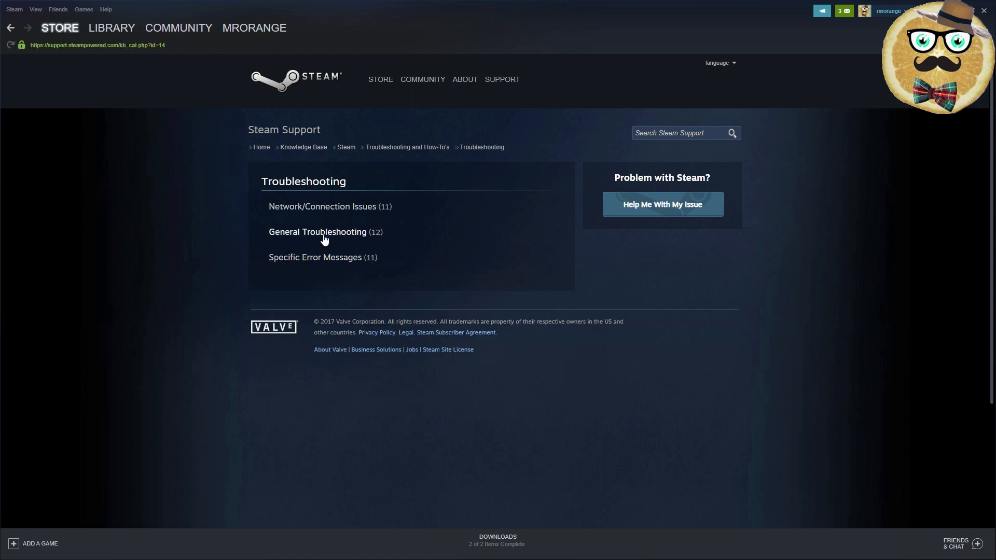
{"action": "mouse_move", "coordinate": [321, 266]}
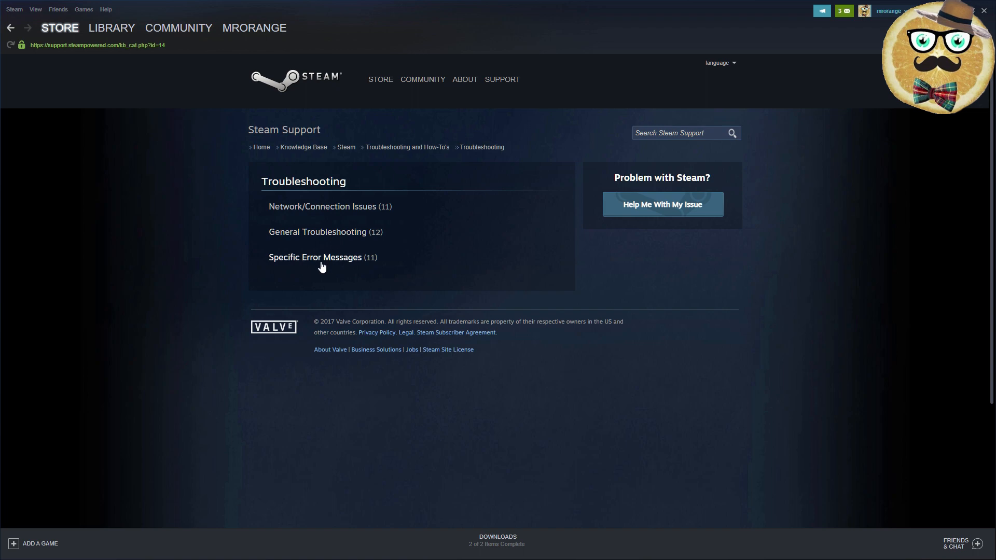
{"action": "left_click", "coordinate": [314, 258]}
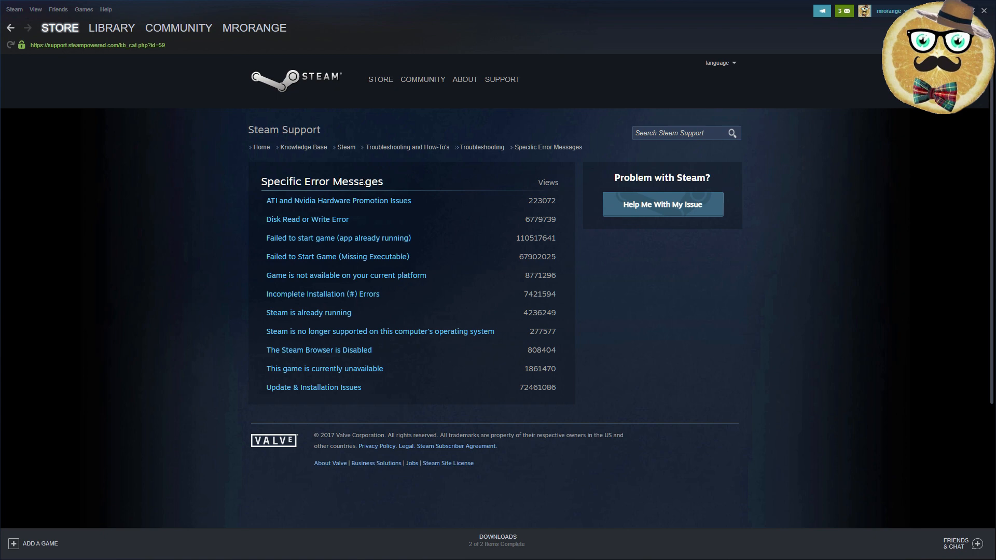
{"action": "mouse_move", "coordinate": [444, 355]}
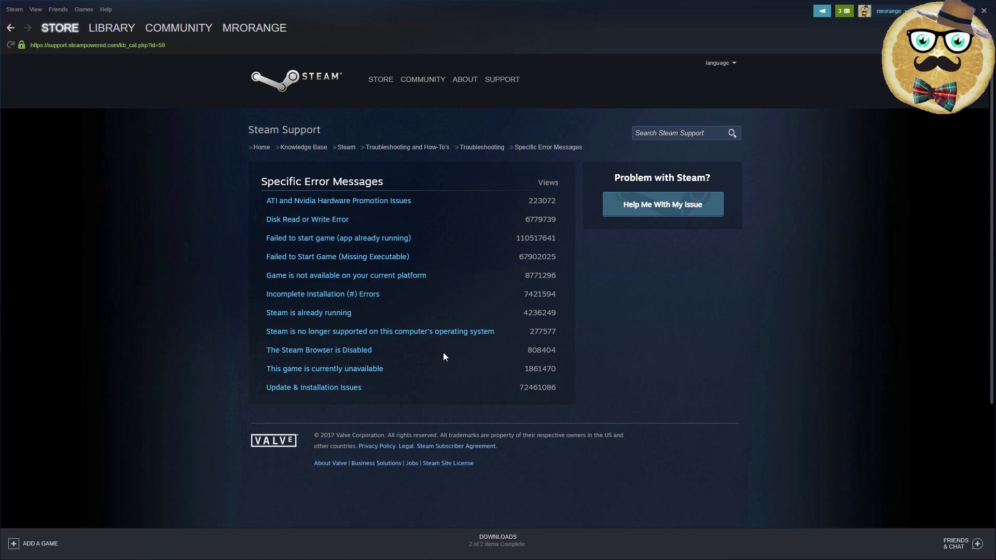
{"action": "mouse_move", "coordinate": [532, 253]}
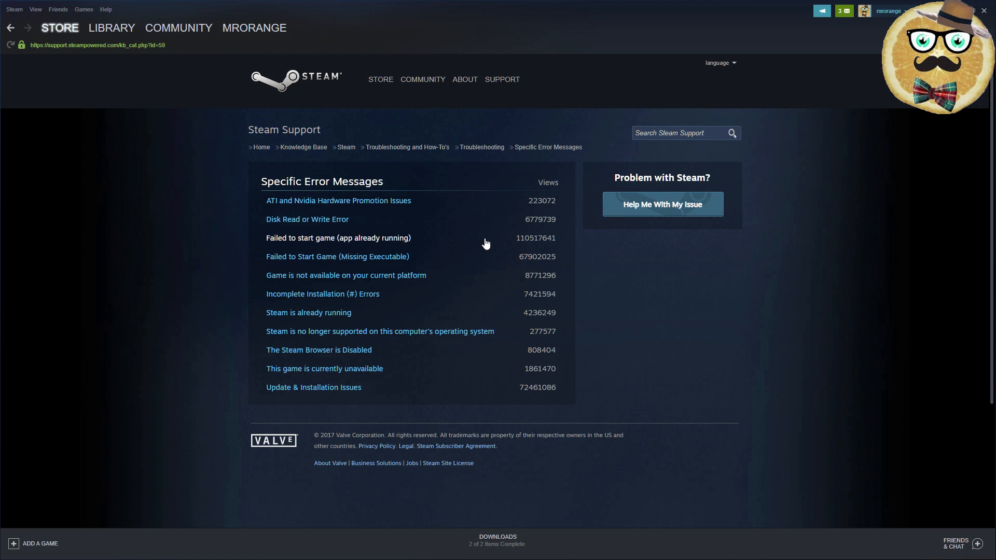
{"action": "mouse_move", "coordinate": [411, 407]}
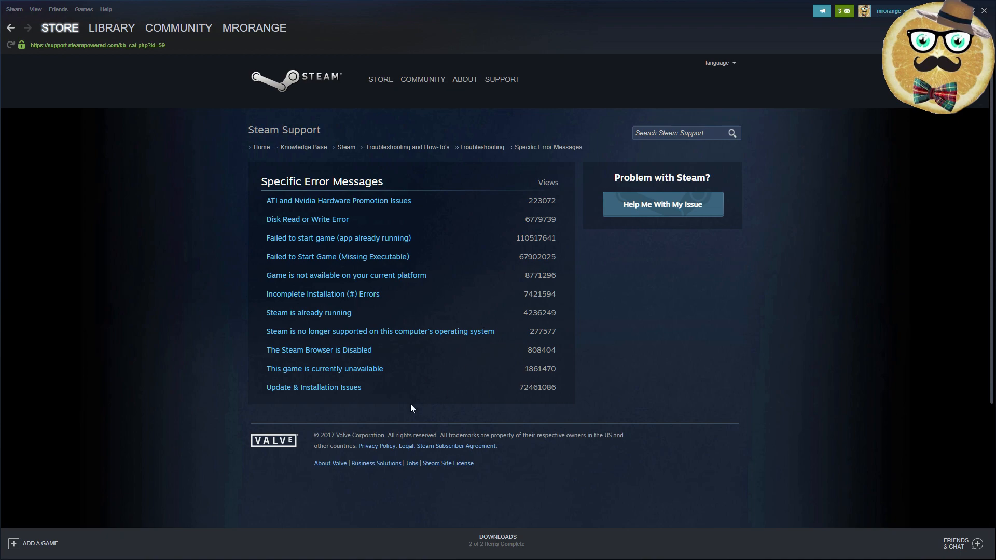
Read the Update & Installation Issues article to the bottom, then return to Specific Error Messages
{"action": "left_click", "coordinate": [314, 387]}
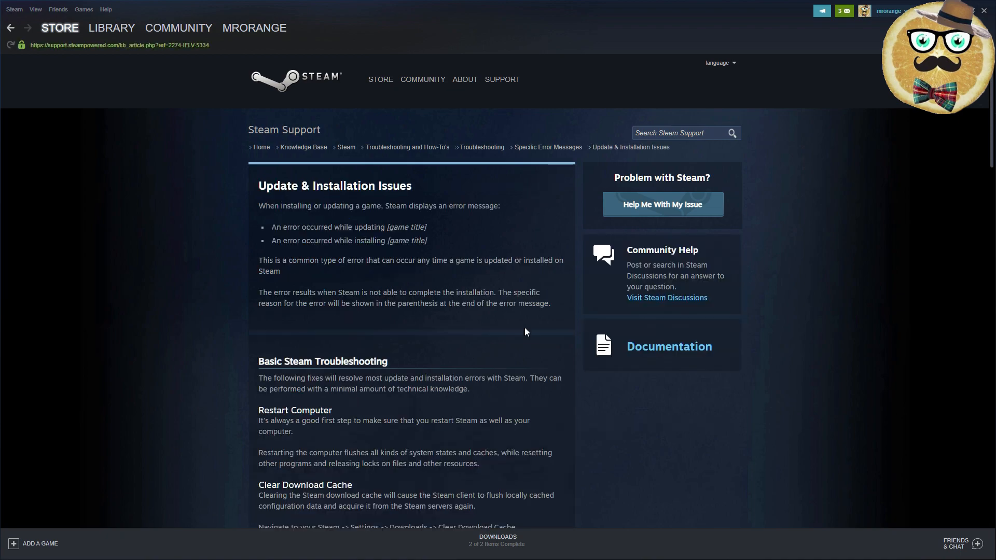
{"action": "scroll", "scroll_direction": "down", "scroll_amount": 3}
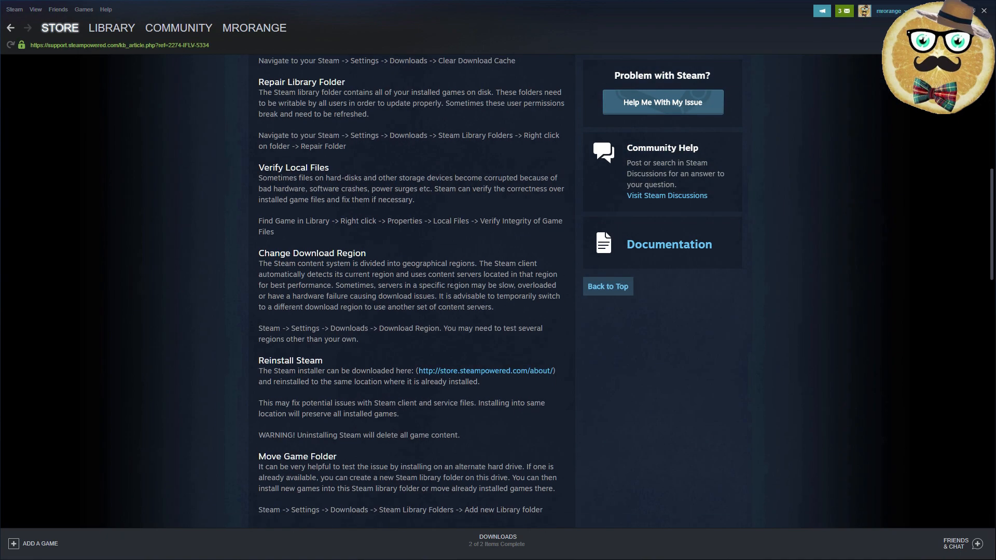
{"action": "scroll", "scroll_direction": "up", "scroll_amount": 3}
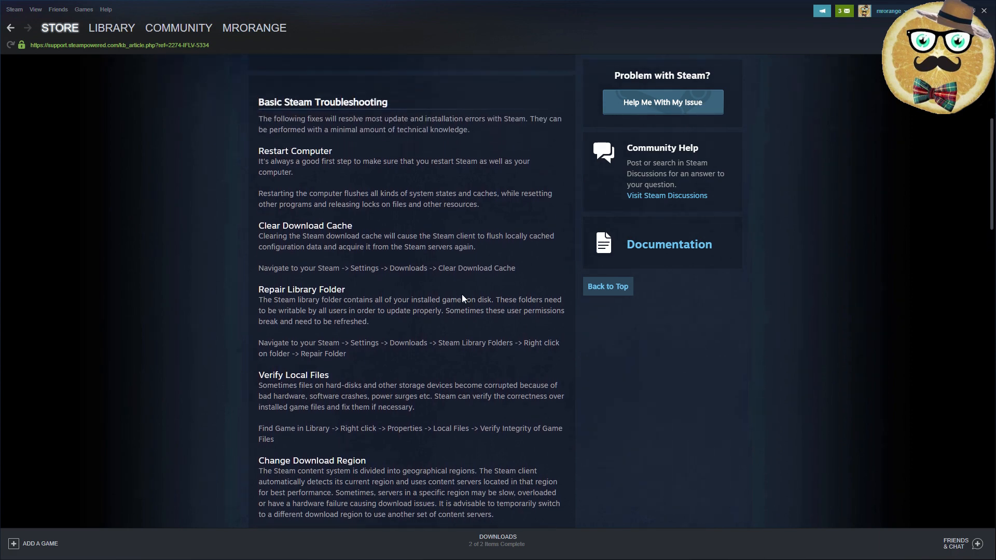
{"action": "scroll", "scroll_direction": "down", "scroll_amount": 3}
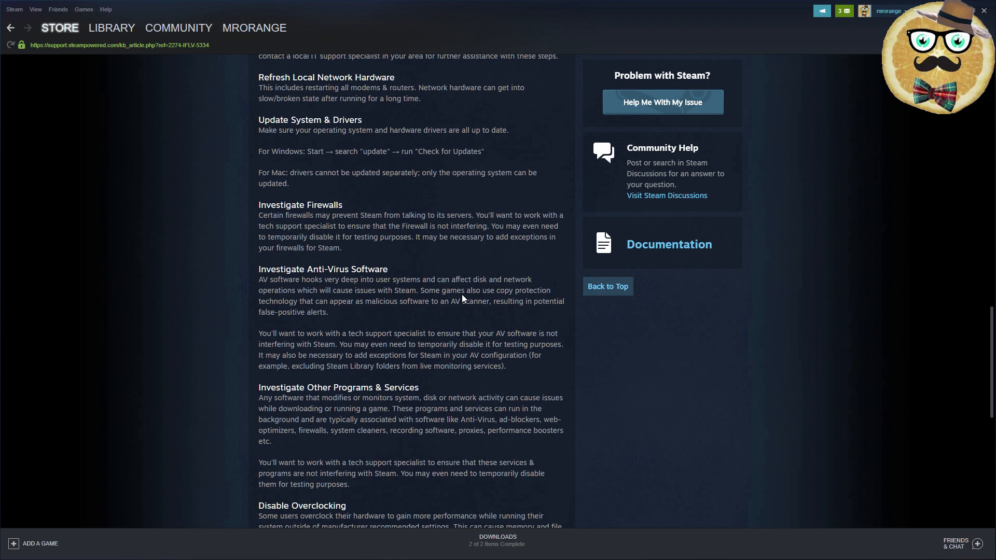
{"action": "scroll", "scroll_direction": "down", "scroll_amount": 3}
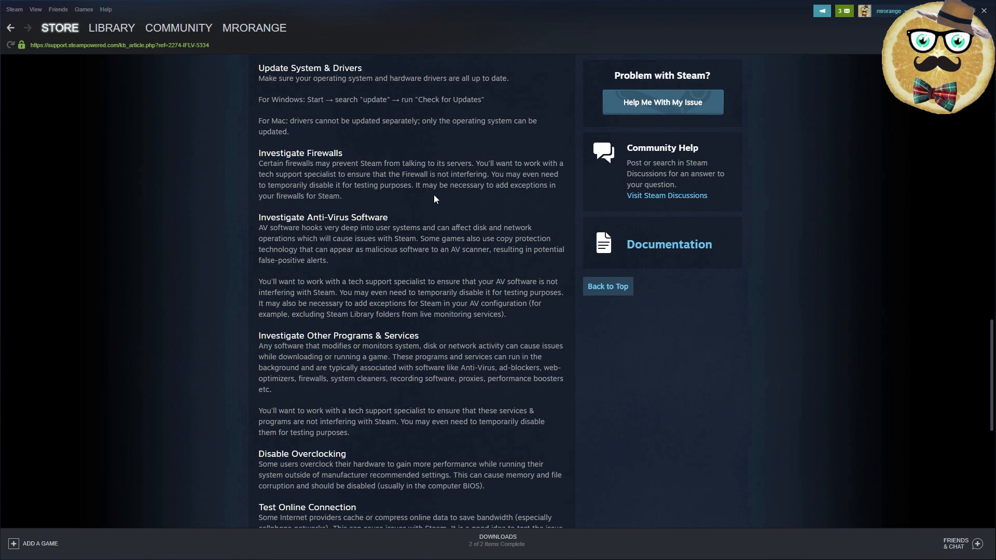
{"action": "scroll", "scroll_direction": "down", "scroll_amount": 3}
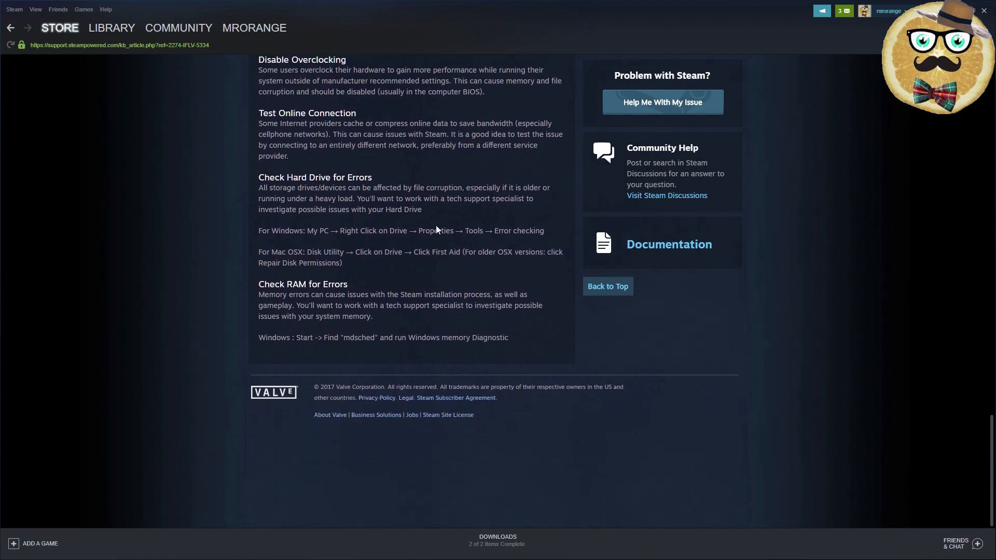
{"action": "scroll", "scroll_direction": "down", "scroll_amount": 3}
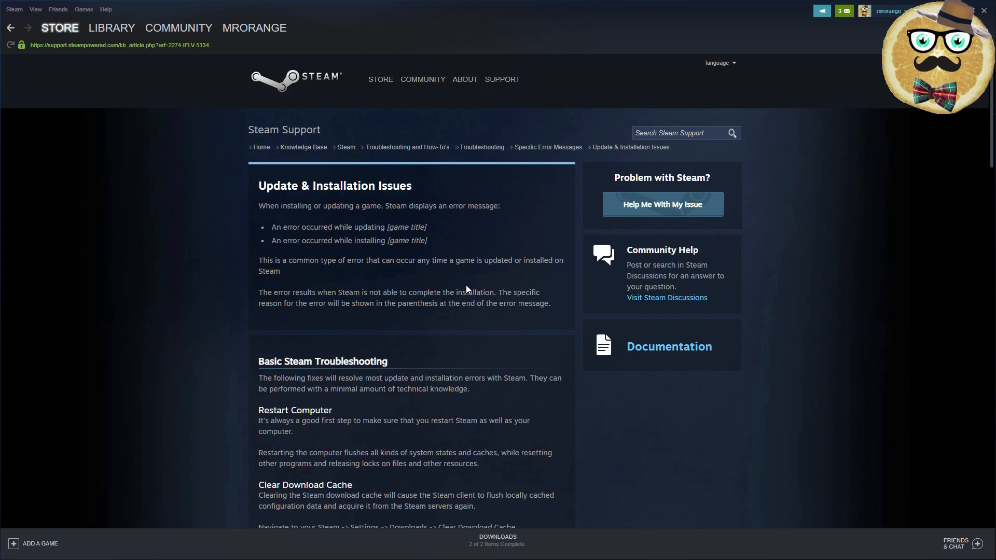
{"action": "mouse_move", "coordinate": [546, 147]}
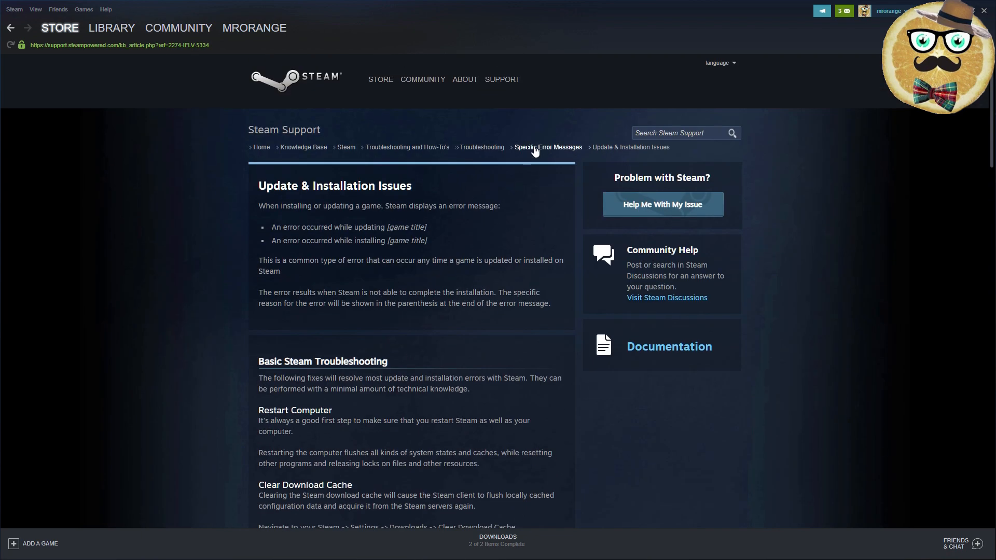
{"action": "left_click", "coordinate": [546, 146]}
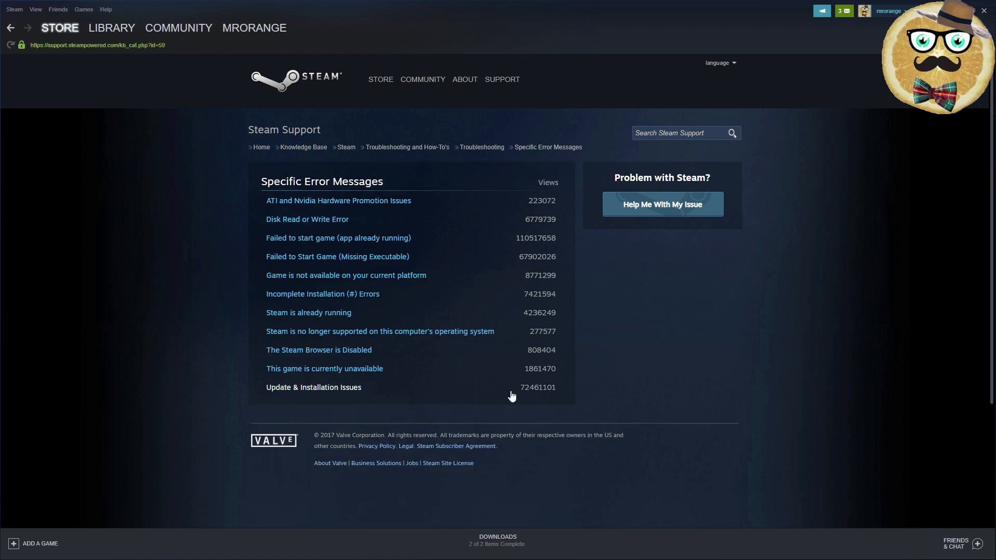
{"action": "mouse_move", "coordinate": [575, 397]}
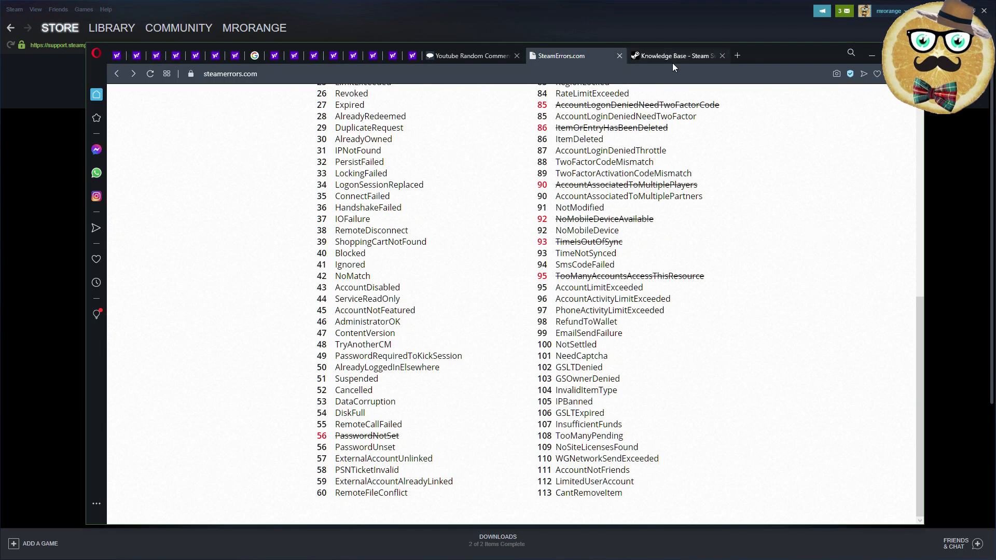
{"action": "left_click", "coordinate": [673, 55]}
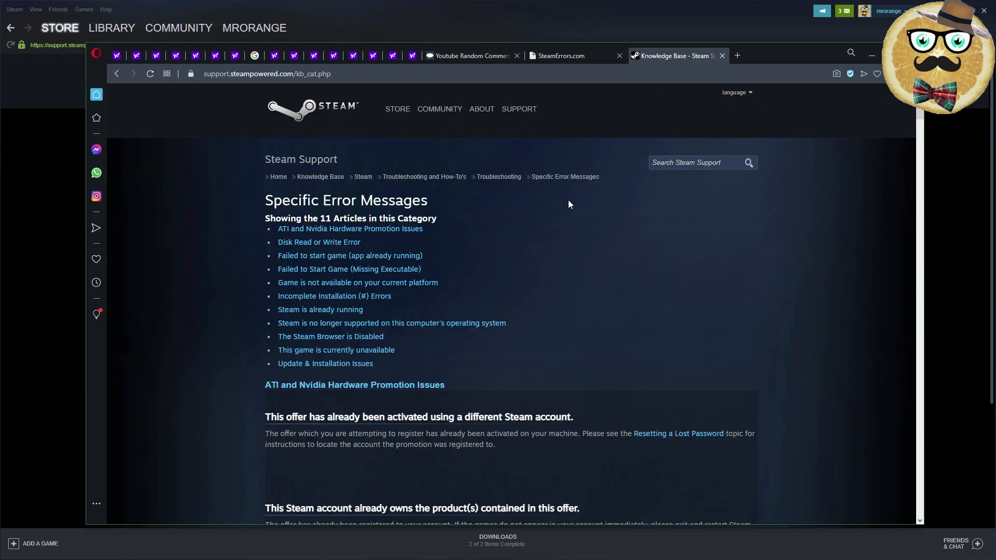
{"action": "scroll", "scroll_direction": "down", "scroll_amount": 3}
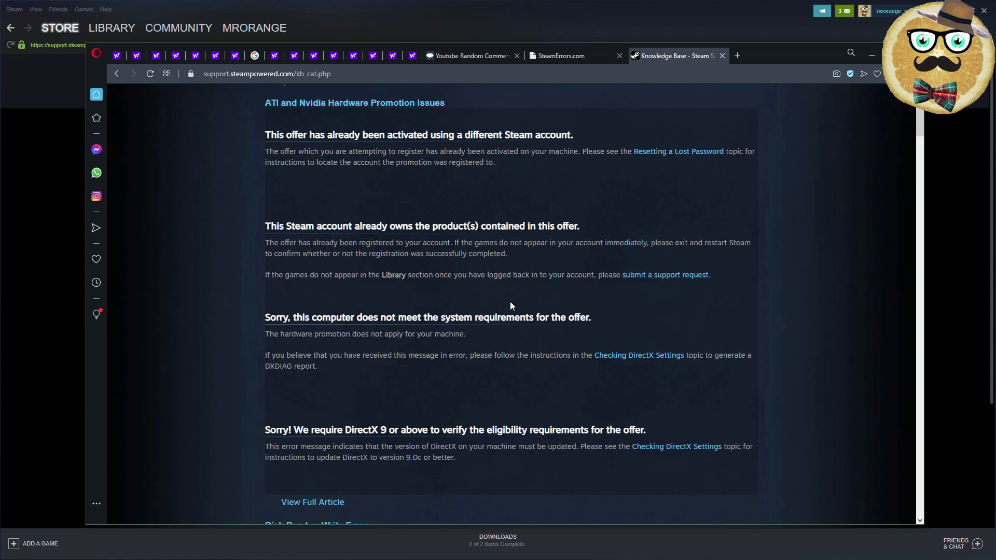
{"action": "scroll", "scroll_direction": "down", "scroll_amount": 3}
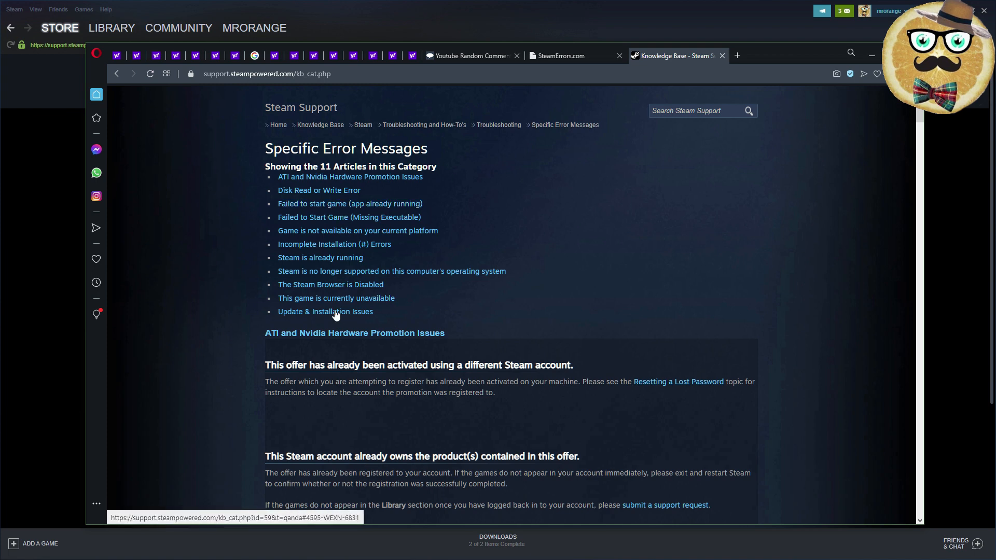
{"action": "mouse_move", "coordinate": [349, 216]}
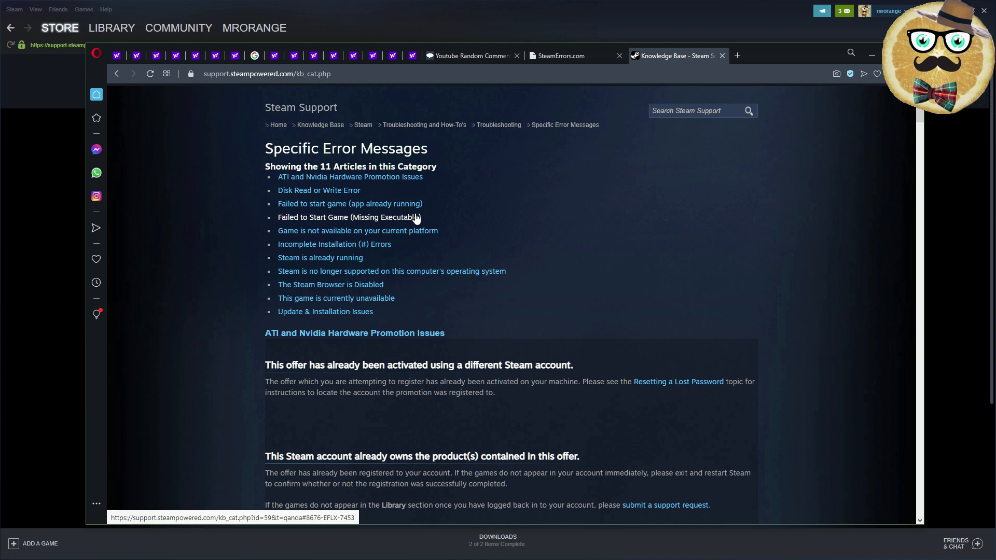
{"action": "mouse_move", "coordinate": [389, 256]}
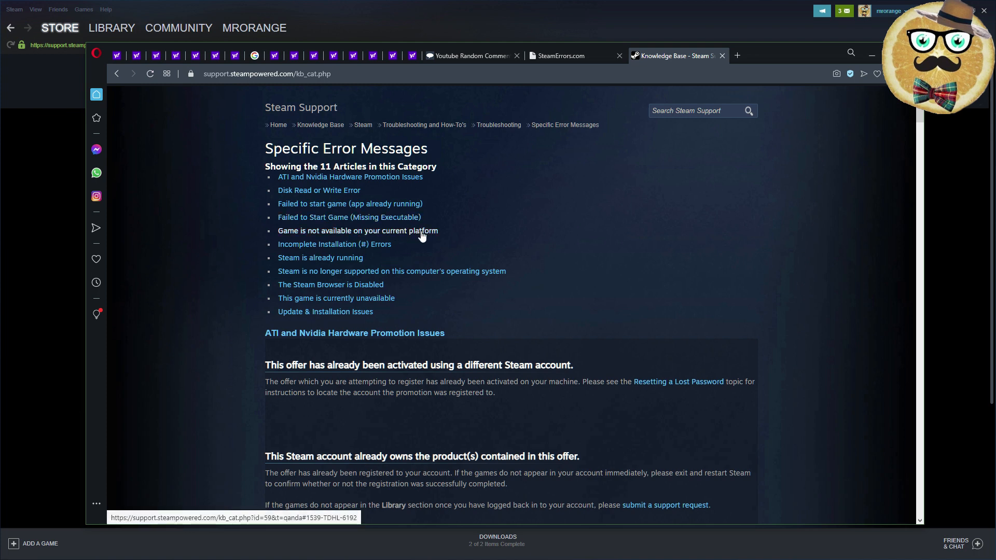
{"action": "mouse_move", "coordinate": [328, 248]}
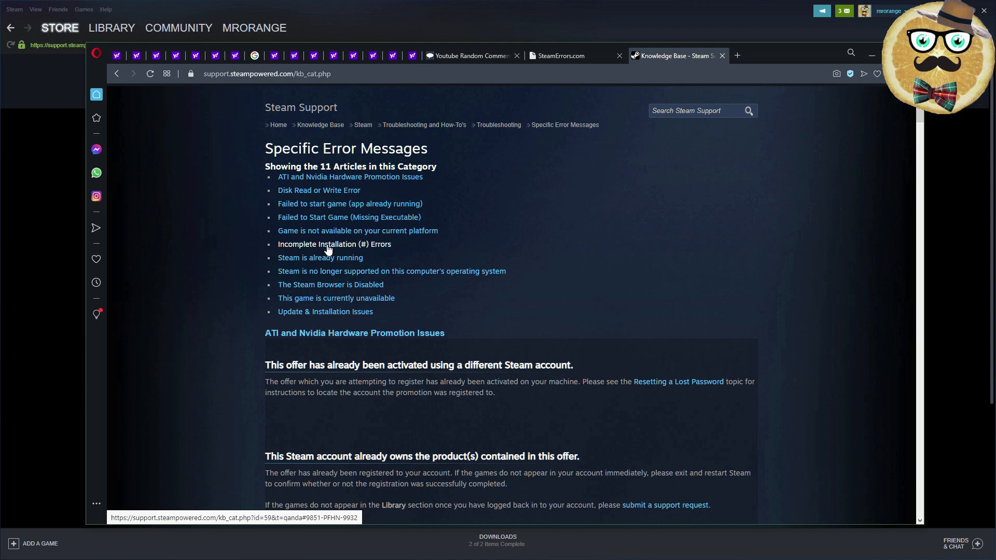
{"action": "mouse_move", "coordinate": [321, 257]}
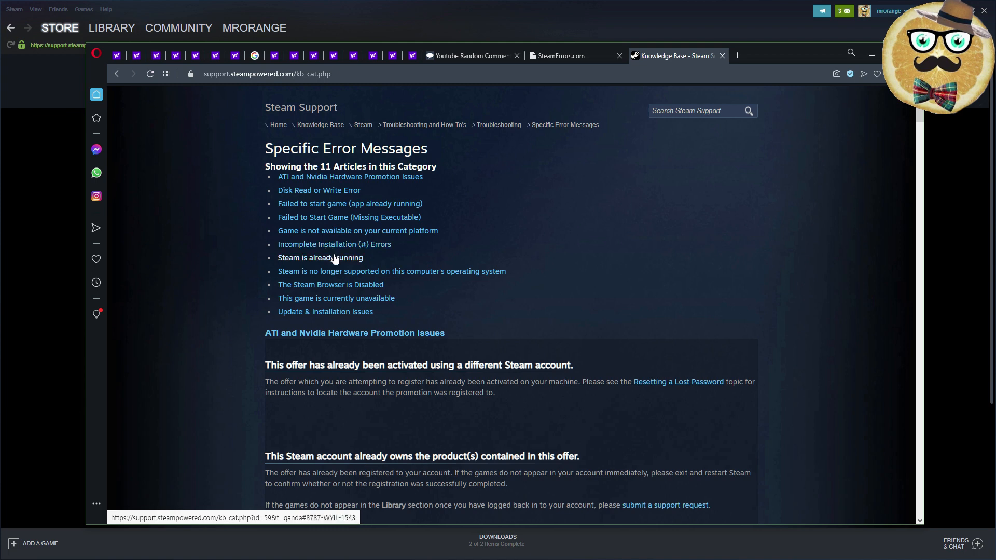
{"action": "mouse_move", "coordinate": [337, 264]}
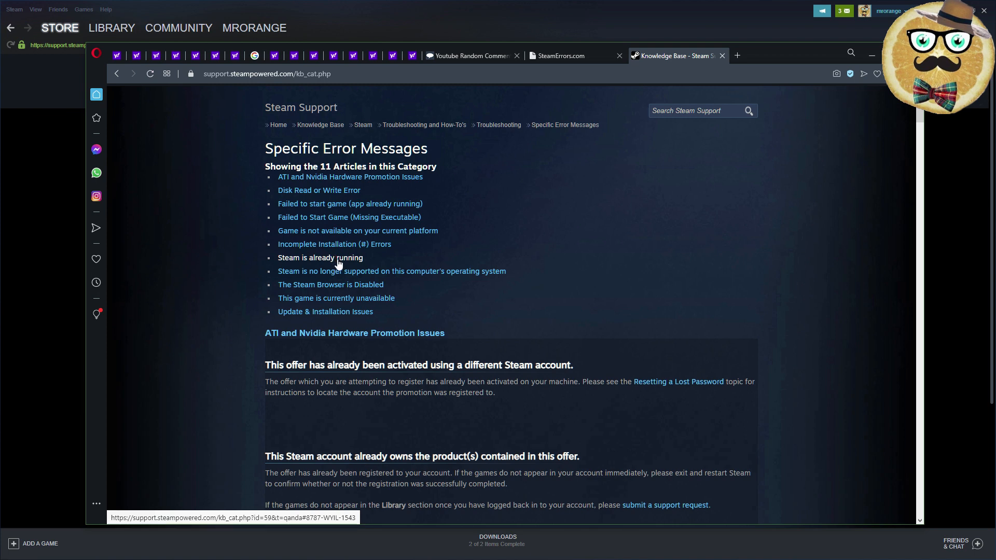
{"action": "mouse_move", "coordinate": [438, 286]}
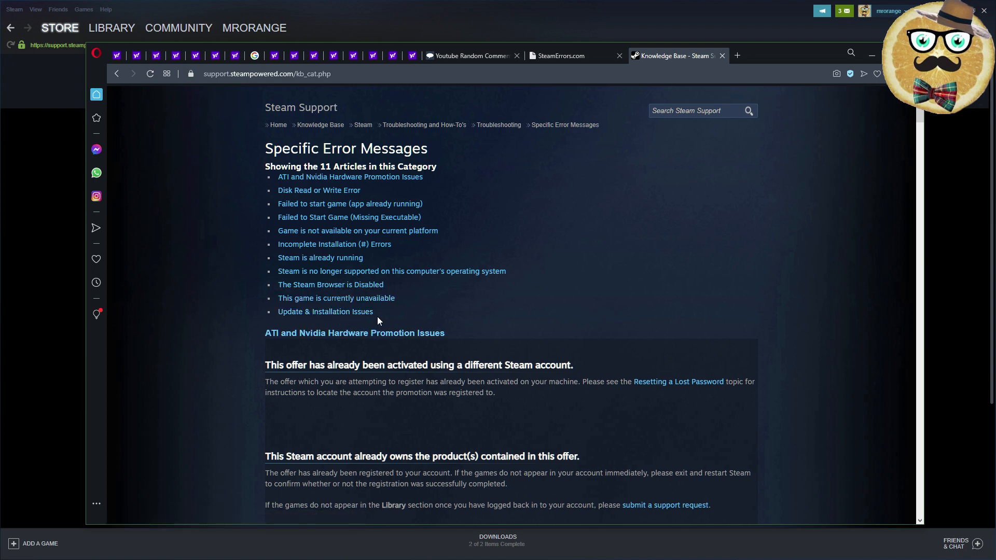
{"action": "scroll", "scroll_direction": "down", "scroll_amount": 3}
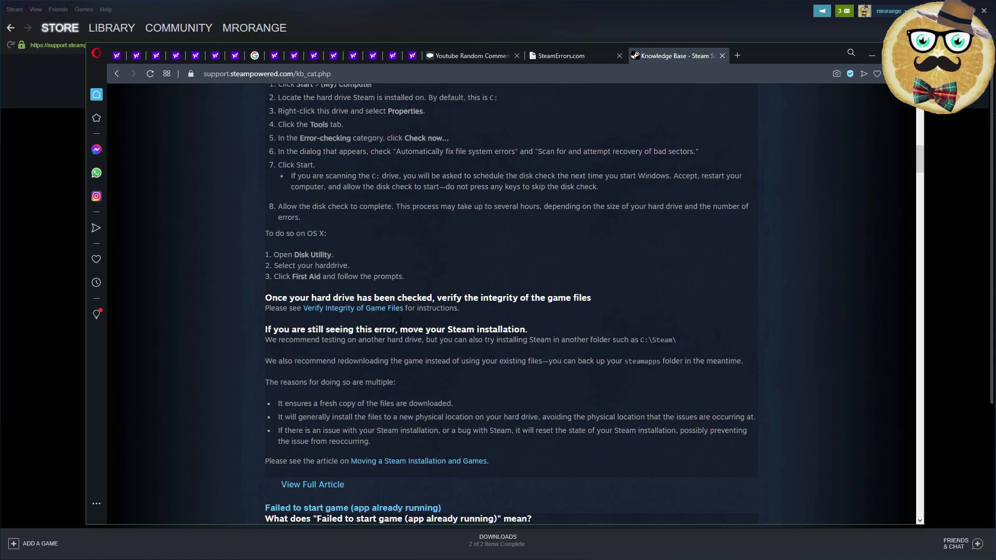
{"action": "scroll", "scroll_direction": "down", "scroll_amount": 3}
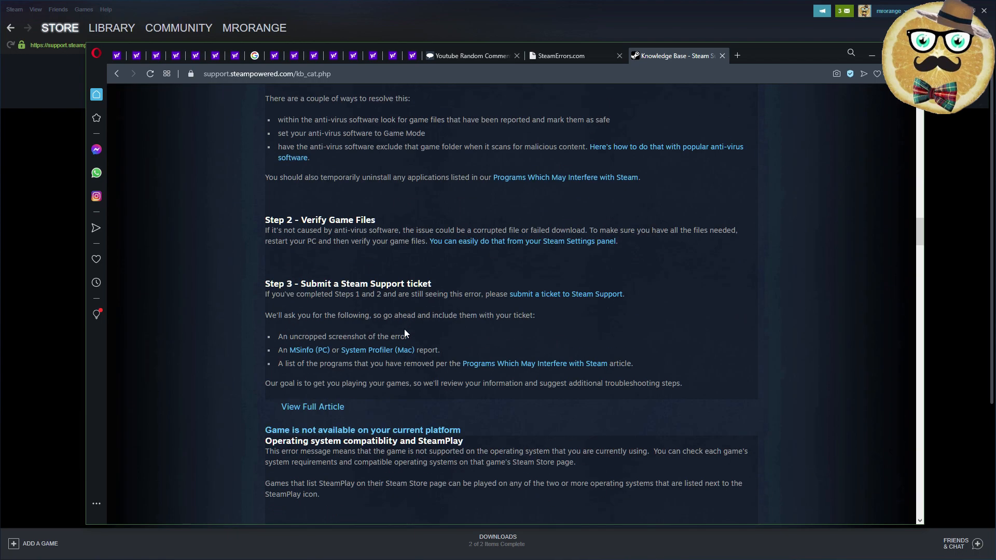
{"action": "scroll", "scroll_direction": "down", "scroll_amount": 3}
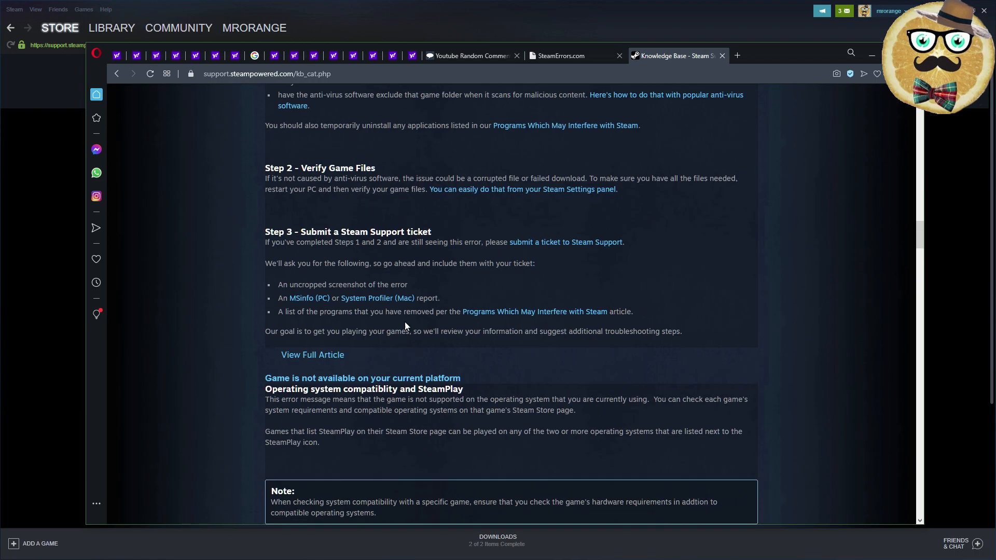
{"action": "scroll", "scroll_direction": "down", "scroll_amount": 3}
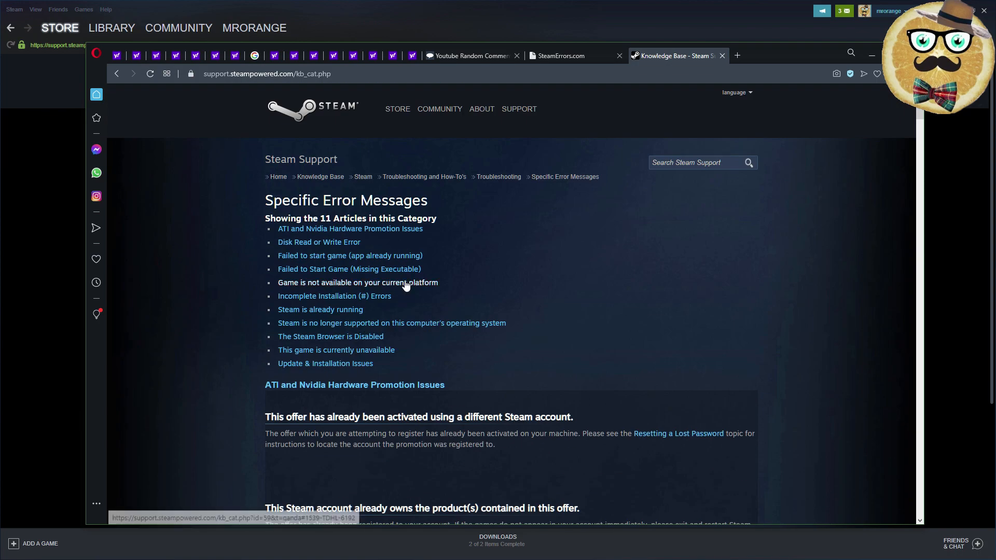
{"action": "mouse_move", "coordinate": [321, 177]}
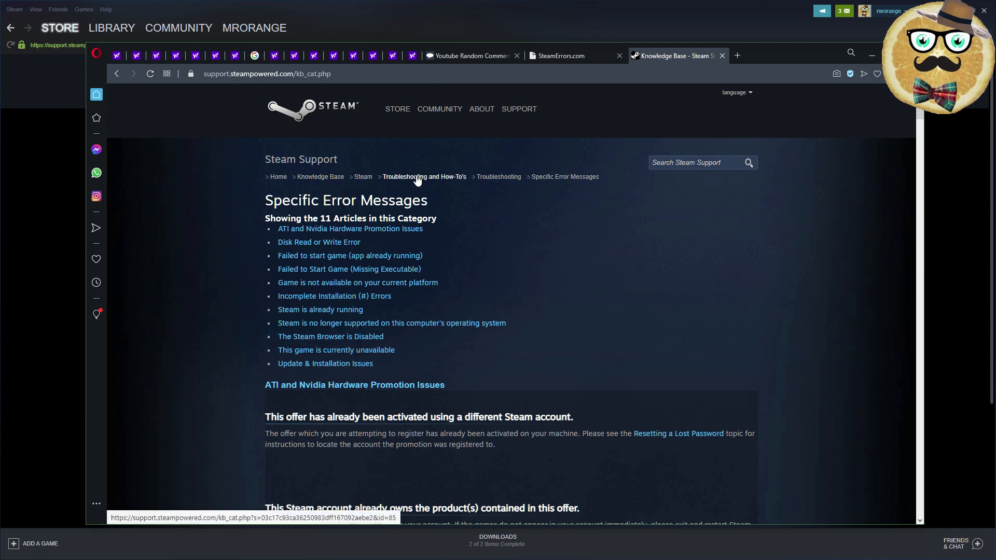
{"action": "mouse_move", "coordinate": [498, 176]}
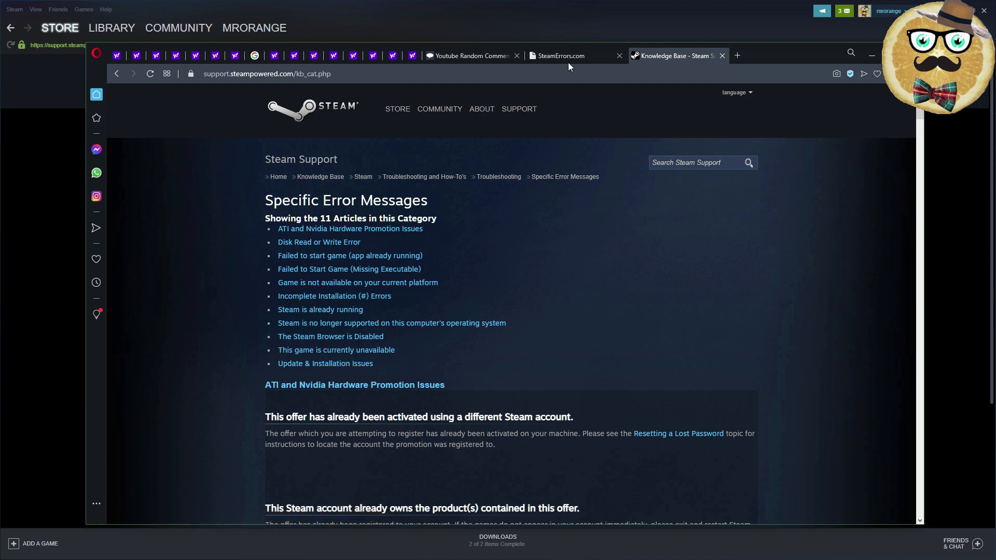
Review the SteamErrors.com error code list, then start a new blank browser tab
{"action": "left_click", "coordinate": [559, 55]}
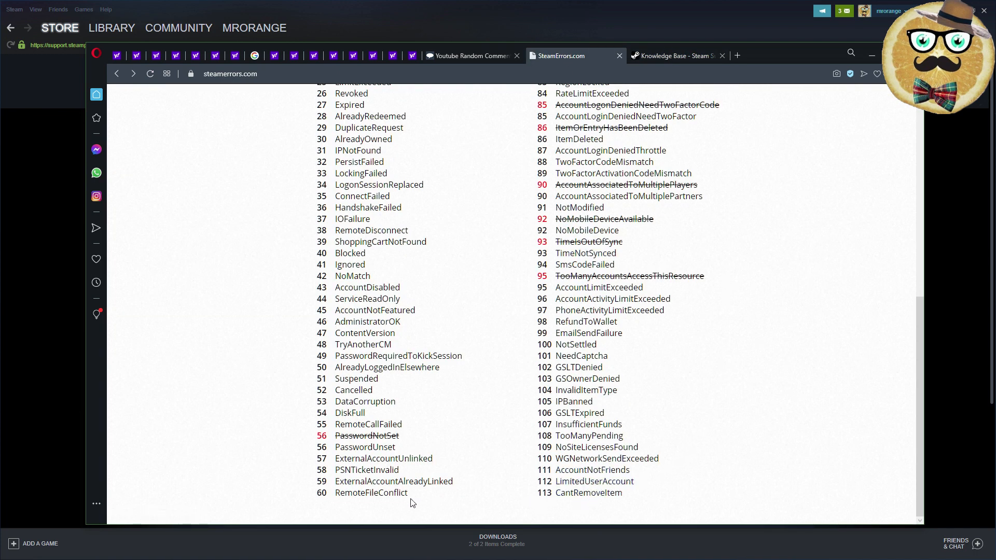
{"action": "mouse_move", "coordinate": [364, 400]}
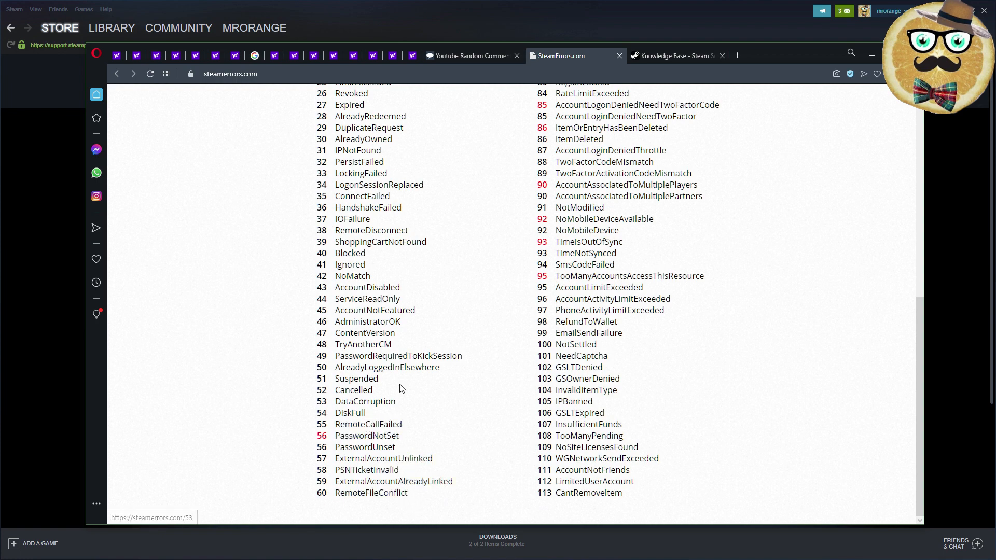
{"action": "scroll", "scroll_direction": "up", "scroll_amount": 3}
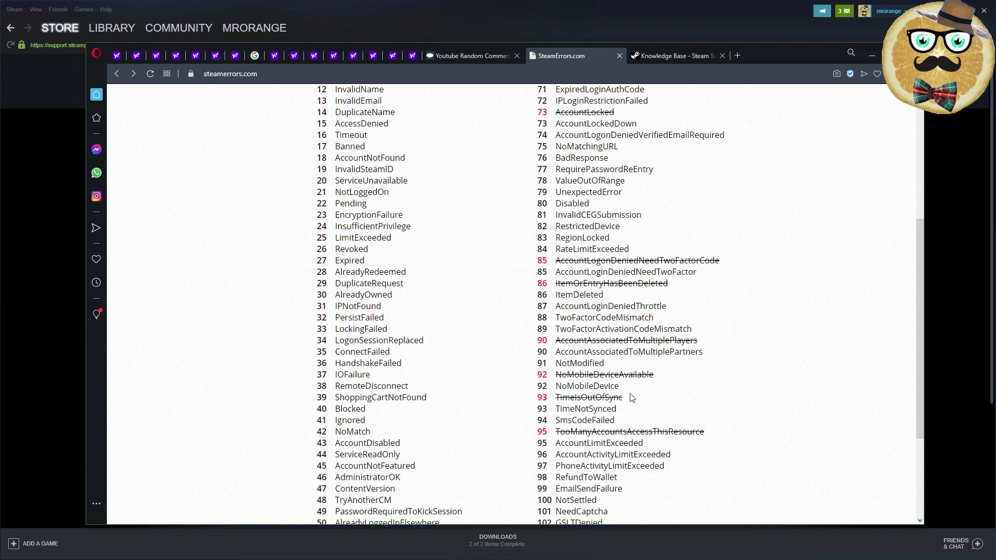
{"action": "mouse_move", "coordinate": [681, 394]}
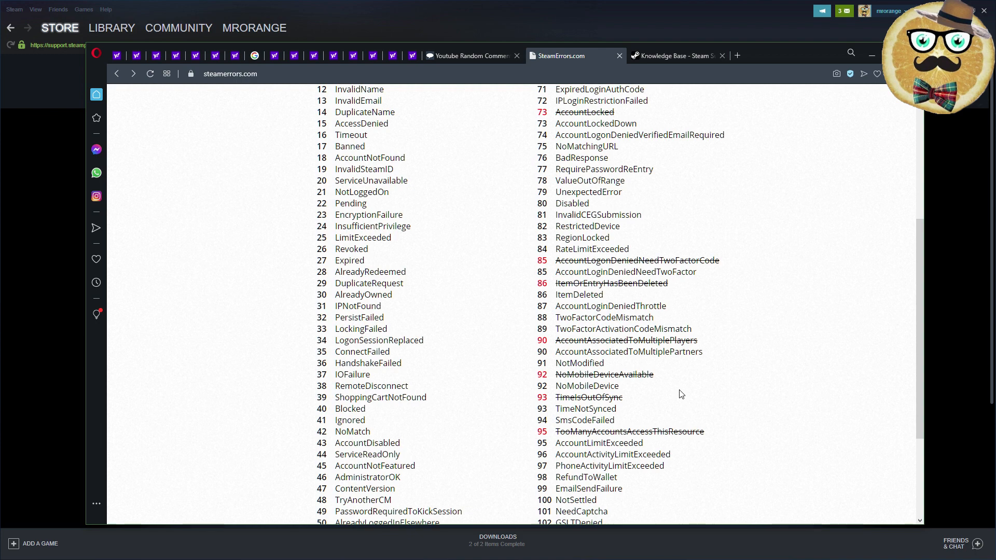
{"action": "mouse_move", "coordinate": [716, 368]}
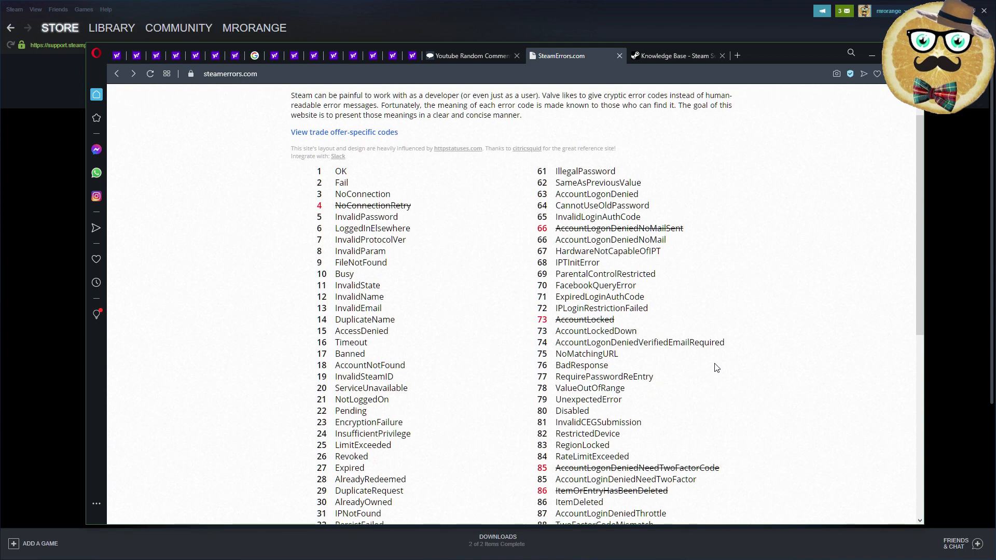
{"action": "scroll", "scroll_direction": "down", "scroll_amount": 3}
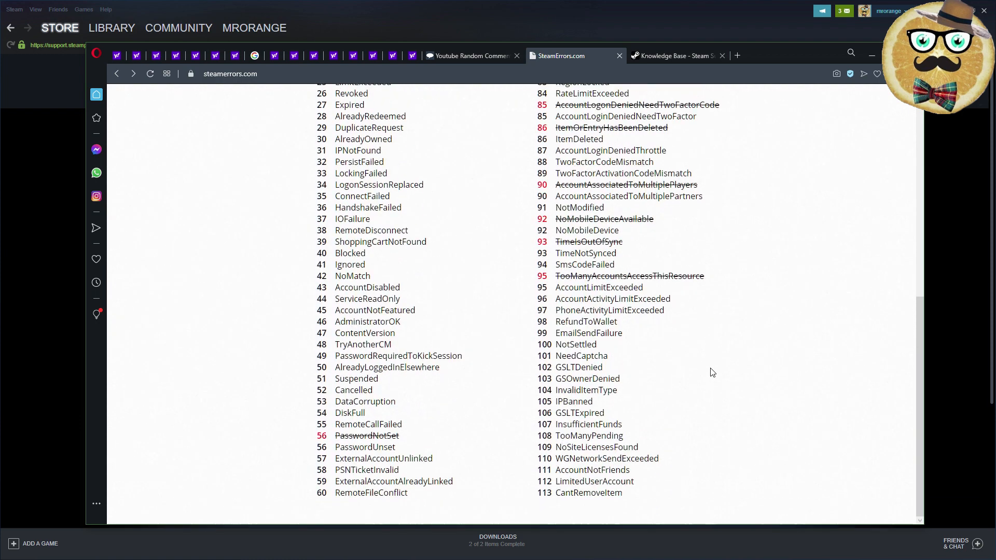
{"action": "left_click", "coordinate": [737, 55]}
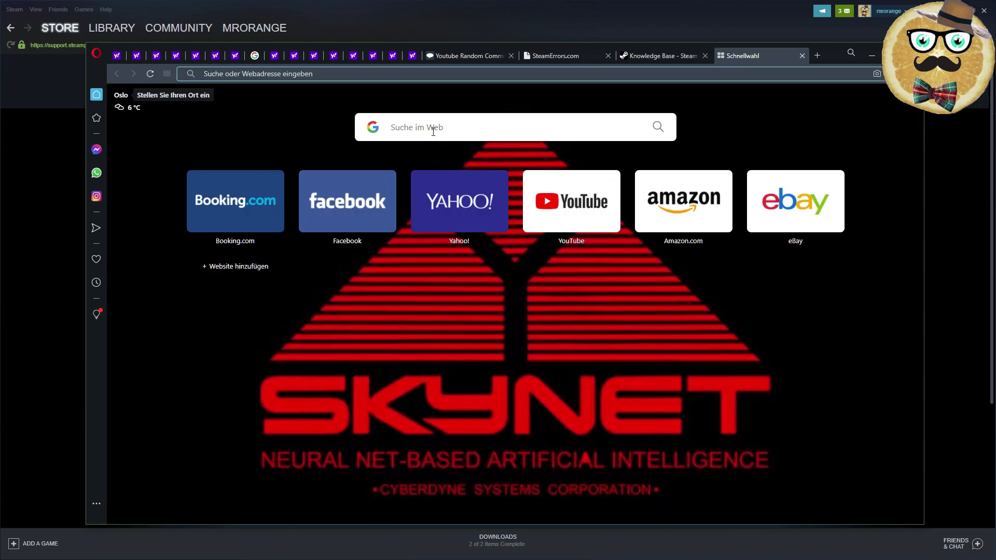
Search Google for 'steam error' and expand the People also ask answers on errors 51 and 118
{"action": "type", "text": "steam r"}
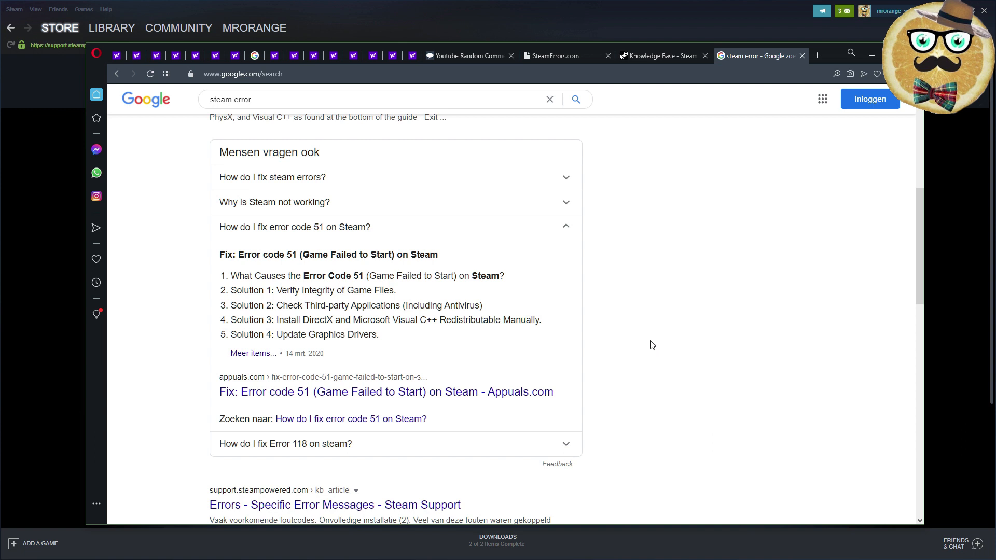
{"action": "scroll", "scroll_direction": "down", "scroll_amount": 3}
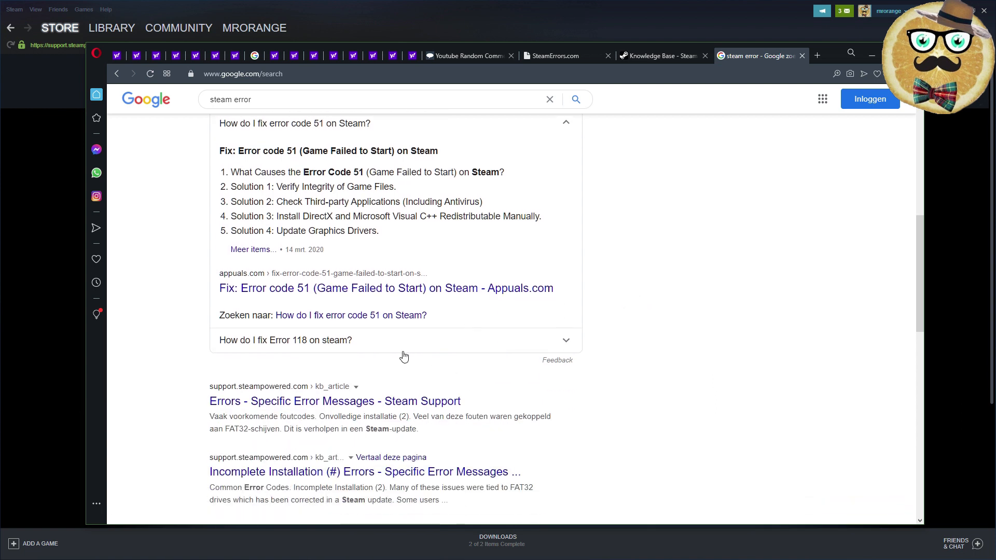
{"action": "left_click", "coordinate": [287, 340]}
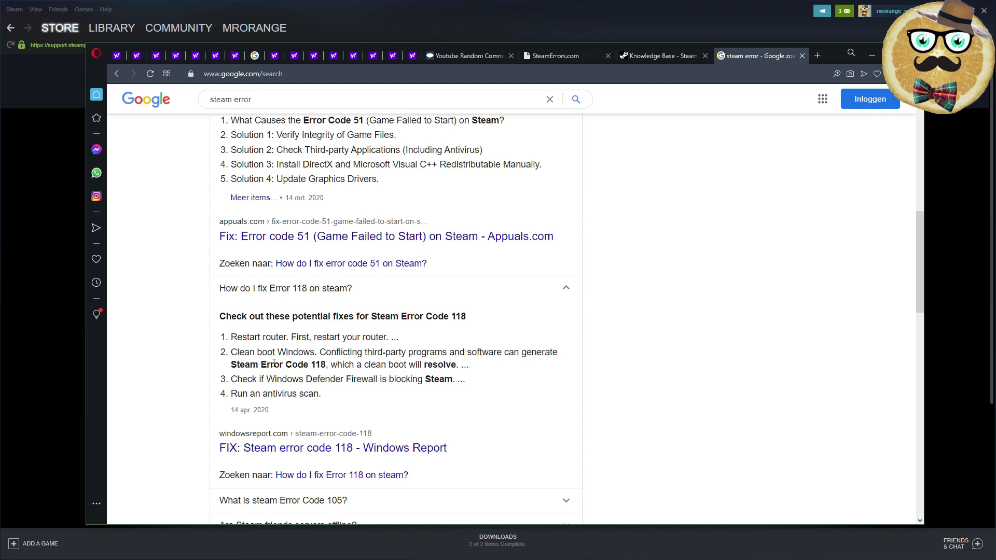
{"action": "scroll", "scroll_direction": "down", "scroll_amount": 3}
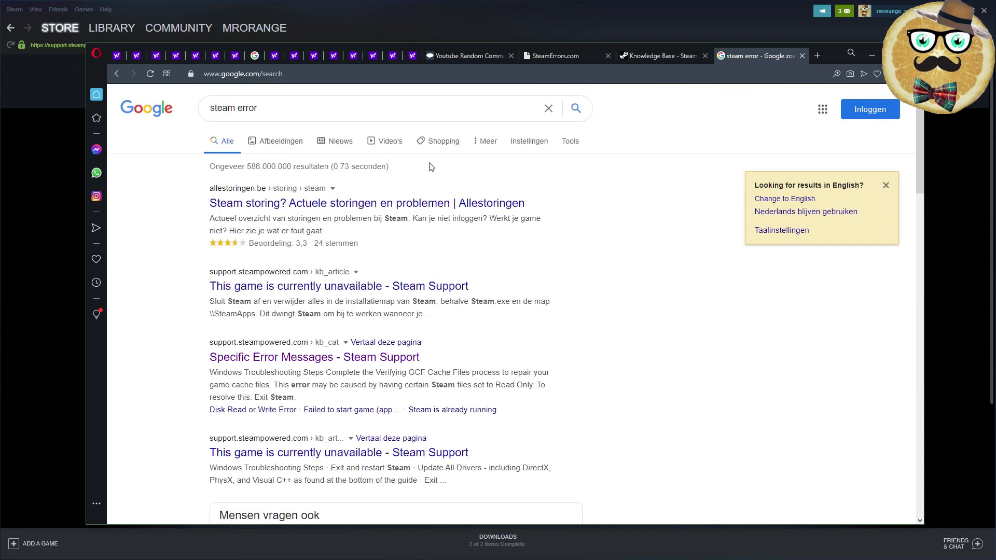
{"action": "left_click", "coordinate": [381, 140]}
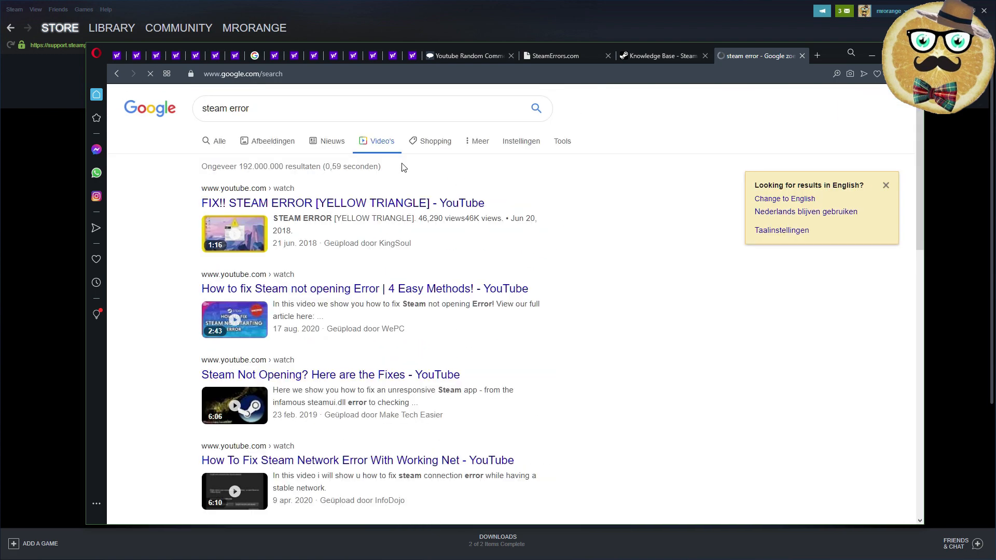
{"action": "scroll", "scroll_direction": "down", "scroll_amount": 3}
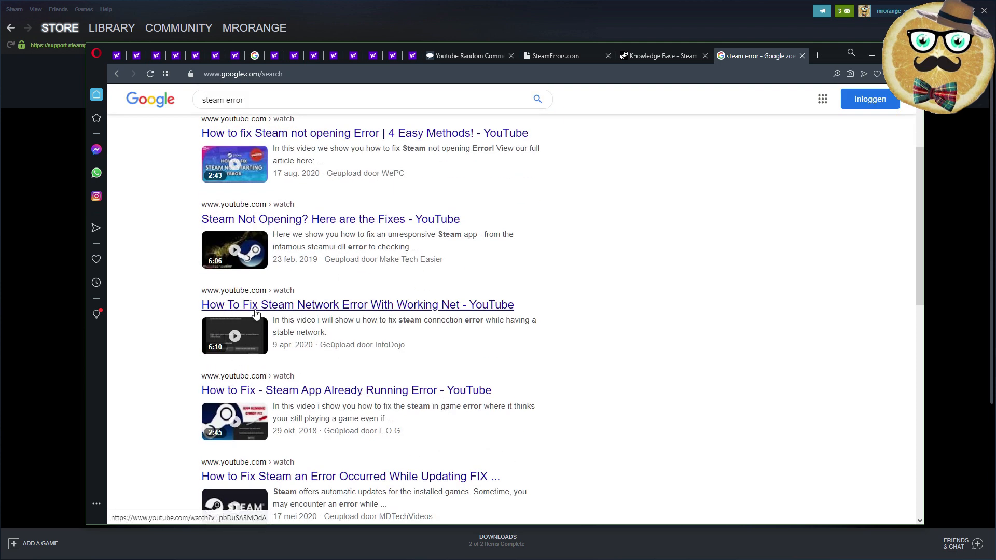
{"action": "mouse_move", "coordinate": [389, 286]}
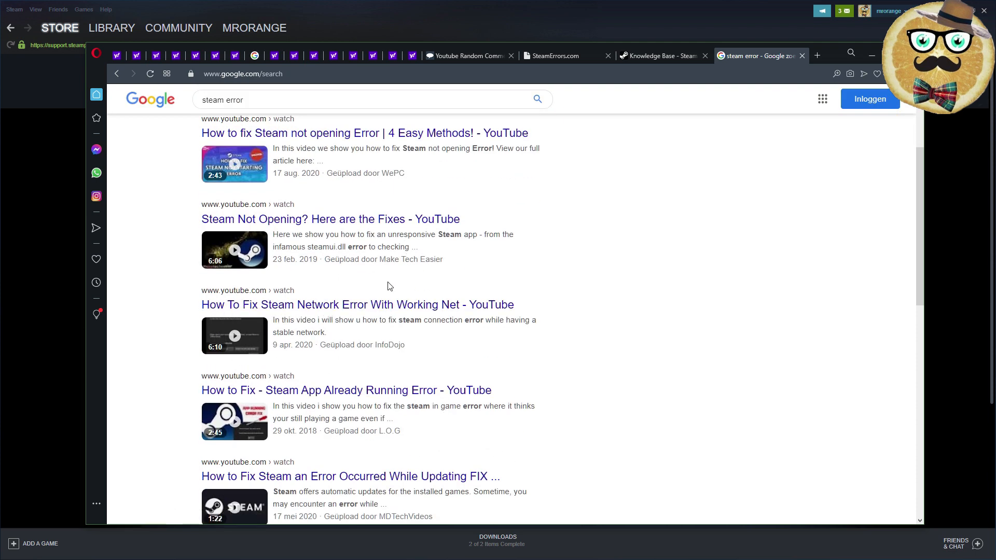
{"action": "scroll", "scroll_direction": "down", "scroll_amount": 3}
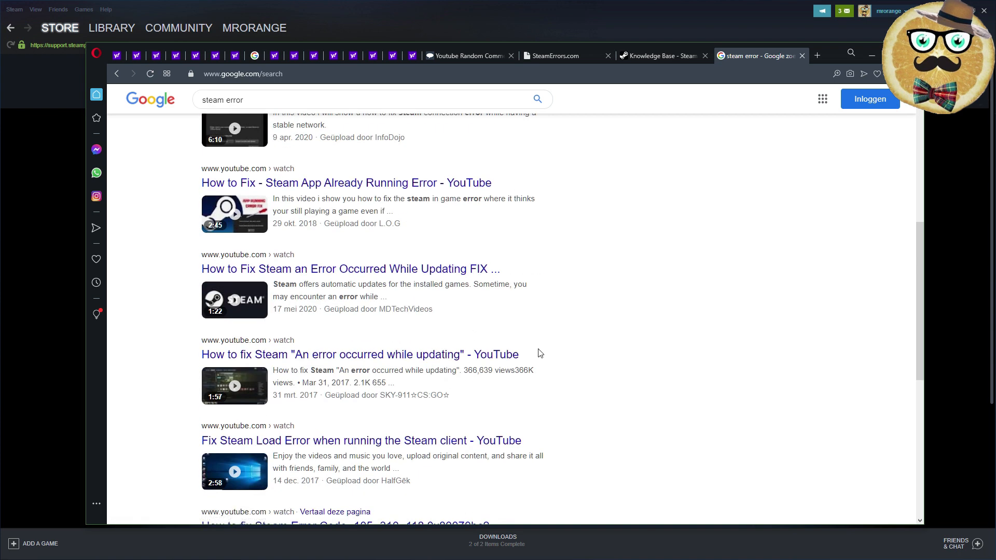
{"action": "mouse_move", "coordinate": [547, 354]}
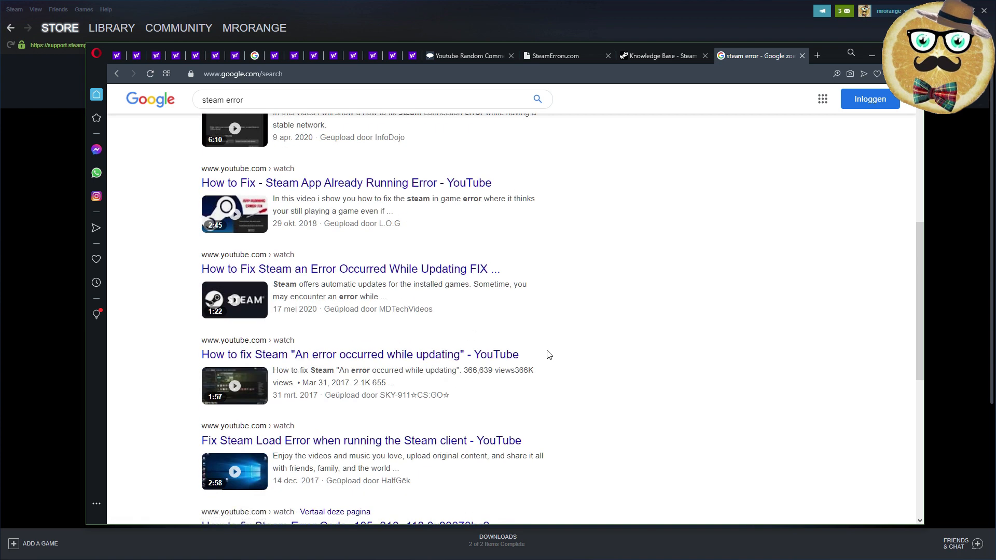
{"action": "scroll", "scroll_direction": "down", "scroll_amount": 3}
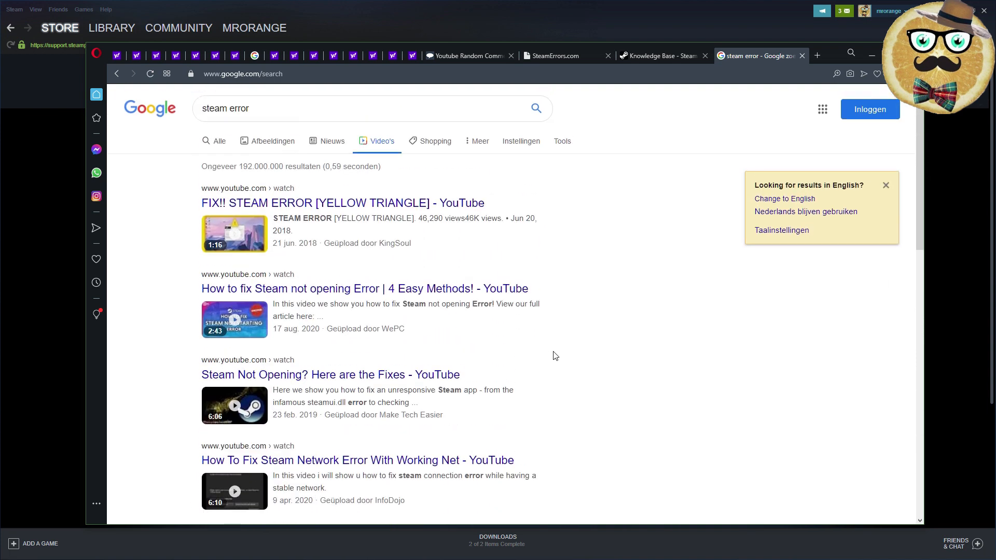
{"action": "mouse_move", "coordinate": [353, 228]}
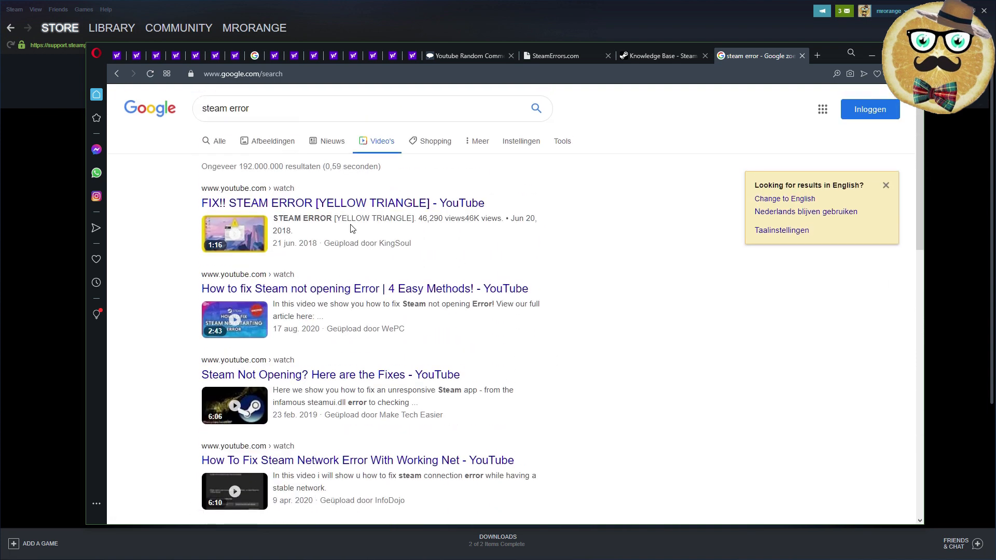
Switch to the Steam Support tab and skim the Specific Error Messages article list
{"action": "left_click", "coordinate": [658, 56]}
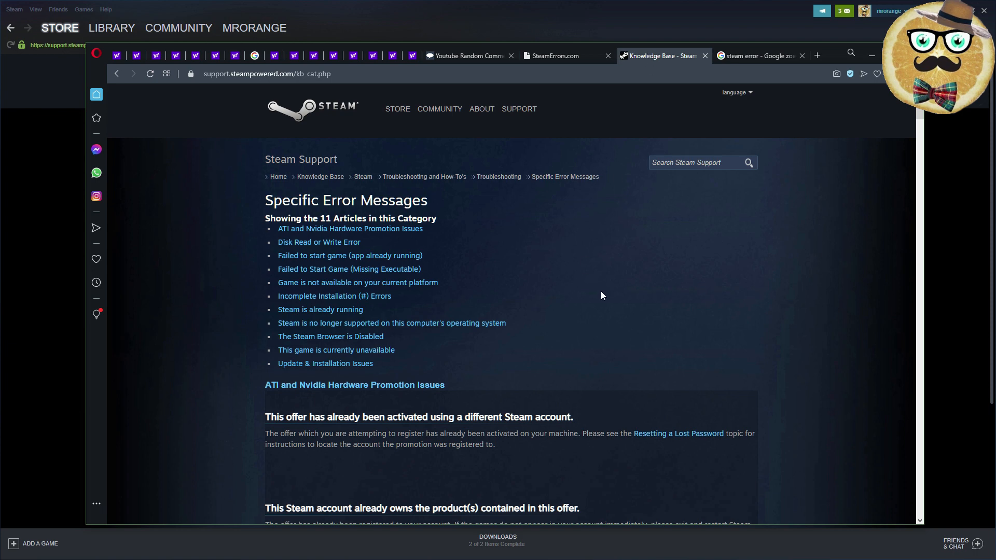
{"action": "mouse_move", "coordinate": [585, 317]}
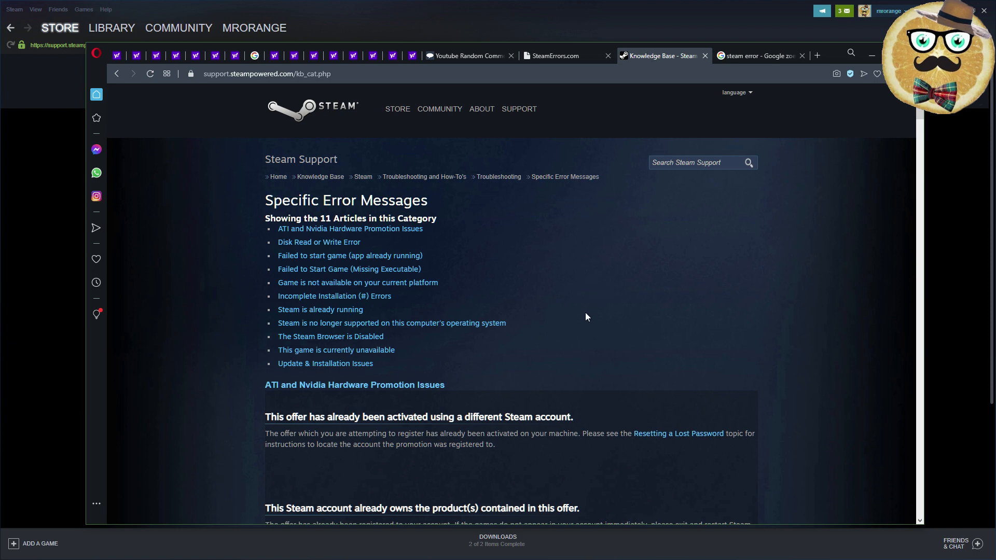
{"action": "scroll", "scroll_direction": "down", "scroll_amount": 3}
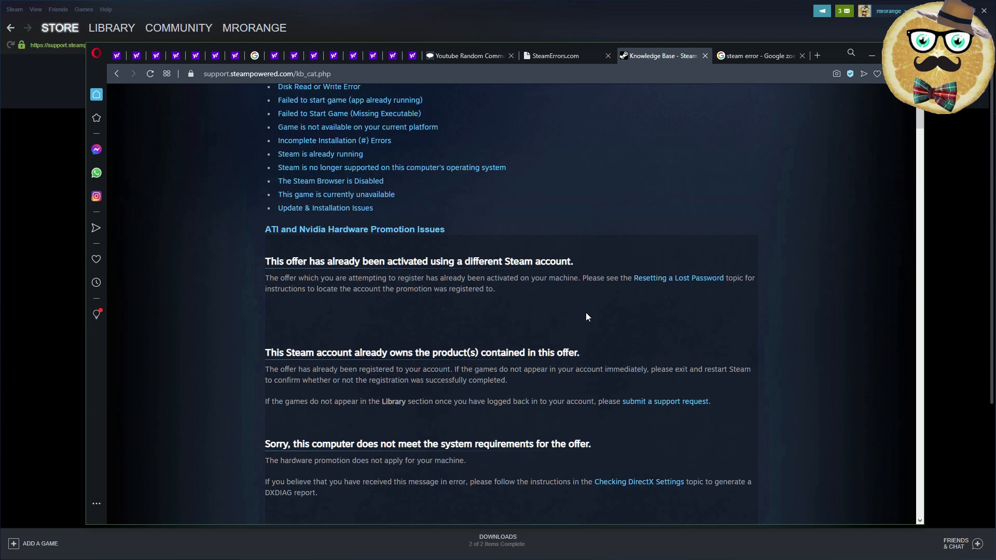
{"action": "mouse_move", "coordinate": [624, 345]}
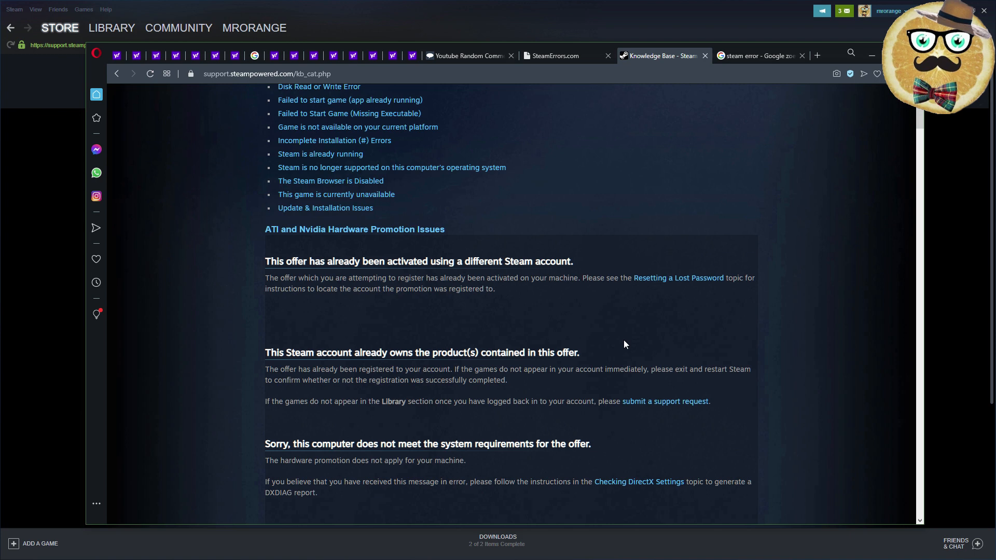
{"action": "scroll", "scroll_direction": "up", "scroll_amount": 3}
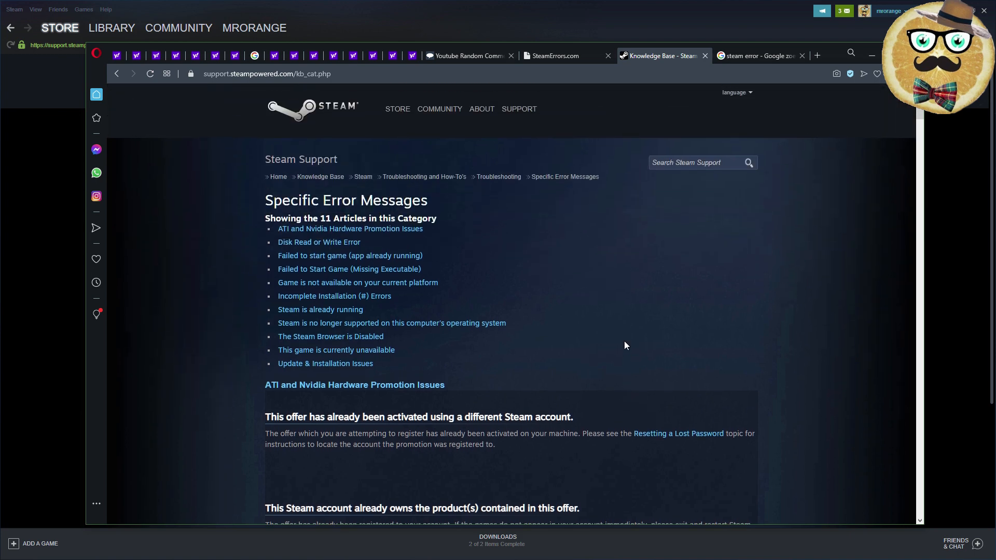
{"action": "mouse_move", "coordinate": [625, 350]}
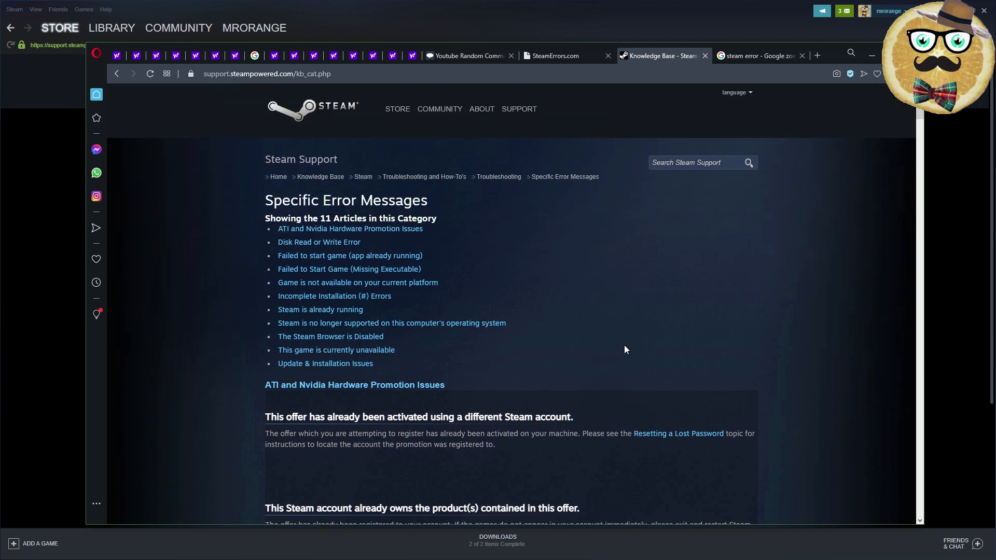
Switch to SteamErrors.com and scroll the numbered error codes past the 40s and 90s
{"action": "left_click", "coordinate": [565, 56]}
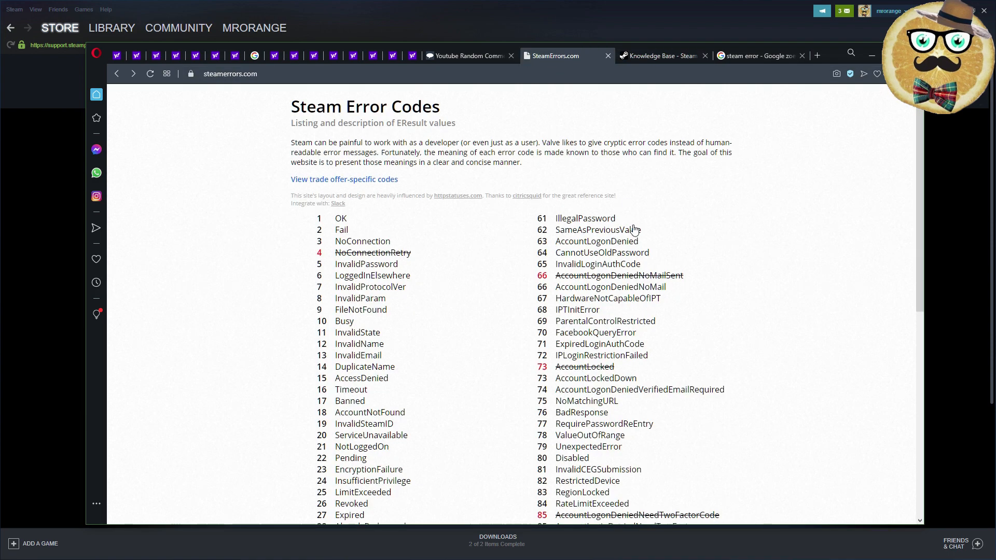
{"action": "scroll", "scroll_direction": "down", "scroll_amount": 3}
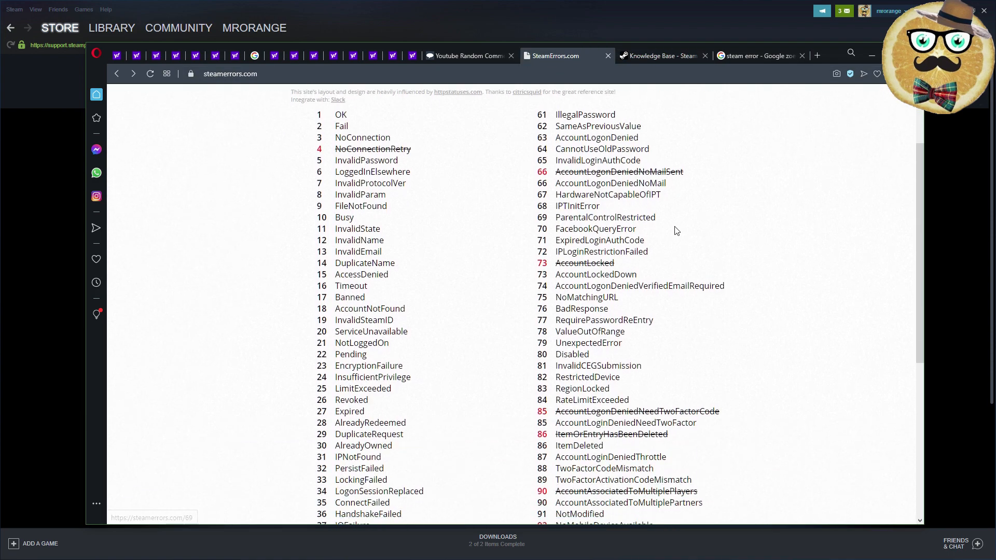
{"action": "scroll", "scroll_direction": "down", "scroll_amount": 3}
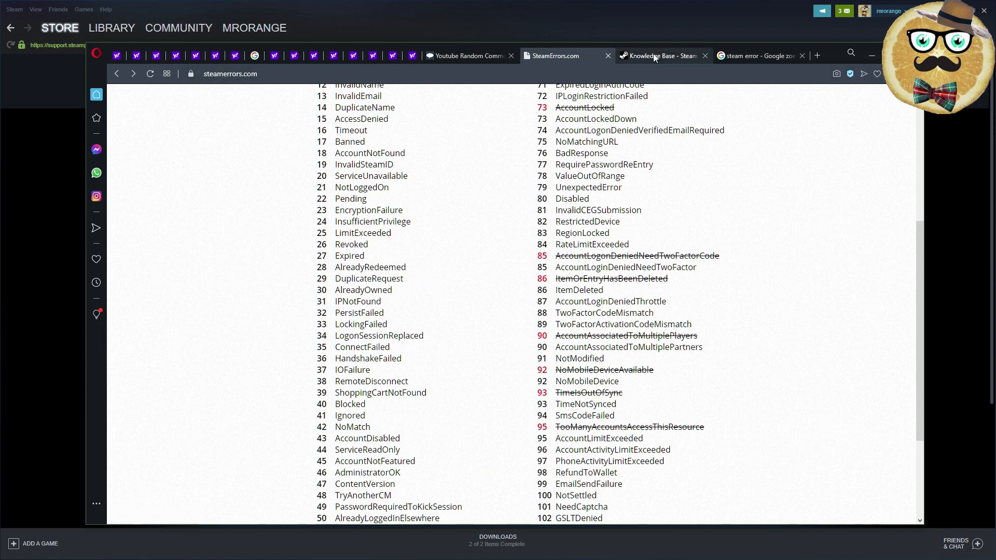
Return to the Steam Support error messages page and start a find-in-page search
{"action": "left_click", "coordinate": [660, 56]}
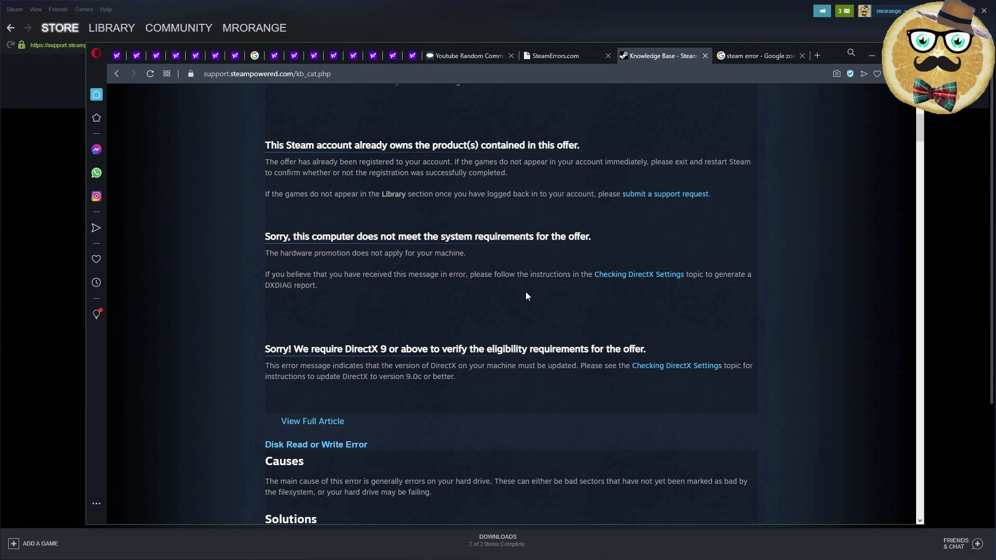
{"action": "key", "text": "Ctrl+f"}
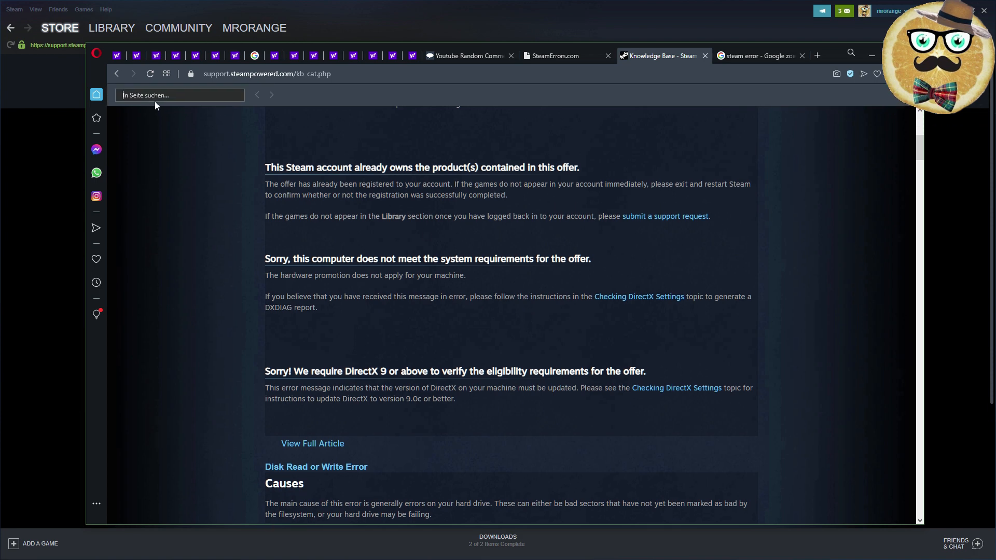
{"action": "mouse_move", "coordinate": [692, 345]}
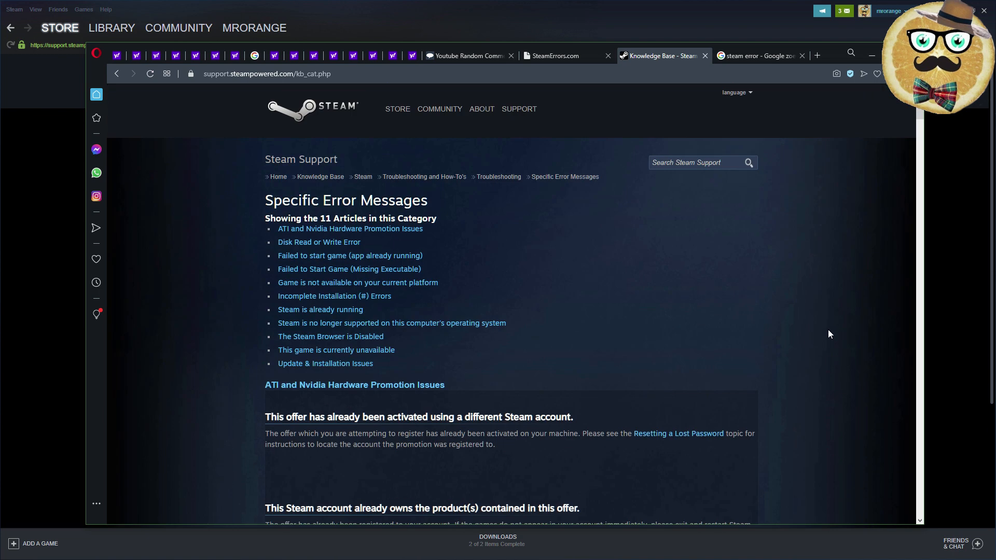
{"action": "mouse_move", "coordinate": [702, 137]}
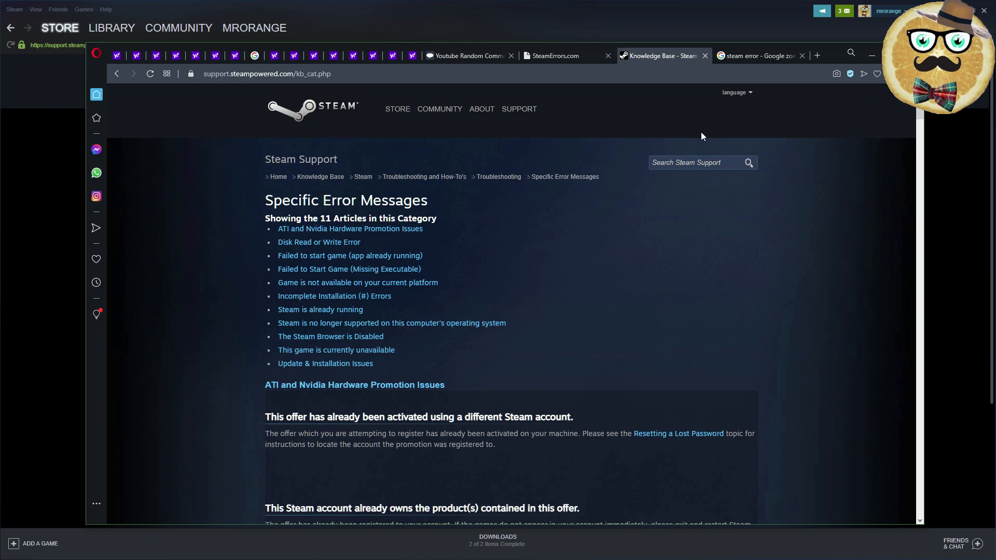
{"action": "mouse_move", "coordinate": [735, 288]}
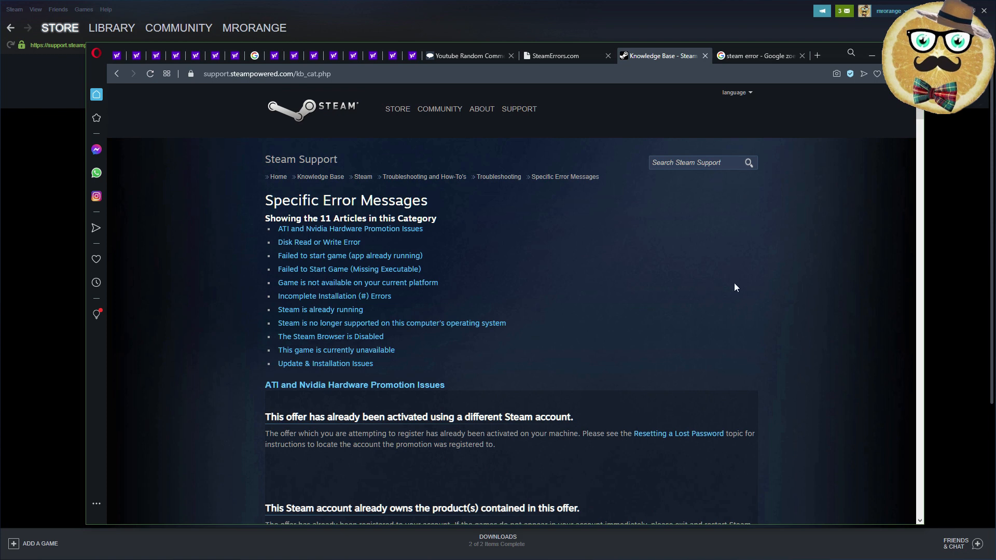
{"action": "mouse_move", "coordinate": [663, 92]}
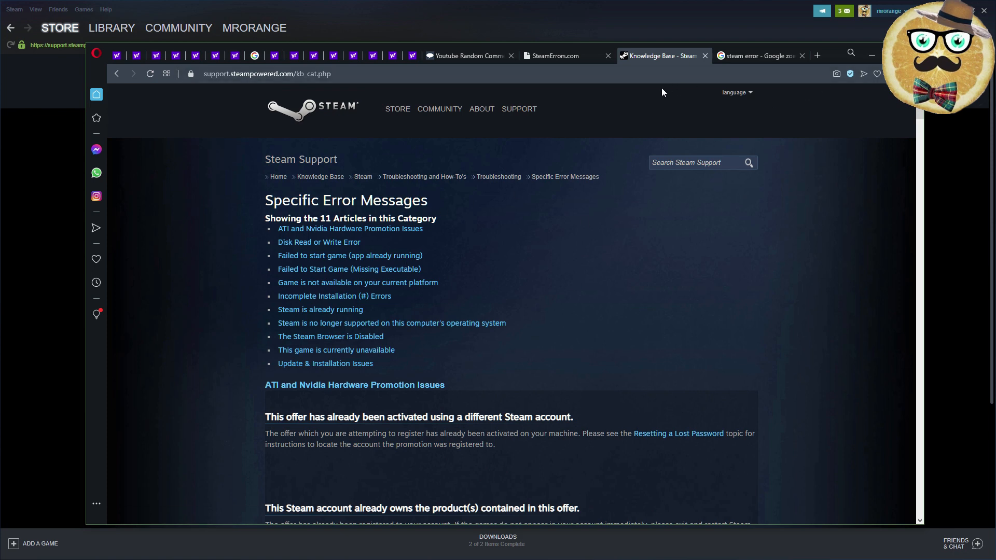
Switch to the YouTube Random Comment Picker and fetch the video's 83 unique commenters
{"action": "left_click", "coordinate": [469, 56]}
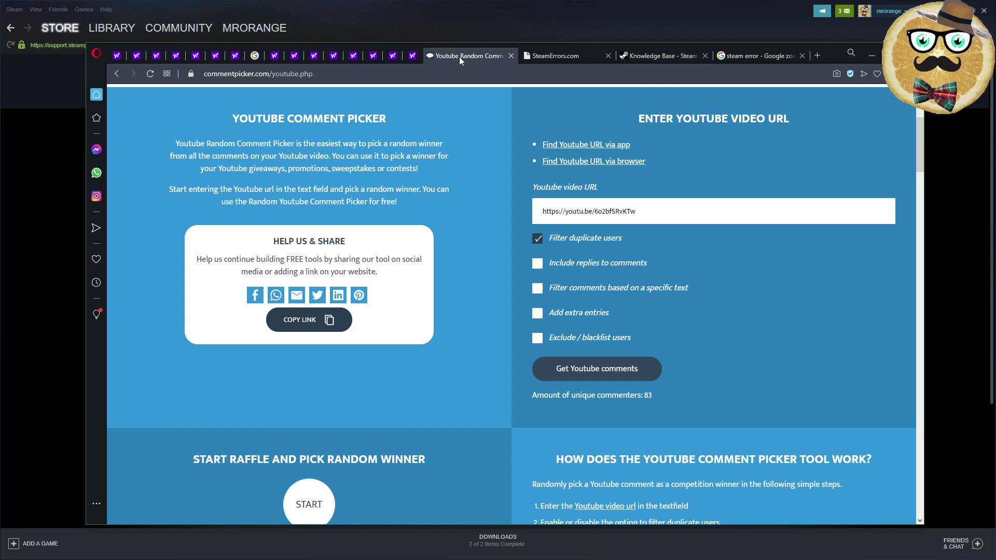
{"action": "mouse_move", "coordinate": [896, 390]}
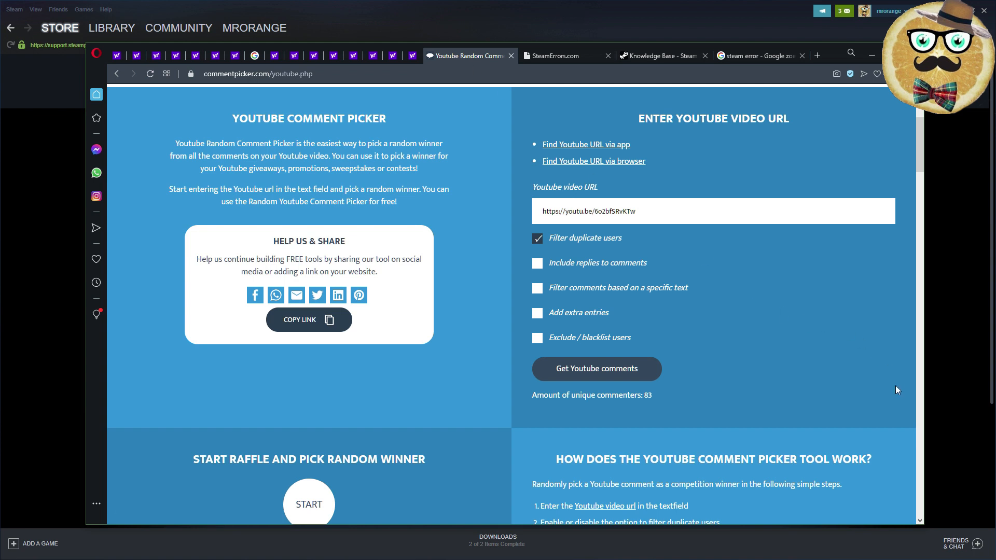
{"action": "left_click", "coordinate": [595, 368]}
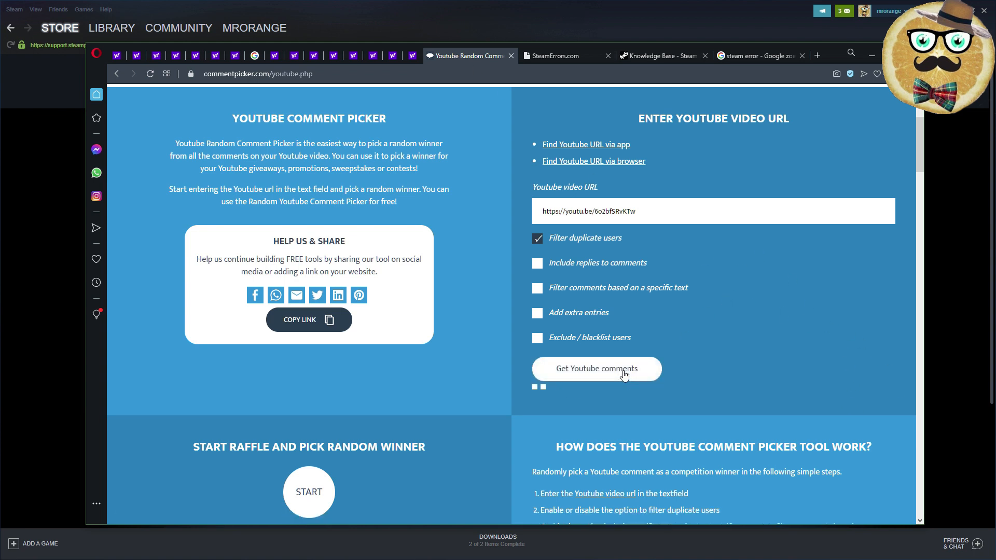
{"action": "left_click", "coordinate": [596, 369]}
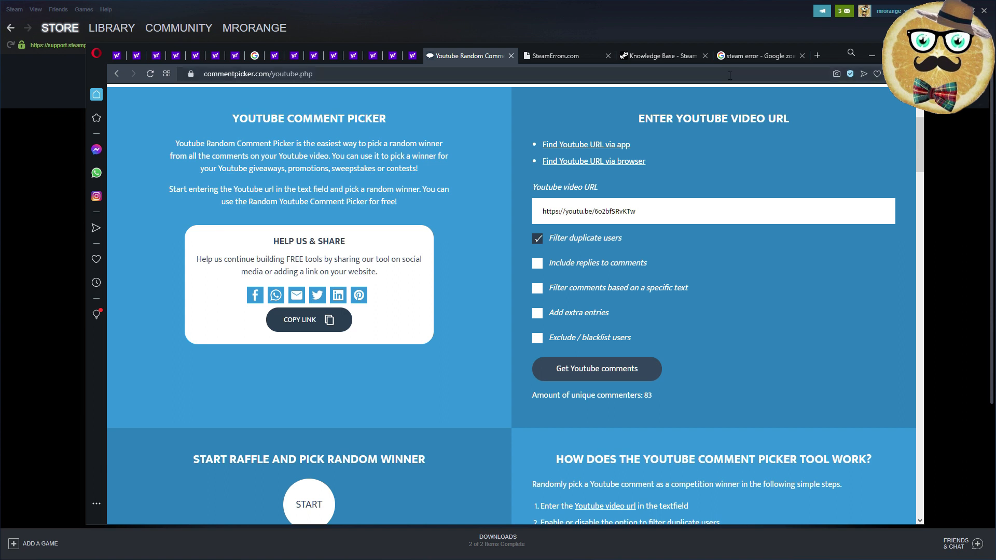
{"action": "mouse_move", "coordinate": [913, 302]}
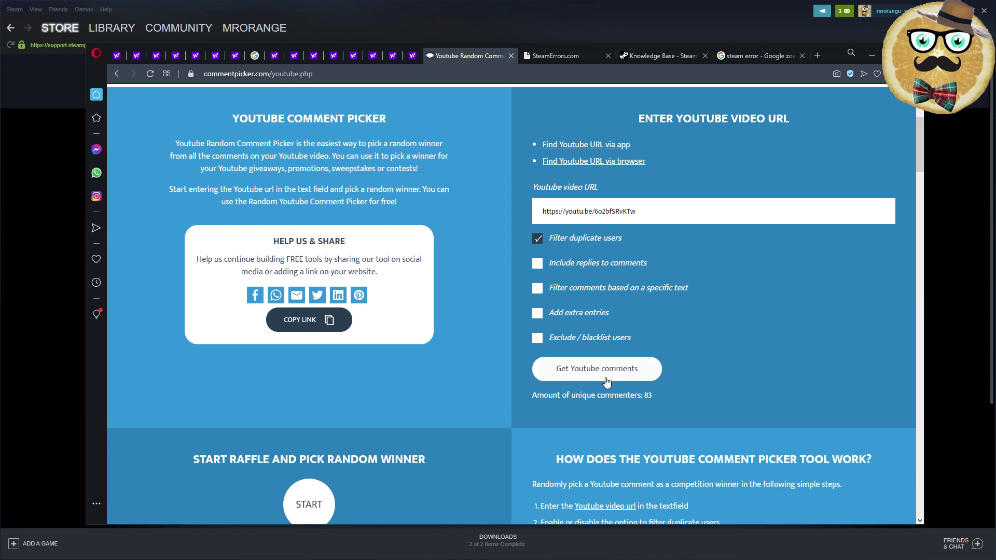
{"action": "scroll", "scroll_direction": "down", "scroll_amount": 3}
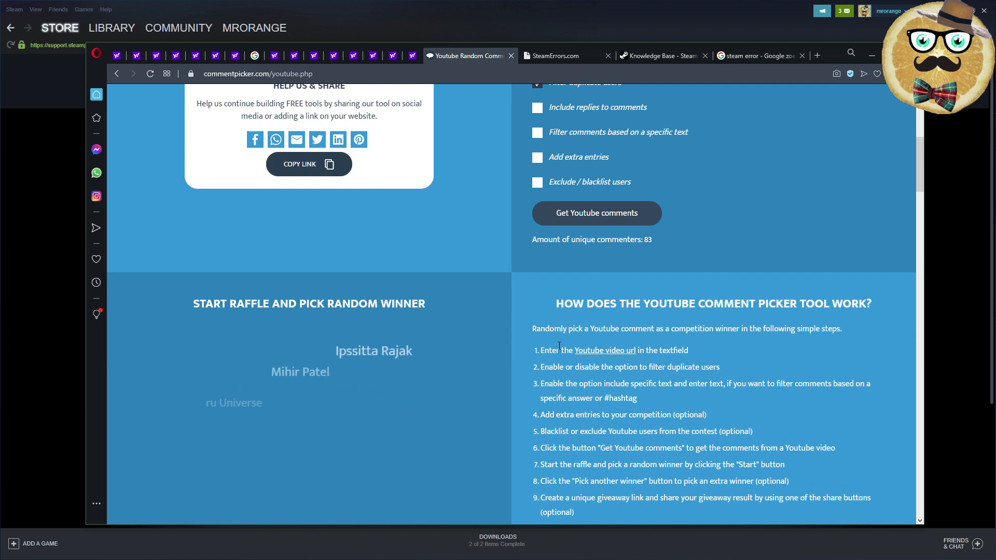
{"action": "scroll", "scroll_direction": "down", "scroll_amount": 3}
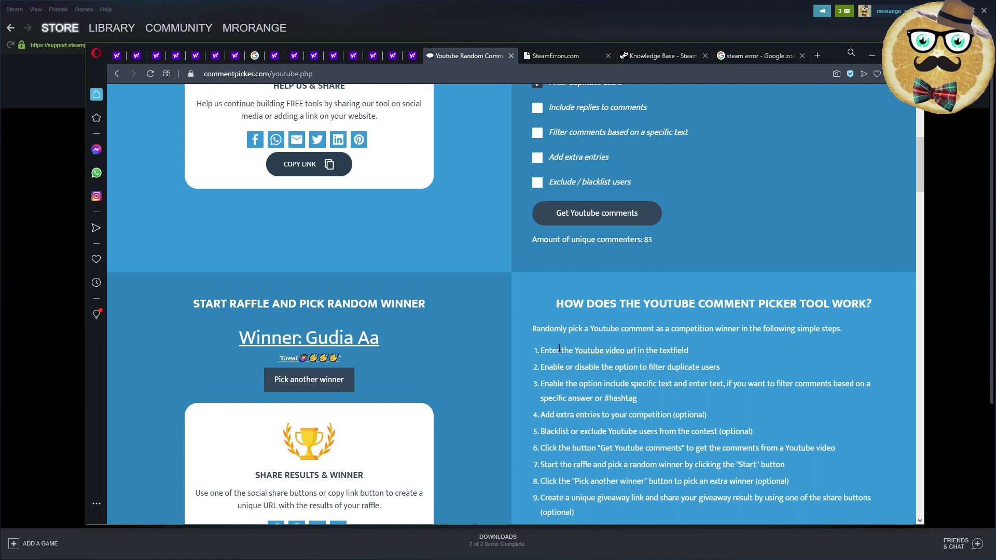
{"action": "mouse_move", "coordinate": [533, 360]}
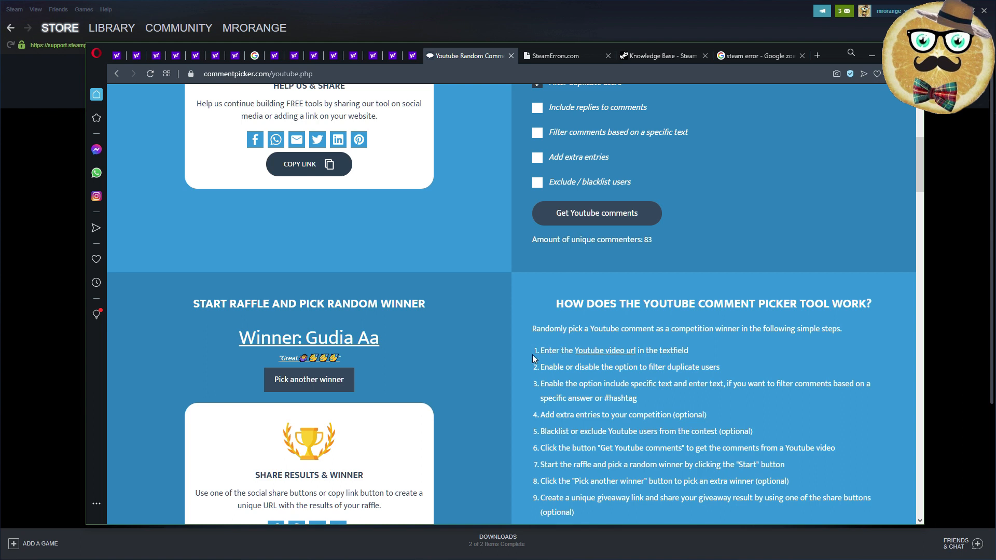
{"action": "mouse_move", "coordinate": [494, 307]}
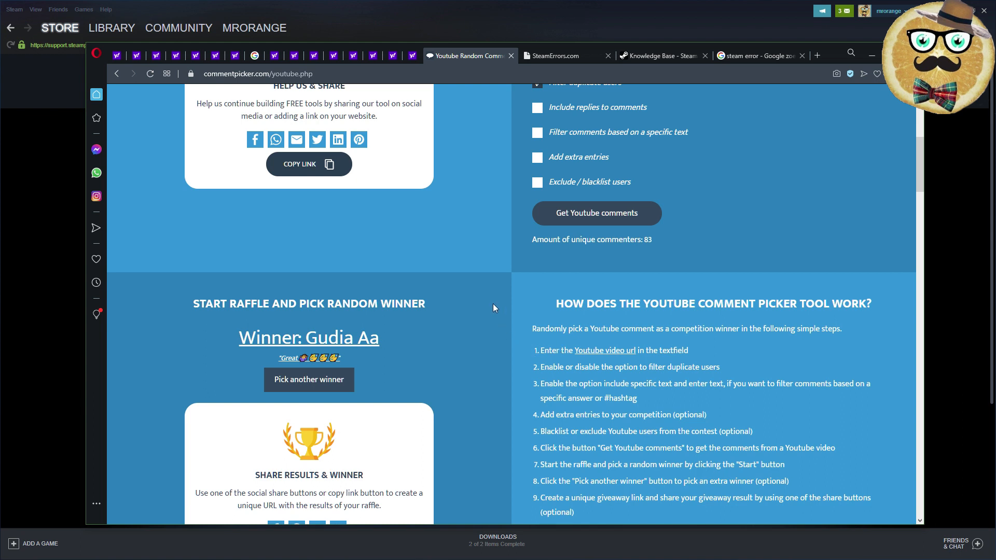